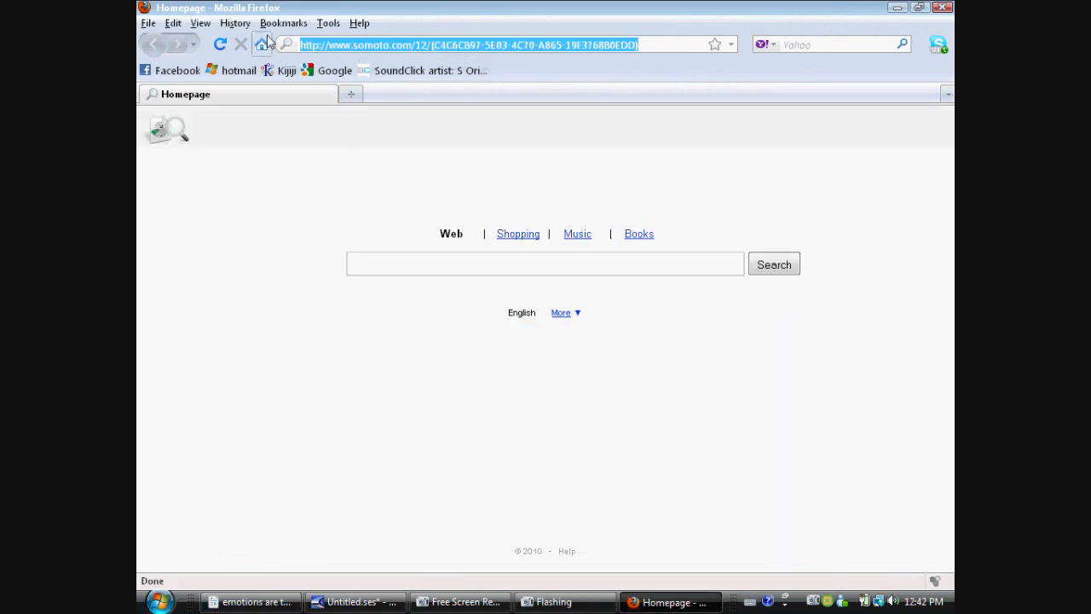
Open the zShare bookmark for Cool Edit Pro 2.1Portable.exe and paste its Direct Link into the address bar.
left_click(283, 23)
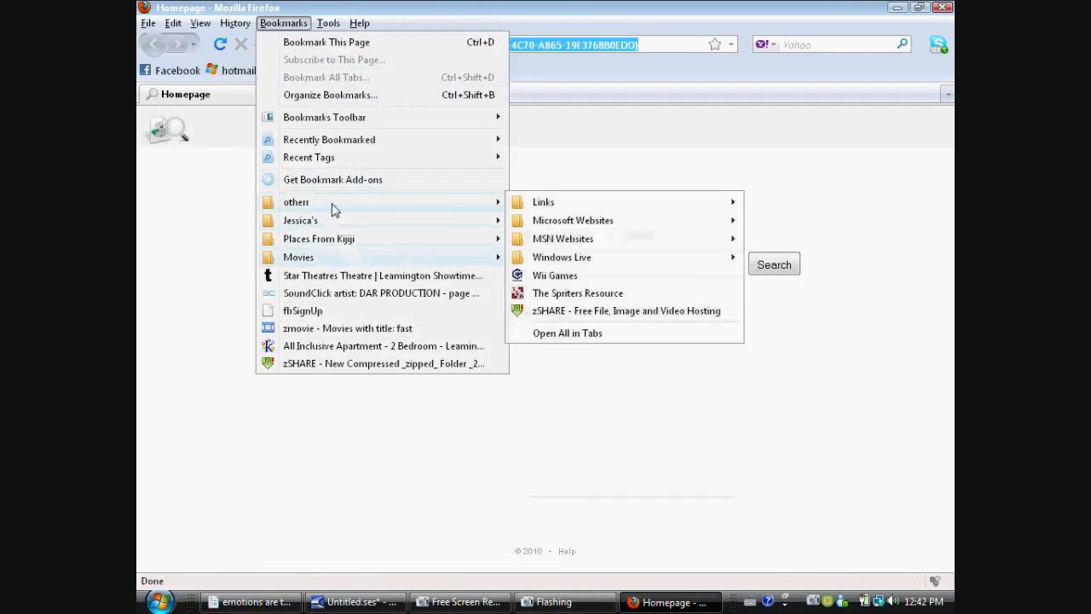
left_click(624, 311)
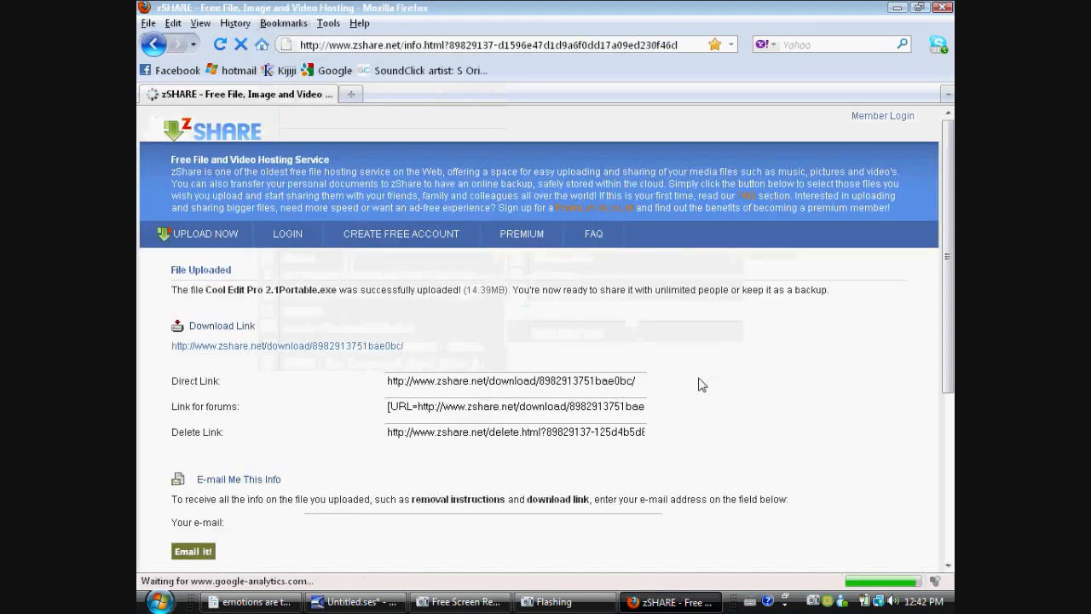
triple_click(515, 380)
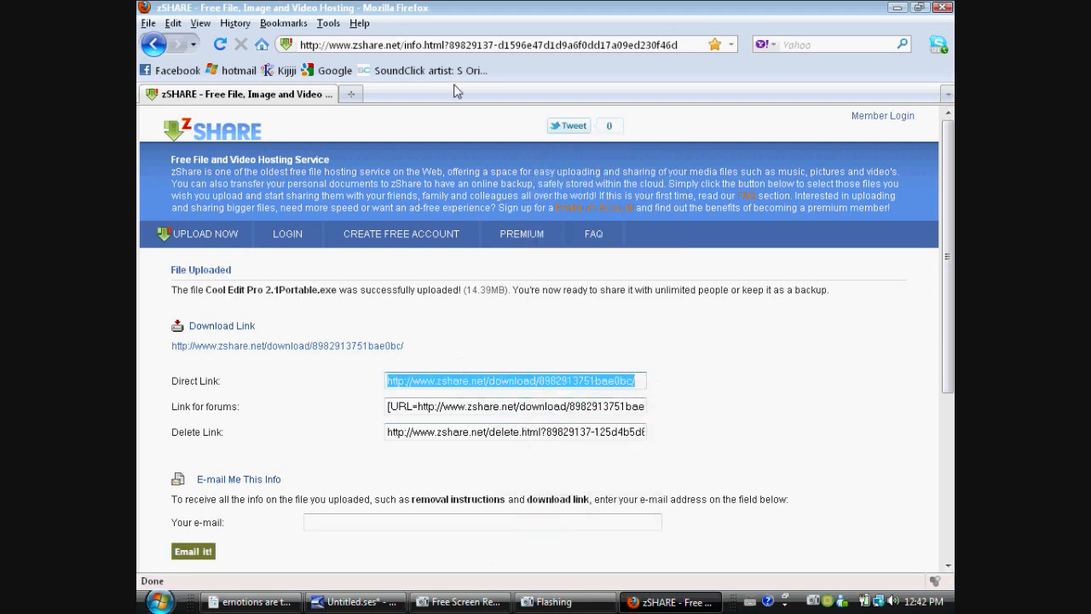
left_click(512, 44)
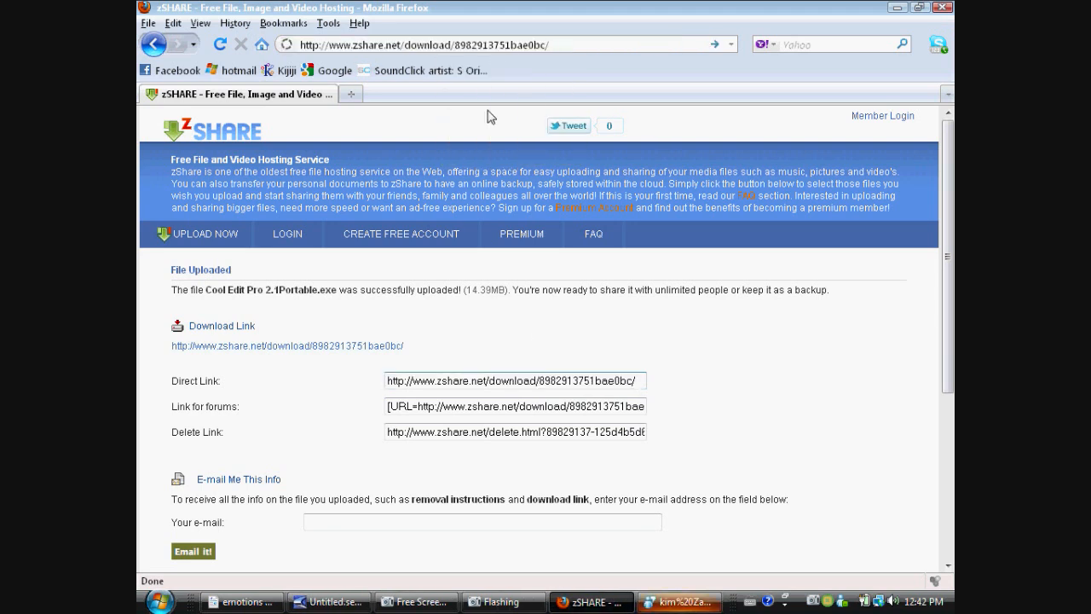
Load the download page, start the Download Now countdown, and close the pop-up windows.
left_click(289, 345)
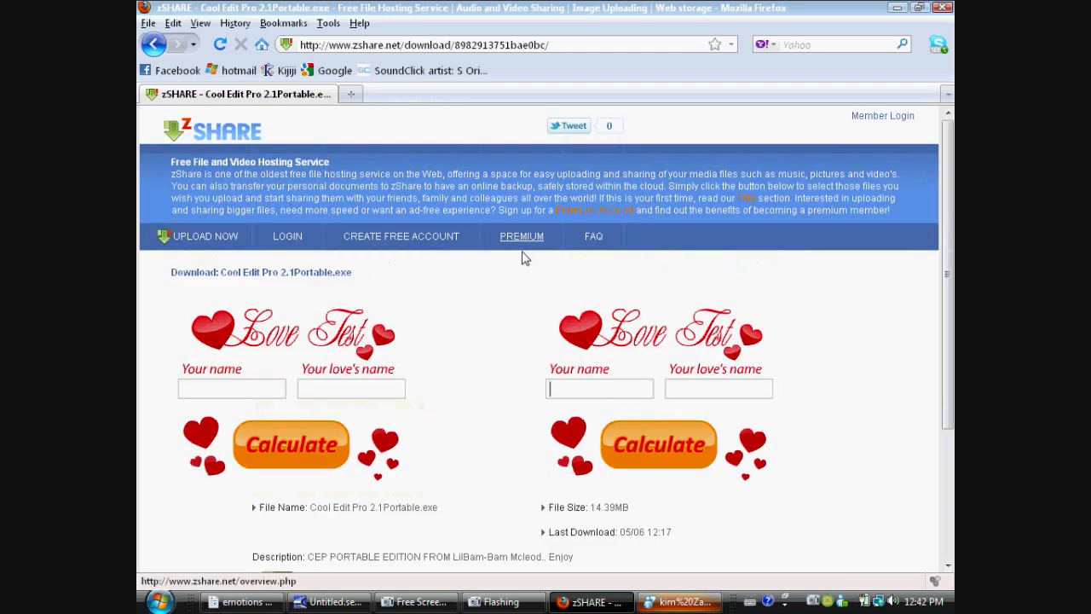
scroll("down", 3)
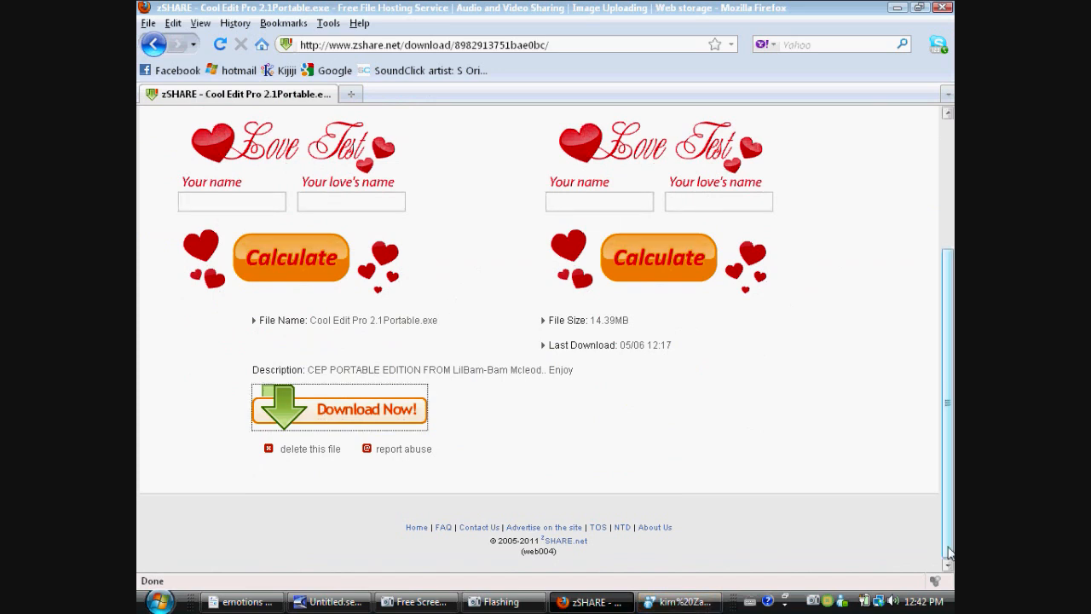
left_click(340, 409)
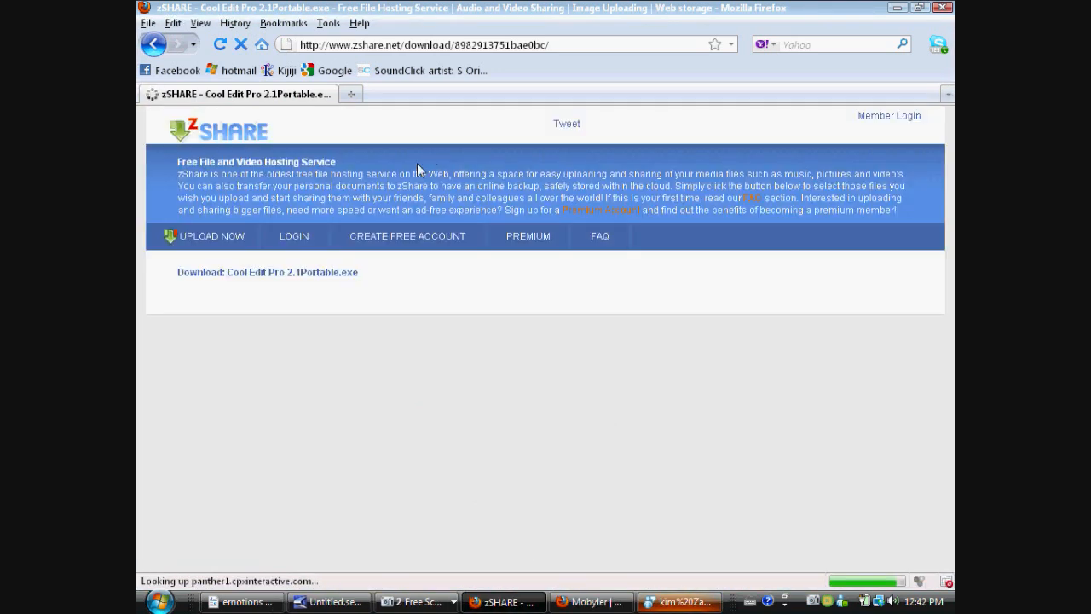
scroll("down", 3)
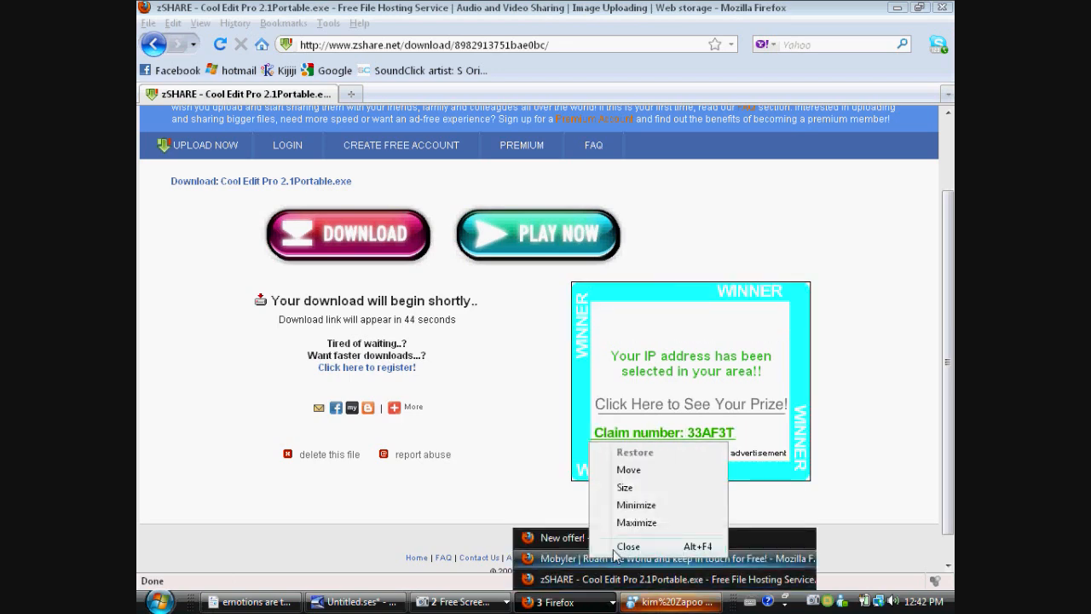
left_click(628, 546)
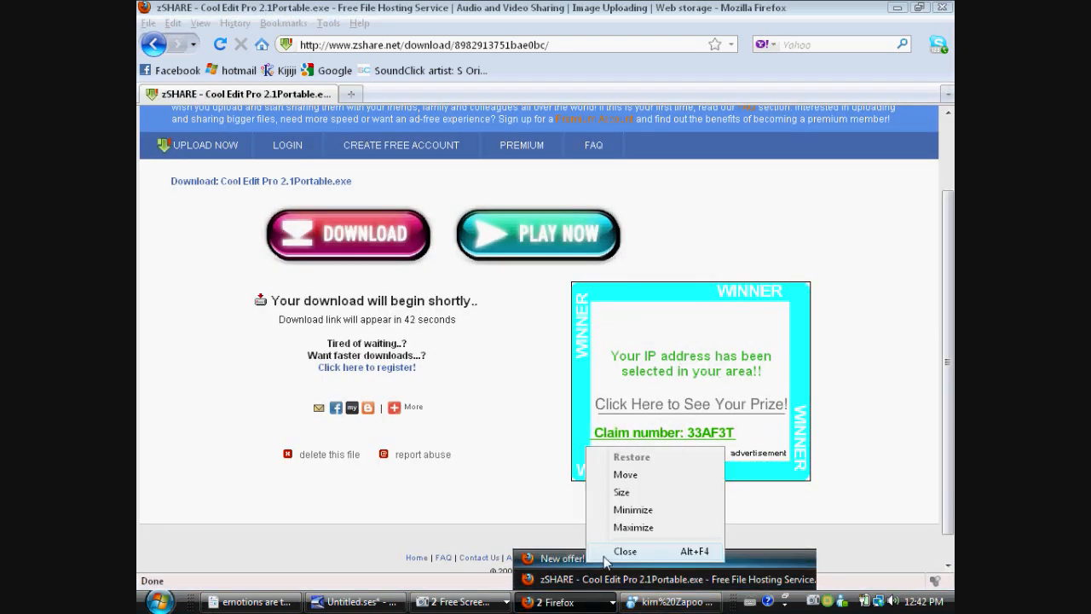
left_click(670, 602)
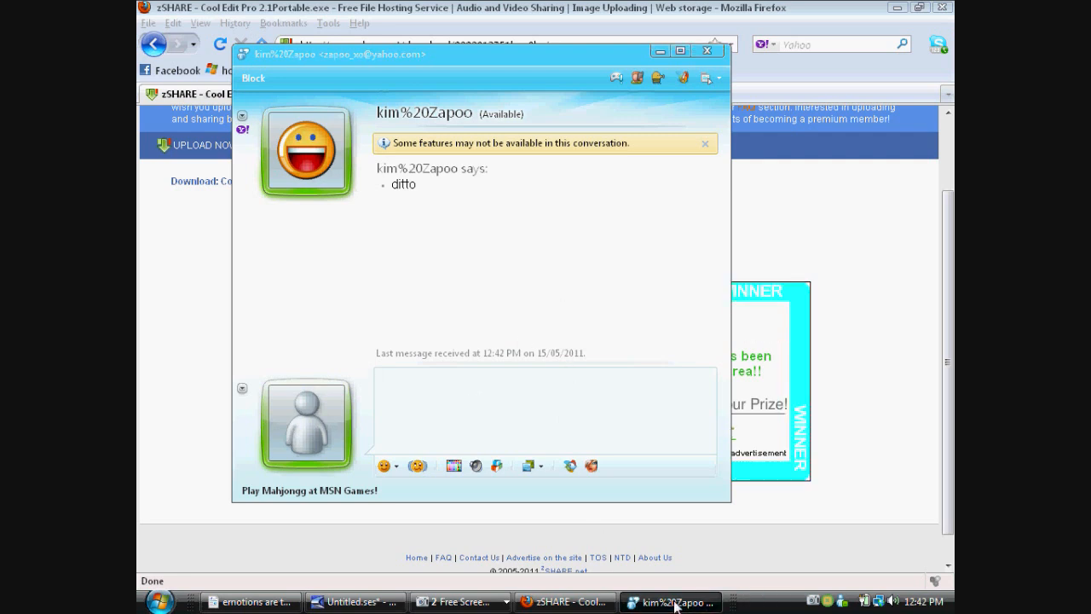
Minimize the Messenger chat window while the zShare countdown runs.
left_click(709, 51)
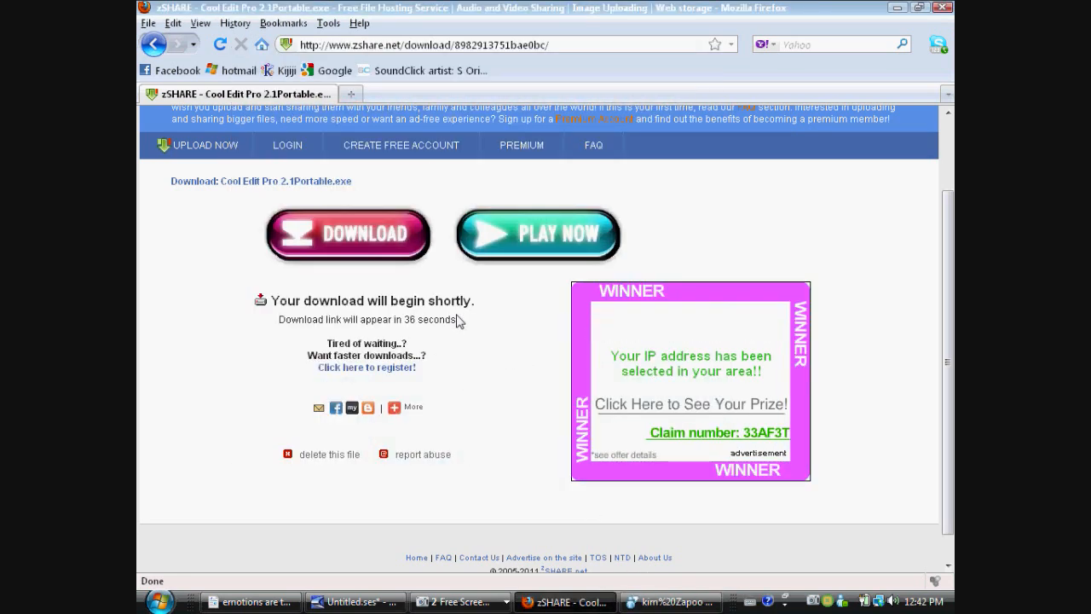
mouse_move(467, 338)
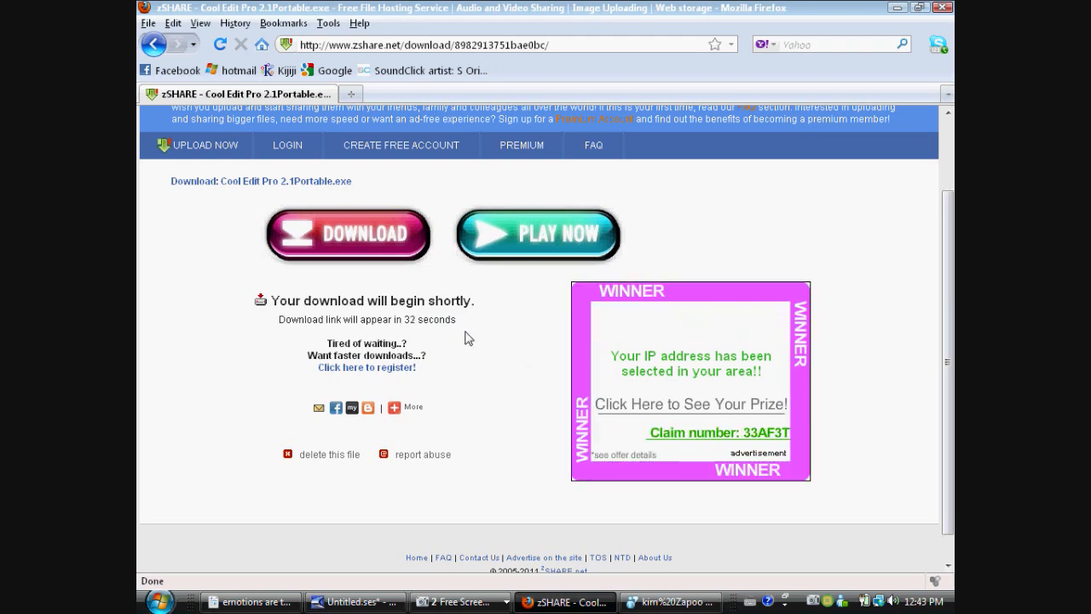
left_click(354, 601)
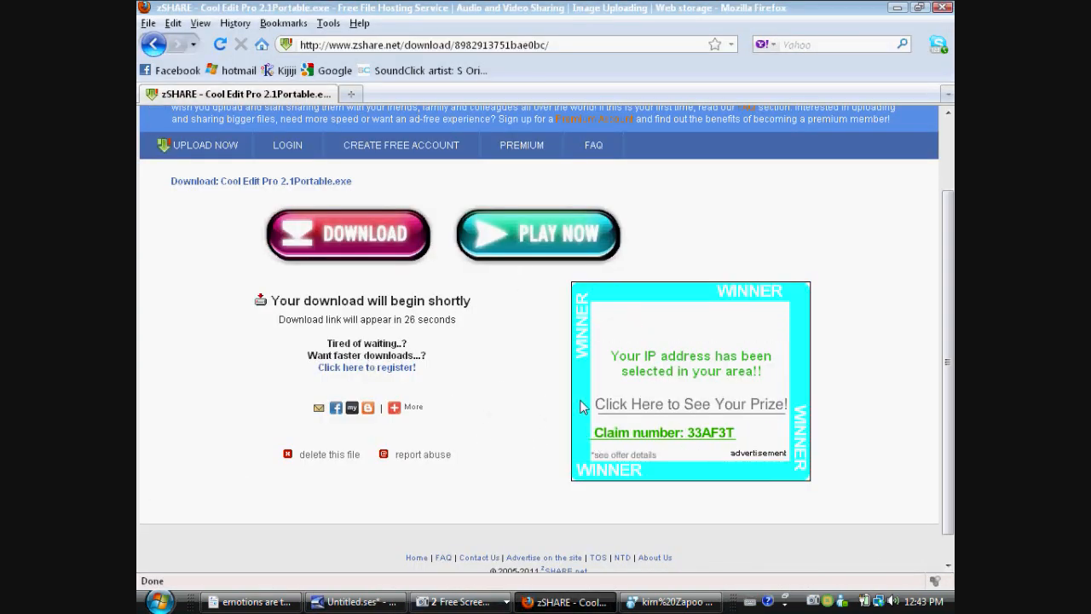
mouse_move(554, 363)
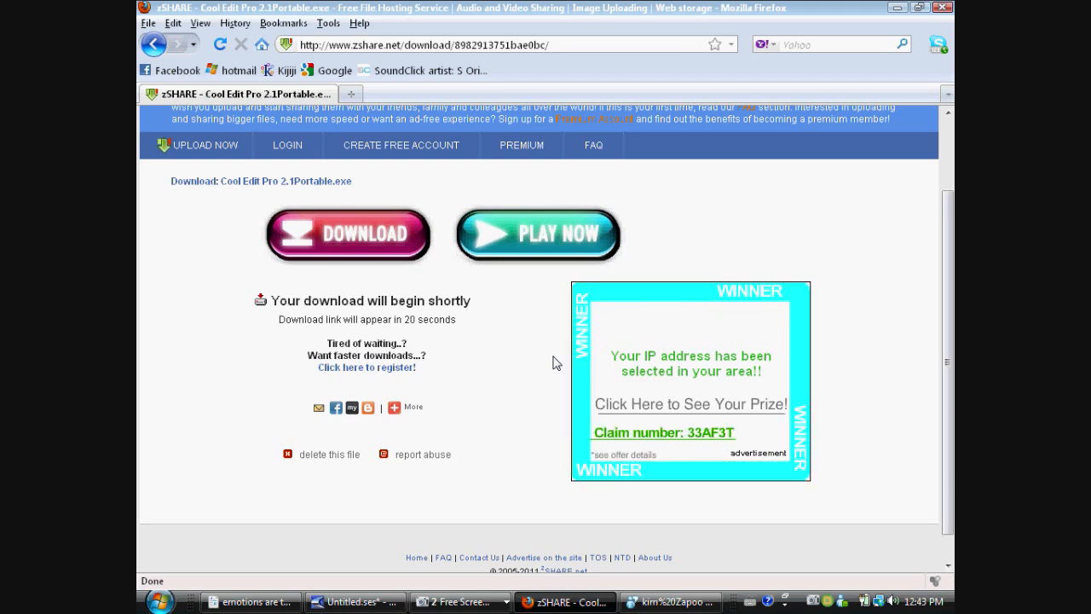
mouse_move(482, 345)
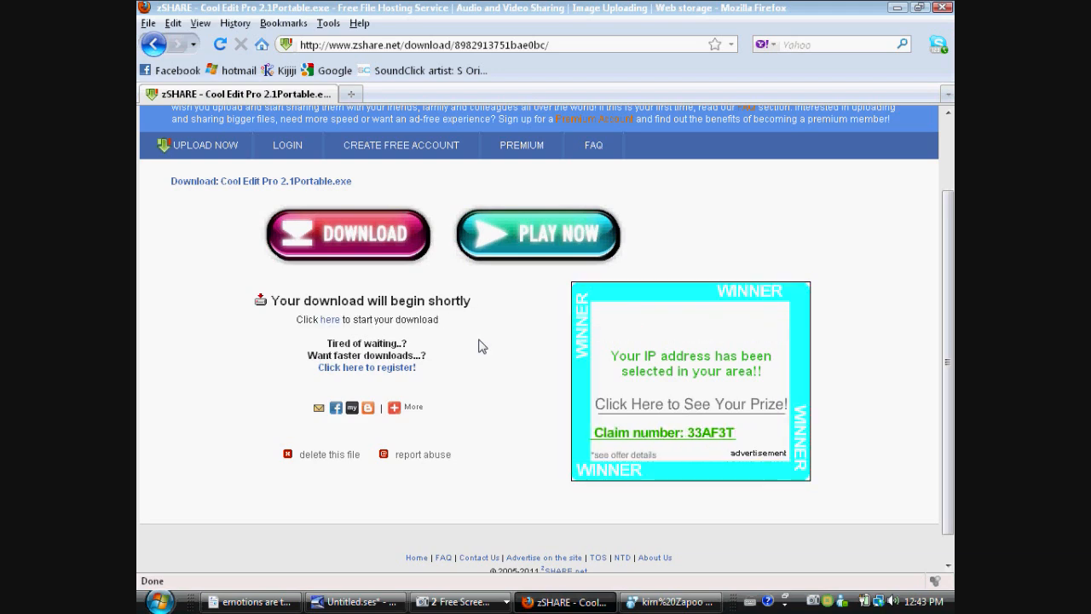
mouse_move(430, 323)
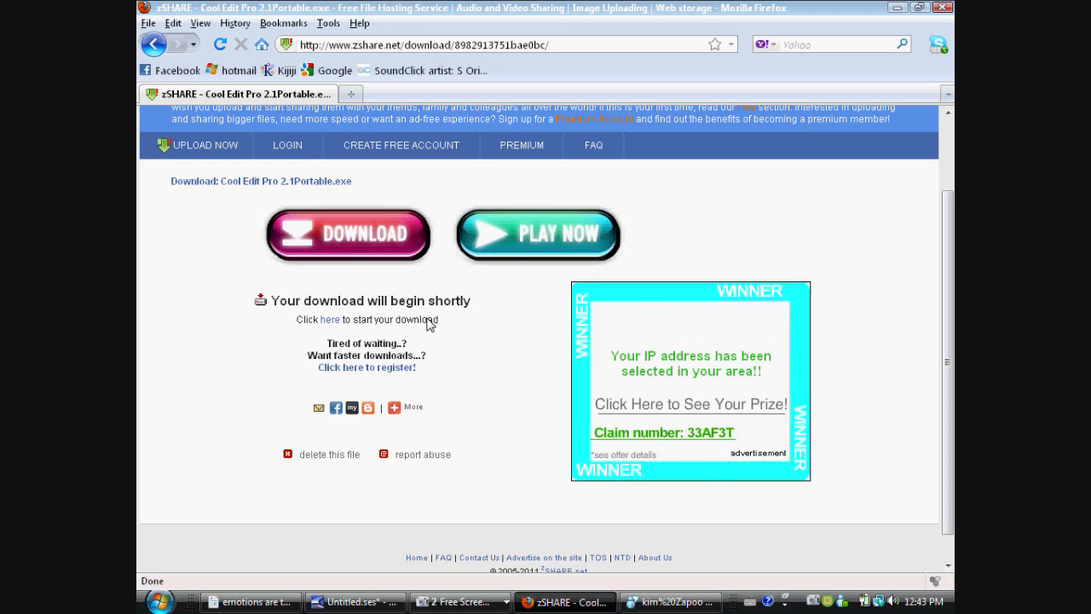
mouse_move(437, 324)
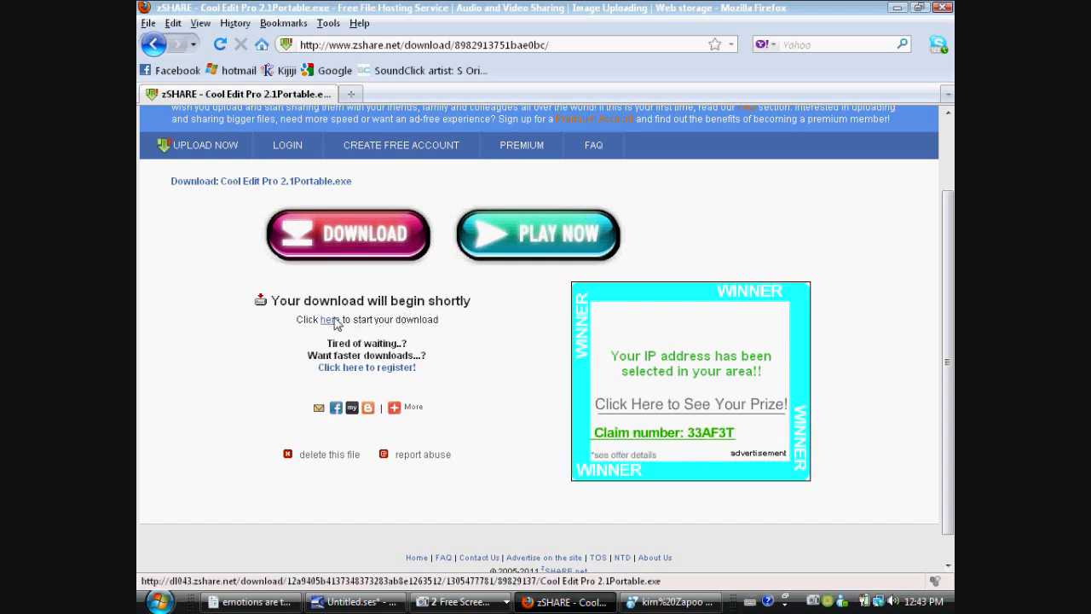
Use the 'here' link to download Cool Edit Pro 2.1Portable.exe and choose Save File.
left_click(331, 320)
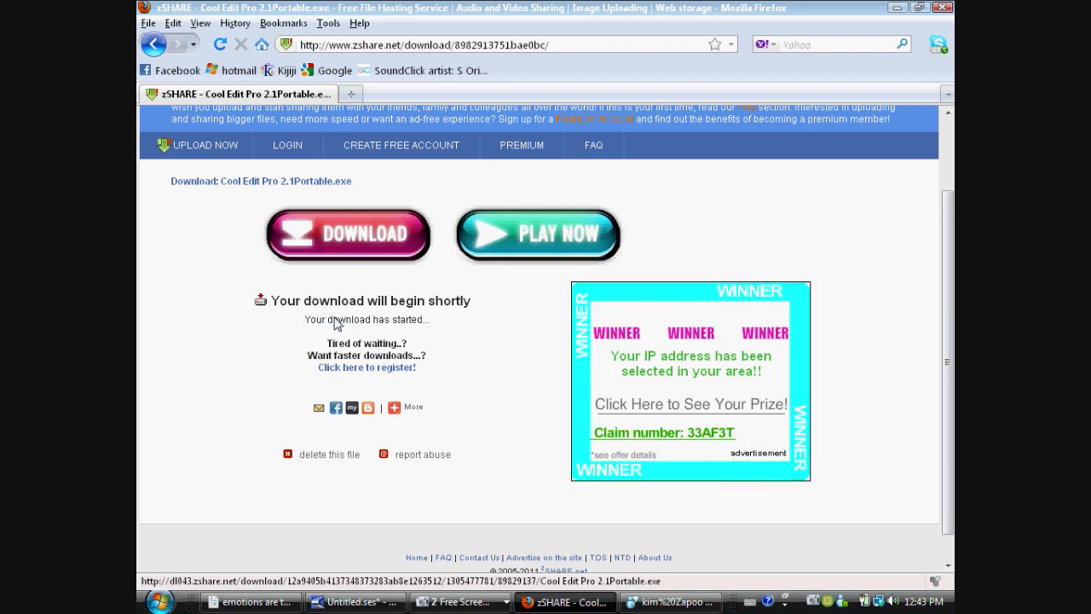
left_click(347, 236)
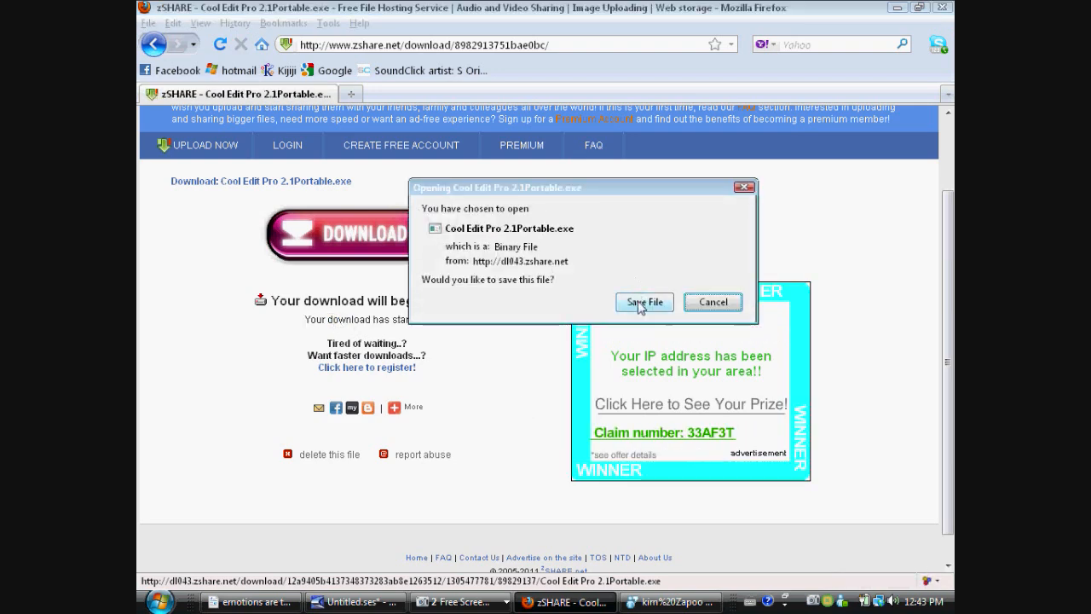
left_click(644, 302)
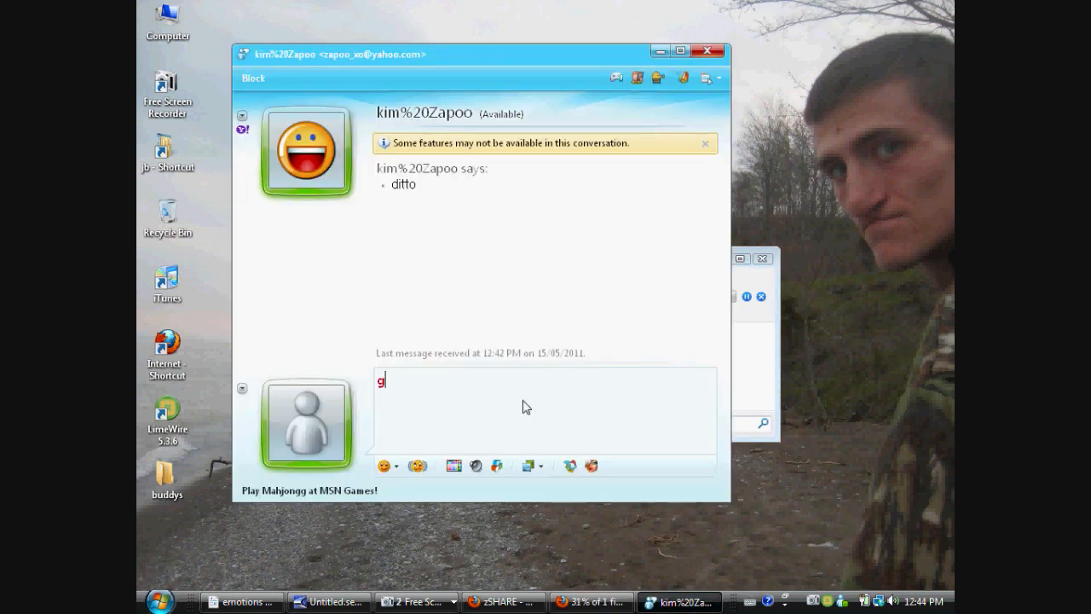
Send Messenger replies about making a tutorial right now, just a minute, then minimize the chat.
type("immie a second im makin the t")
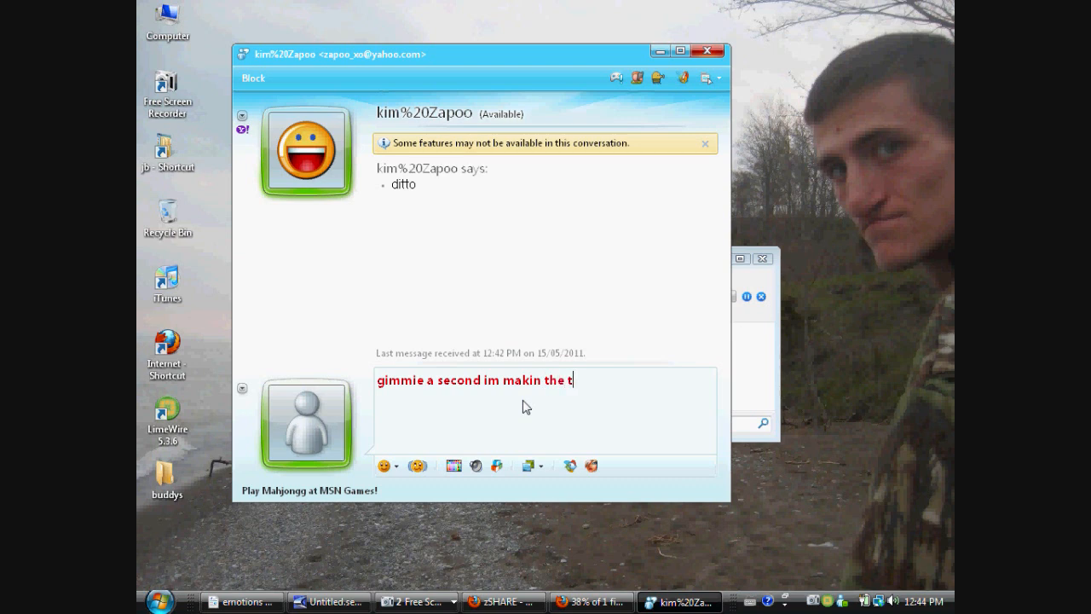
type("utor")
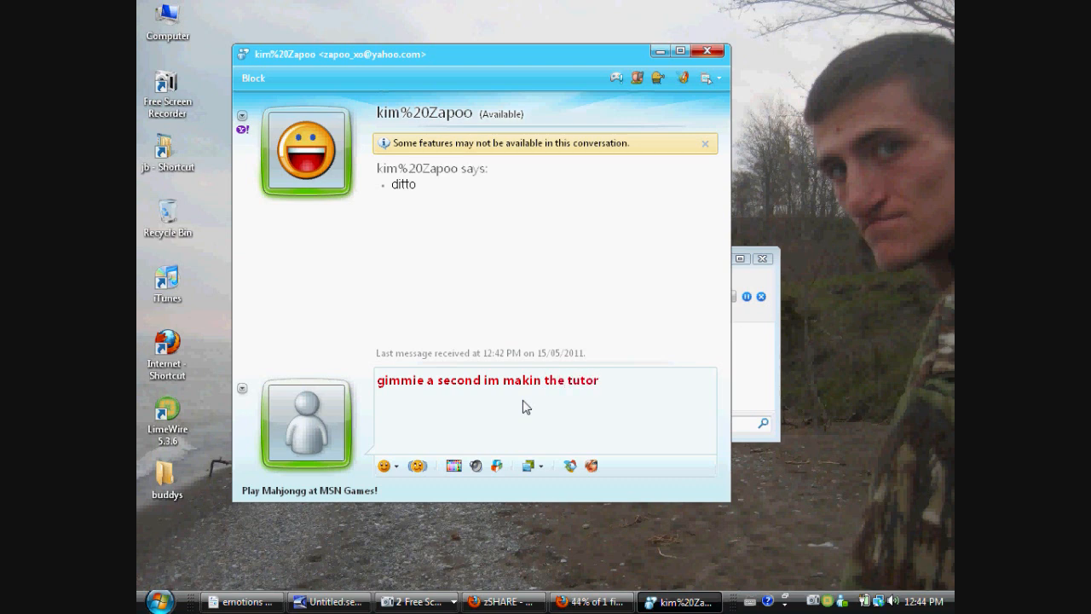
type("ial right no")
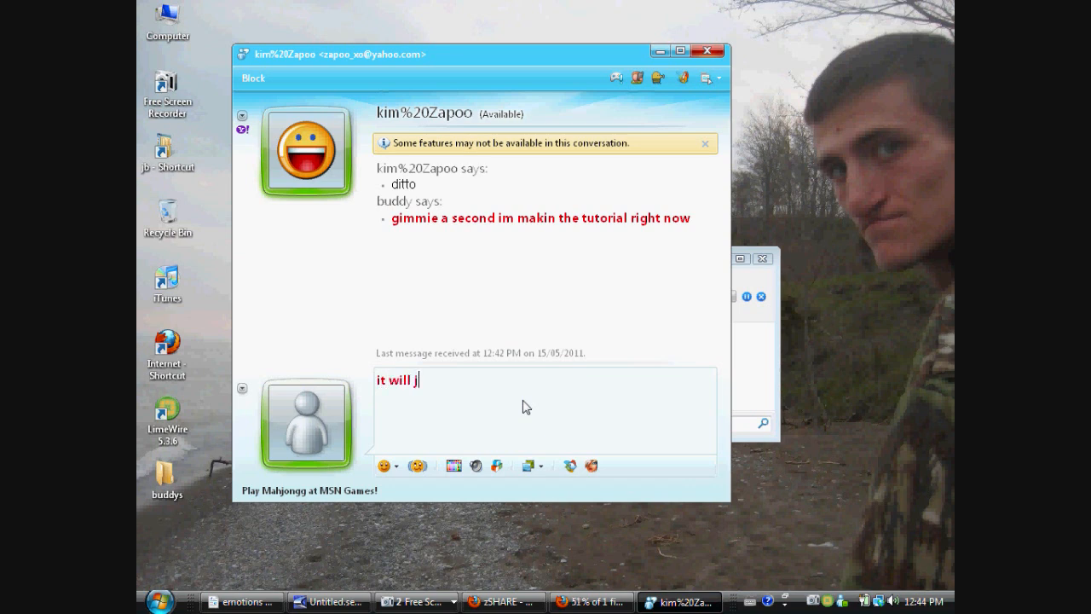
type("ust be a minute")
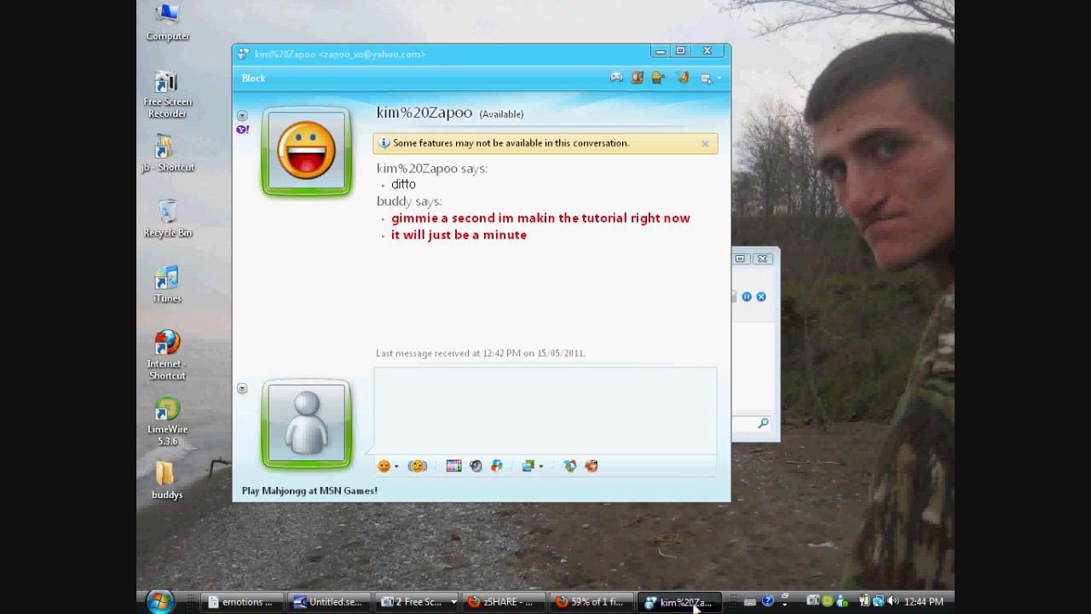
left_click(590, 601)
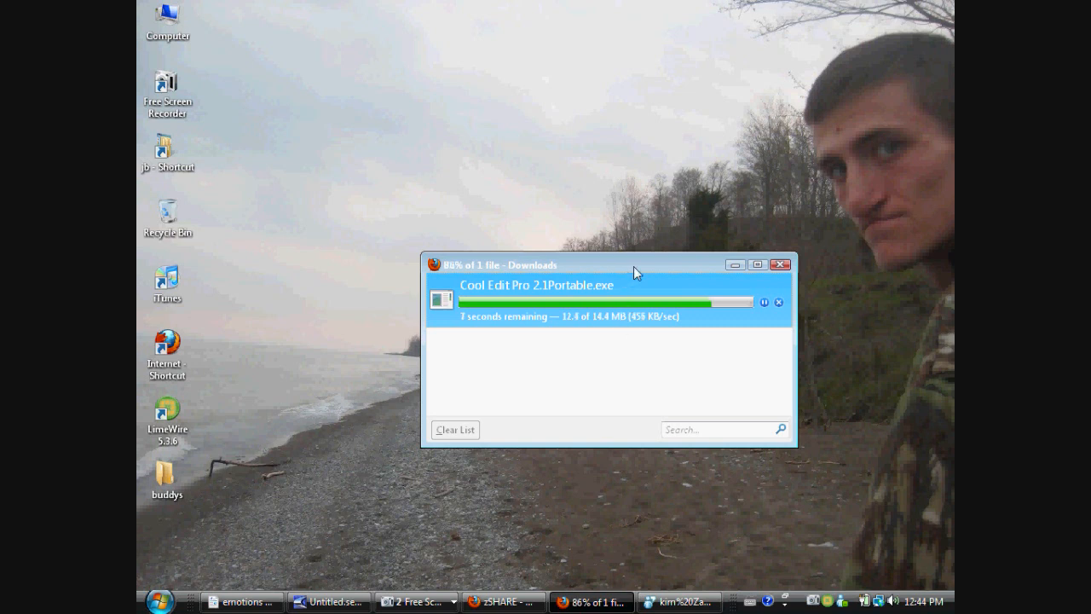
Move the downloads window lower and Run Cool Edit Pro 2.1Portable.exe past the security warning.
left_click_drag(596, 264, 597, 436)
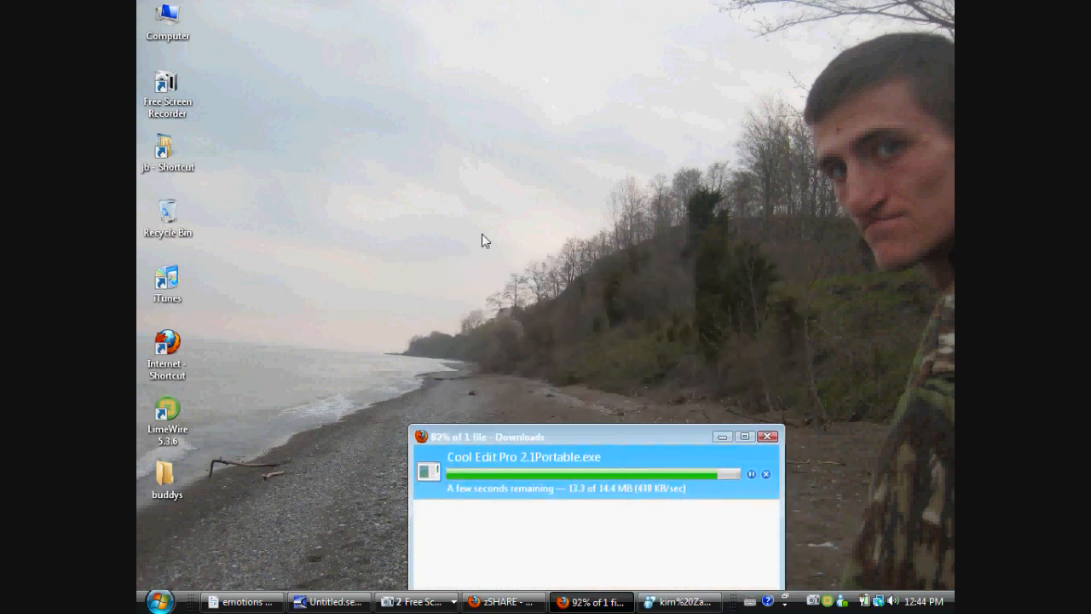
mouse_move(437, 350)
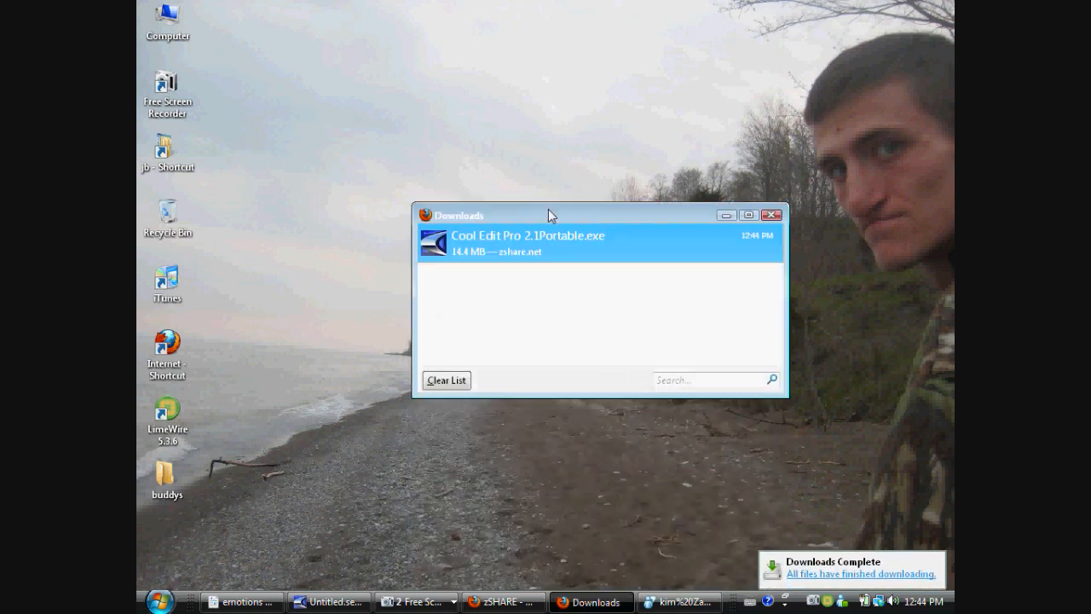
mouse_move(567, 255)
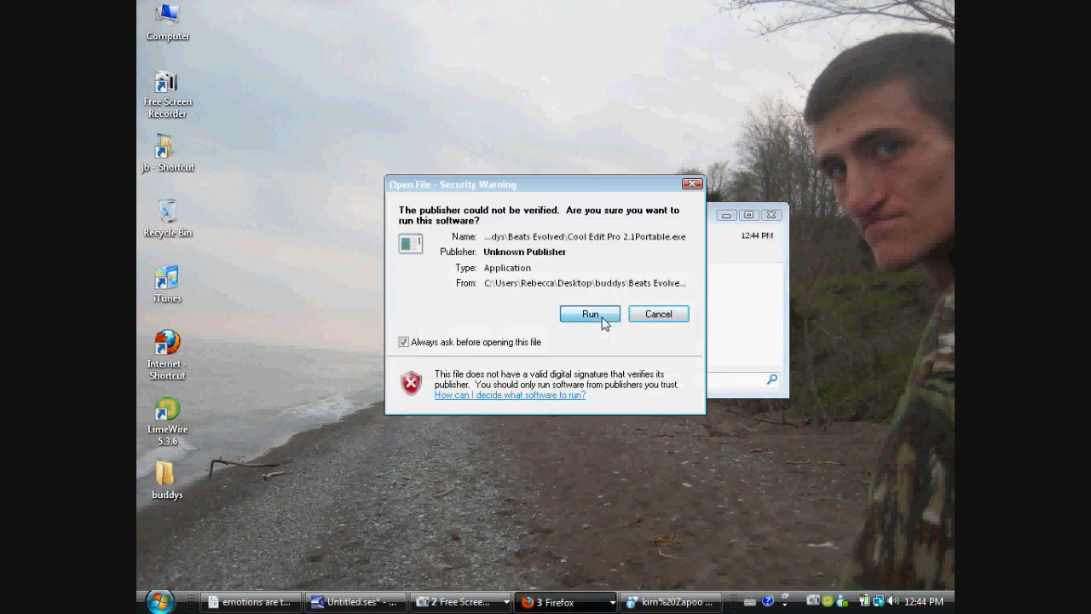
left_click(589, 314)
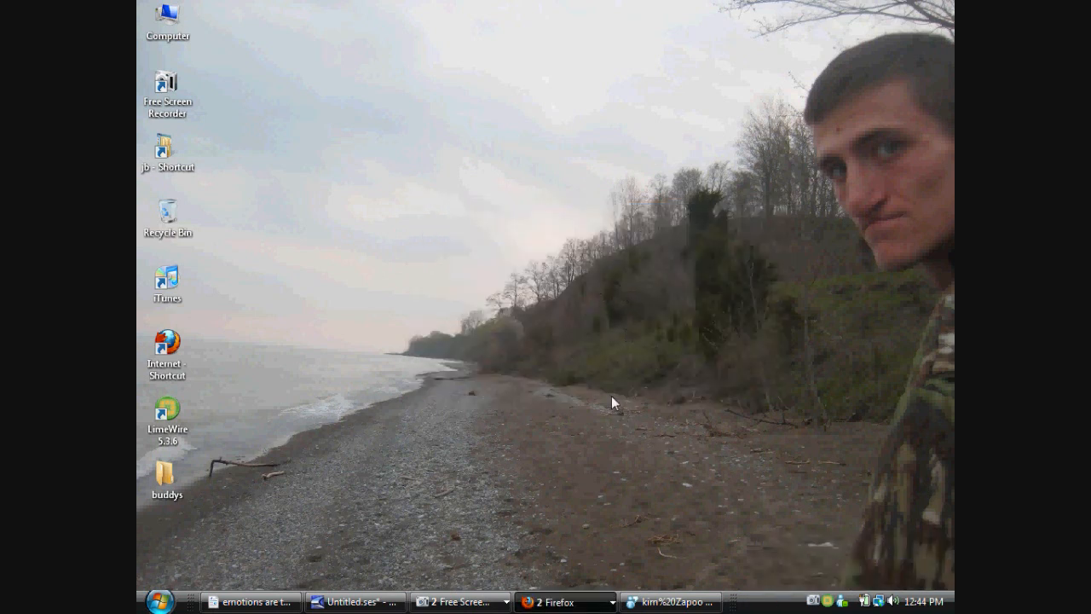
mouse_move(493, 447)
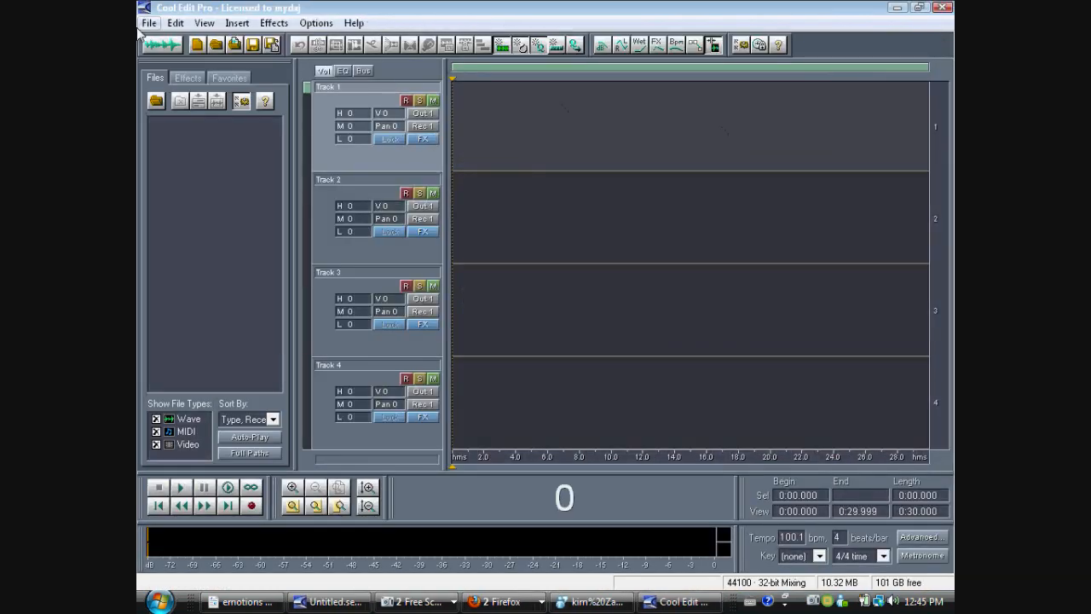
Open Cool Edit Pro's File menu in the empty four-track multitrack session.
left_click(149, 23)
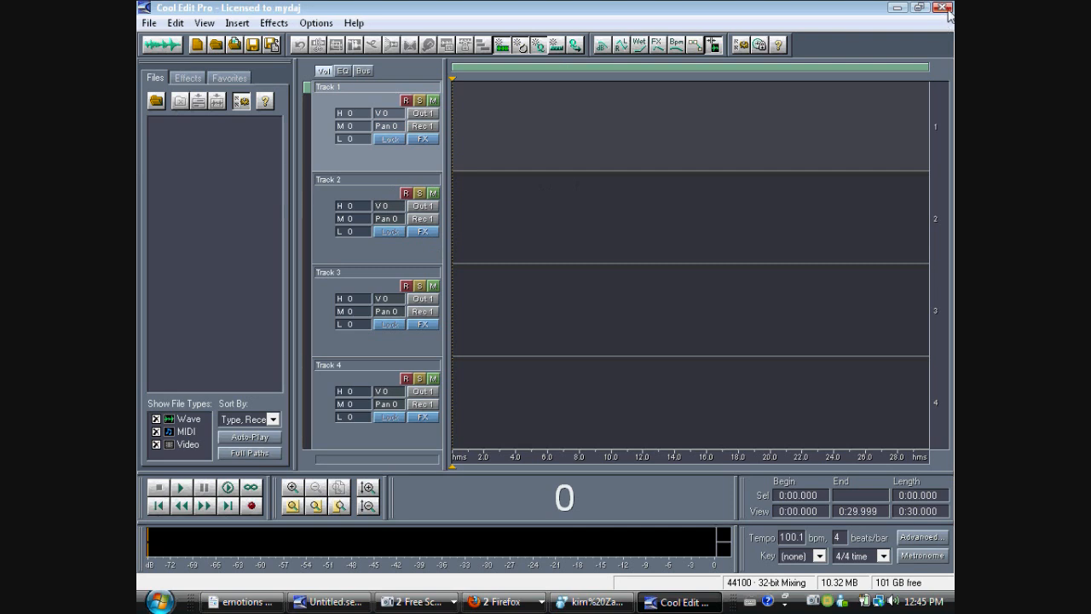
mouse_move(538, 233)
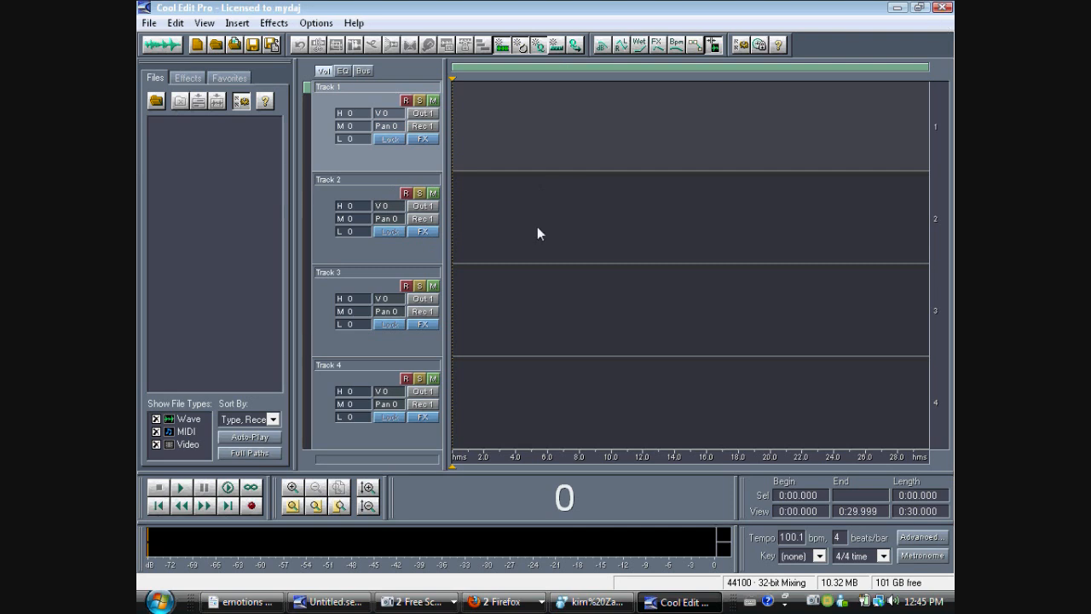
mouse_move(412, 175)
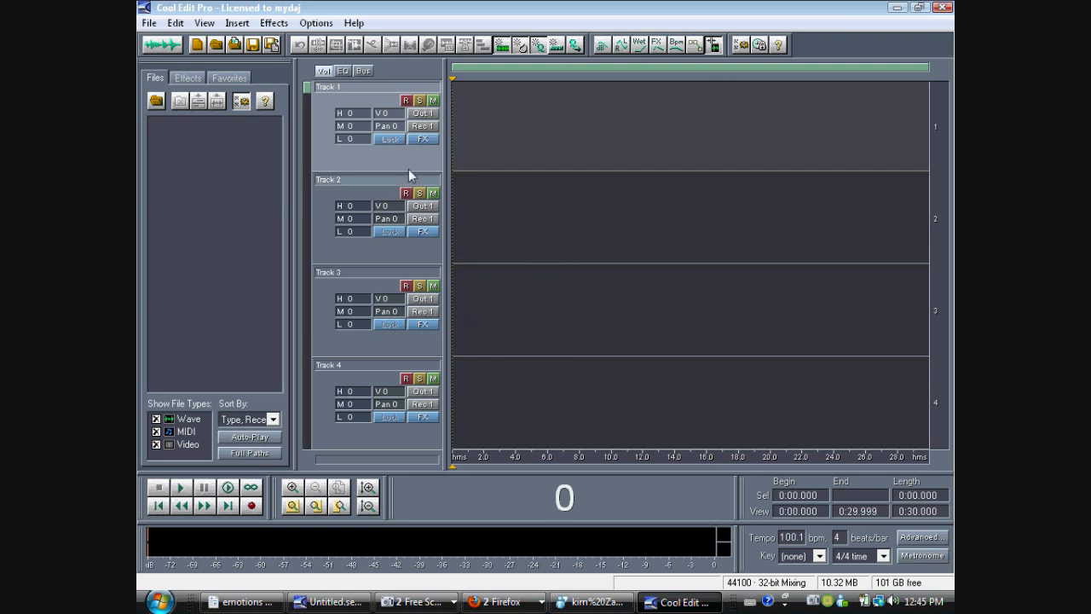
left_click(148, 23)
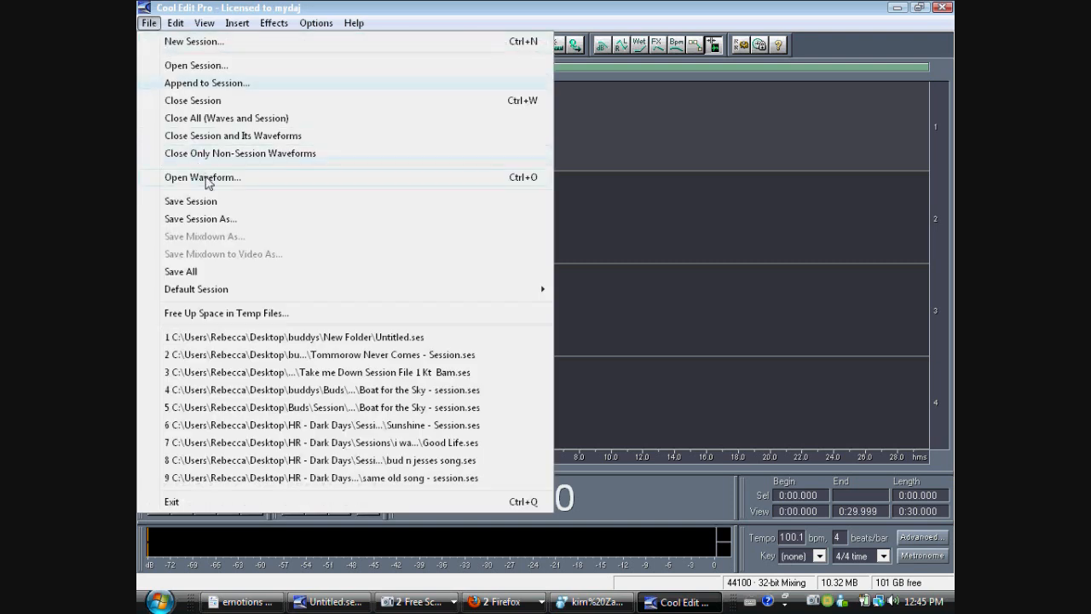
Open the waveform 'May Oh 8 - Lil'Bam-Bam + 1 Open Verse' from the album folder.
left_click(202, 177)
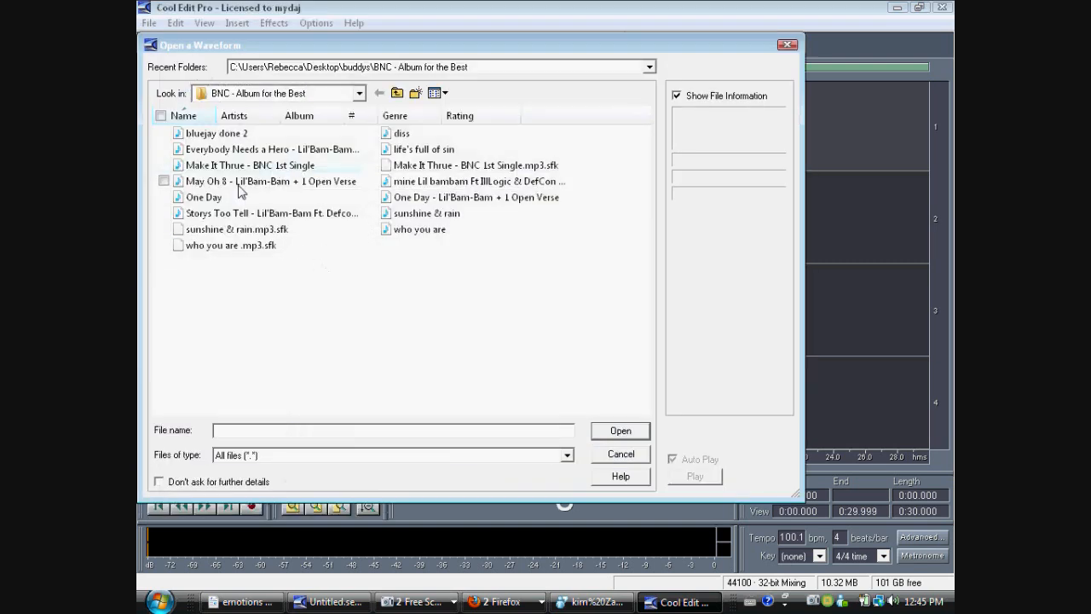
left_click(271, 181)
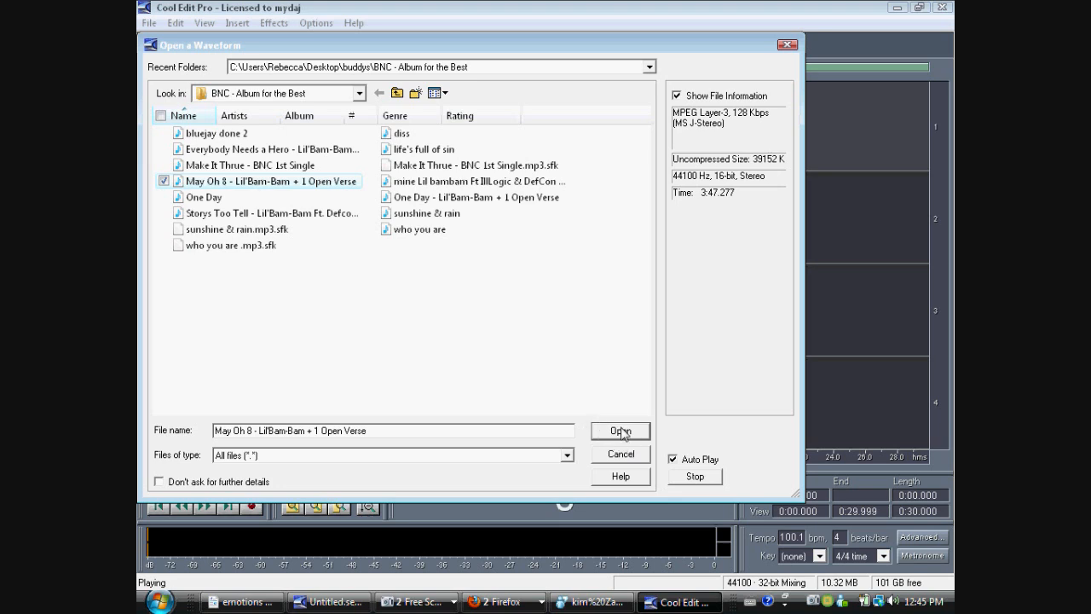
left_click(621, 431)
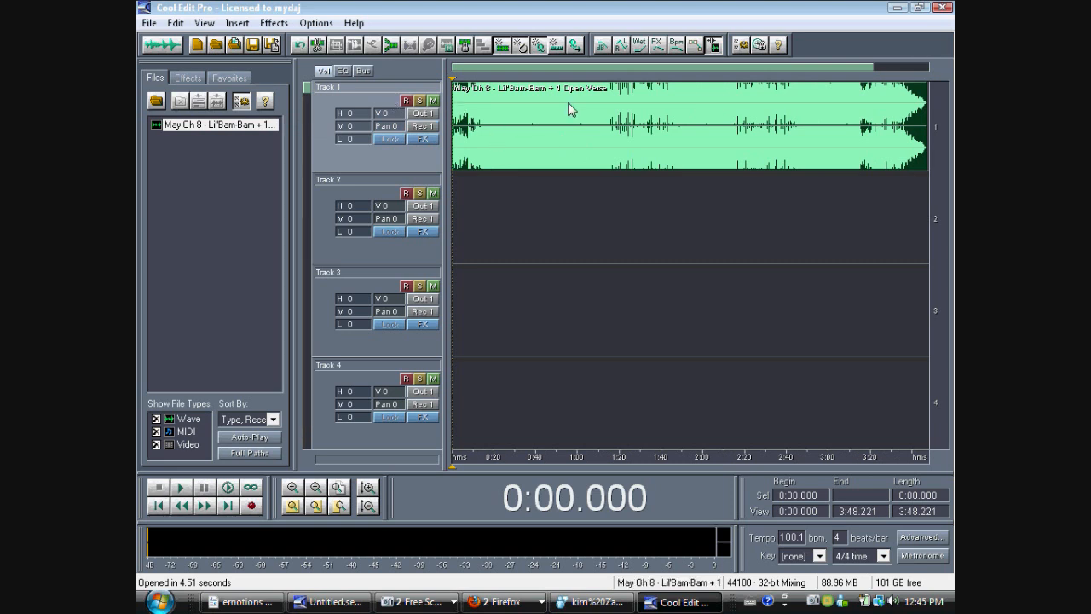
Rename Track 1 to BEAT and Track 2 to Vocal 1.
left_click(328, 86)
type("BEAT")
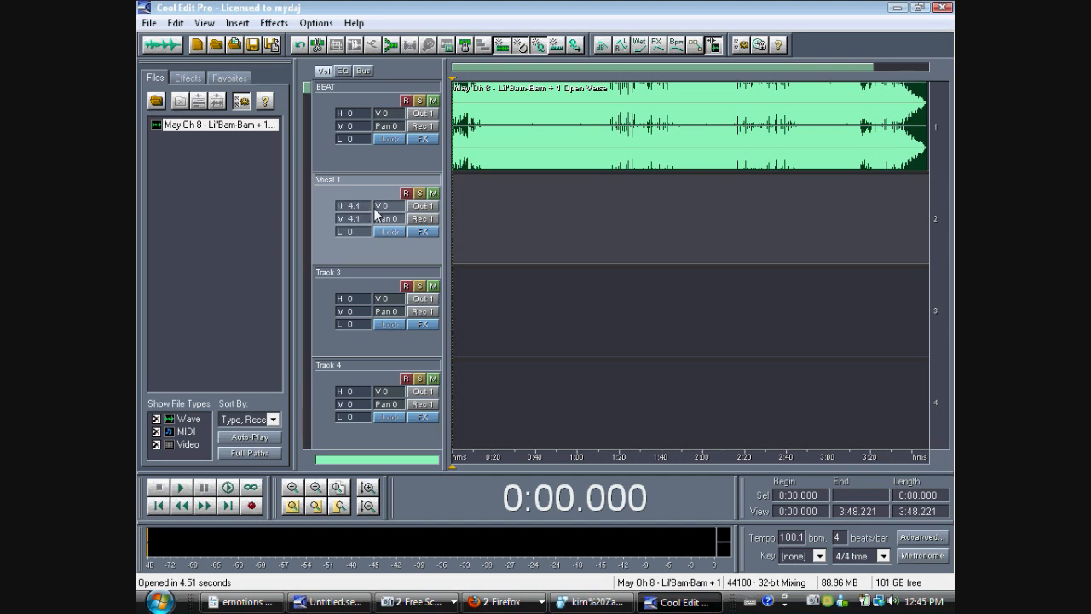
mouse_move(355, 240)
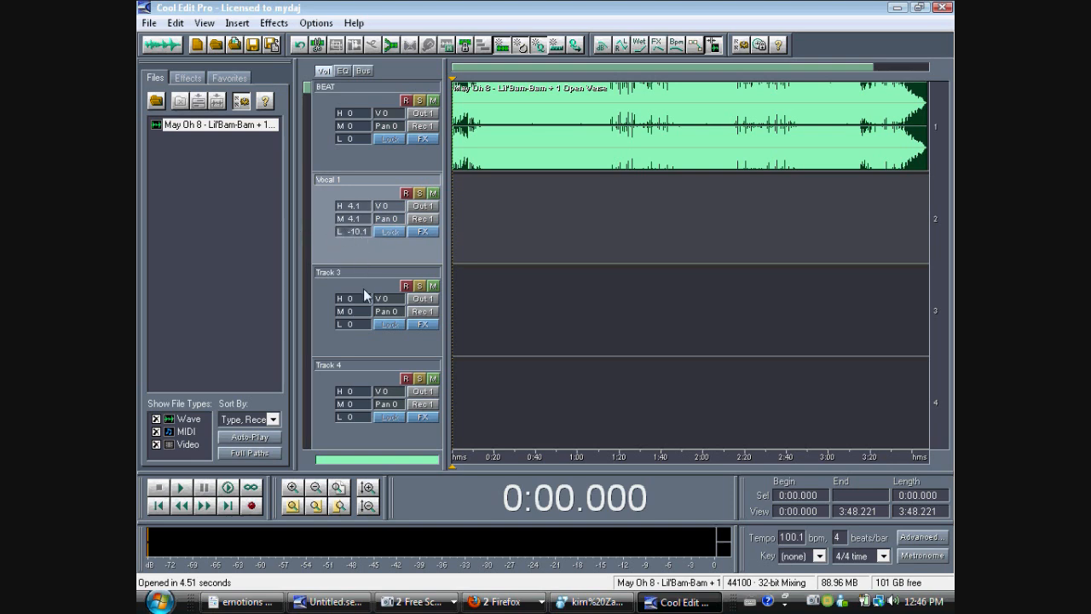
mouse_move(360, 300)
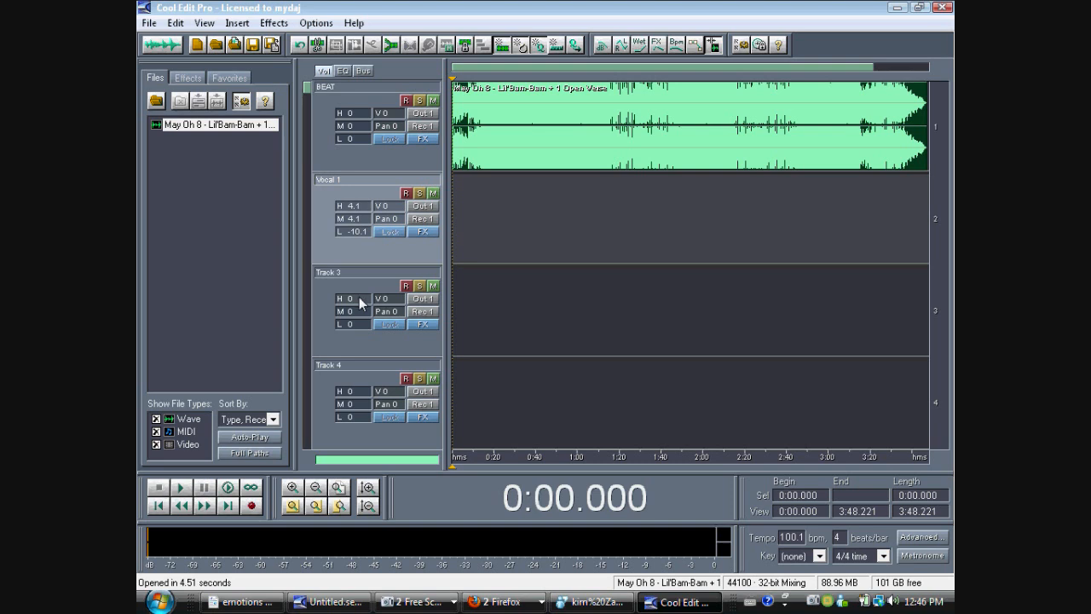
mouse_move(394, 212)
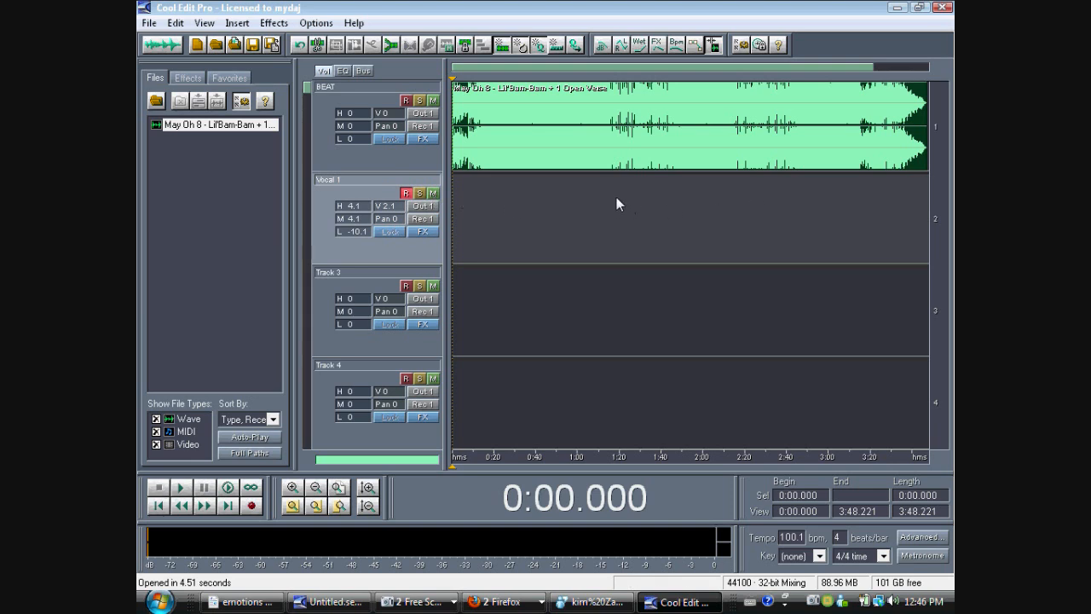
Record a roughly 17-second vocal take on Vocal 1 from 1:15, then disarm its R button.
left_click(180, 487)
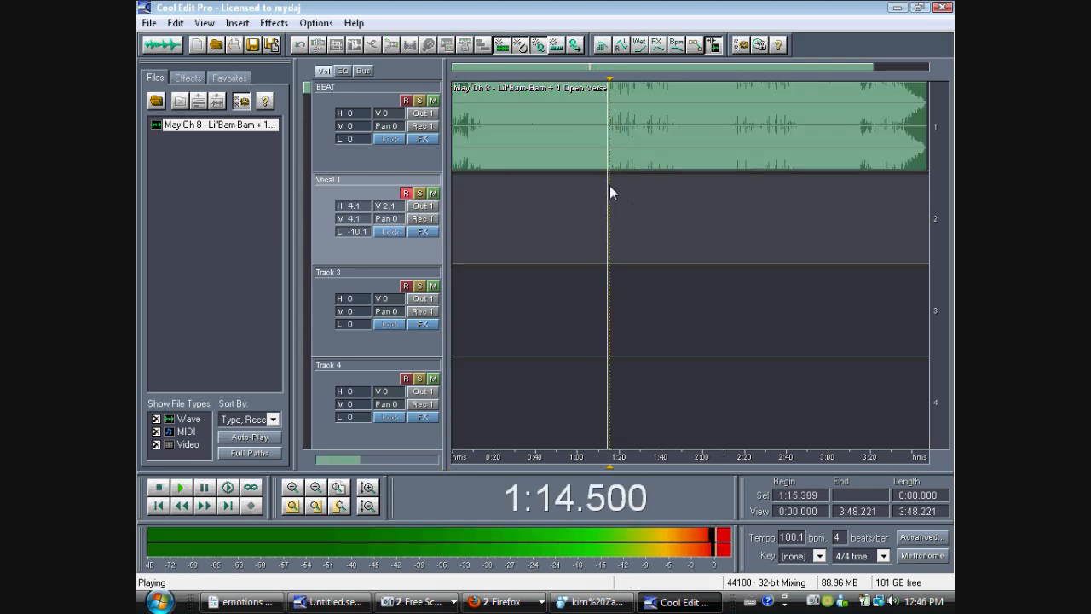
left_click(158, 487)
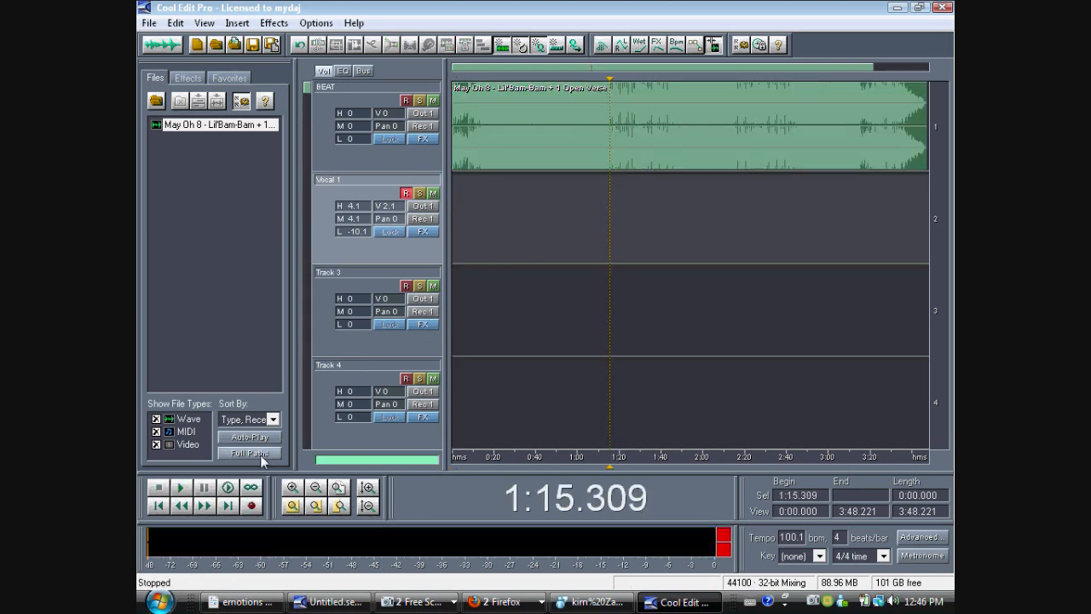
left_click(251, 505)
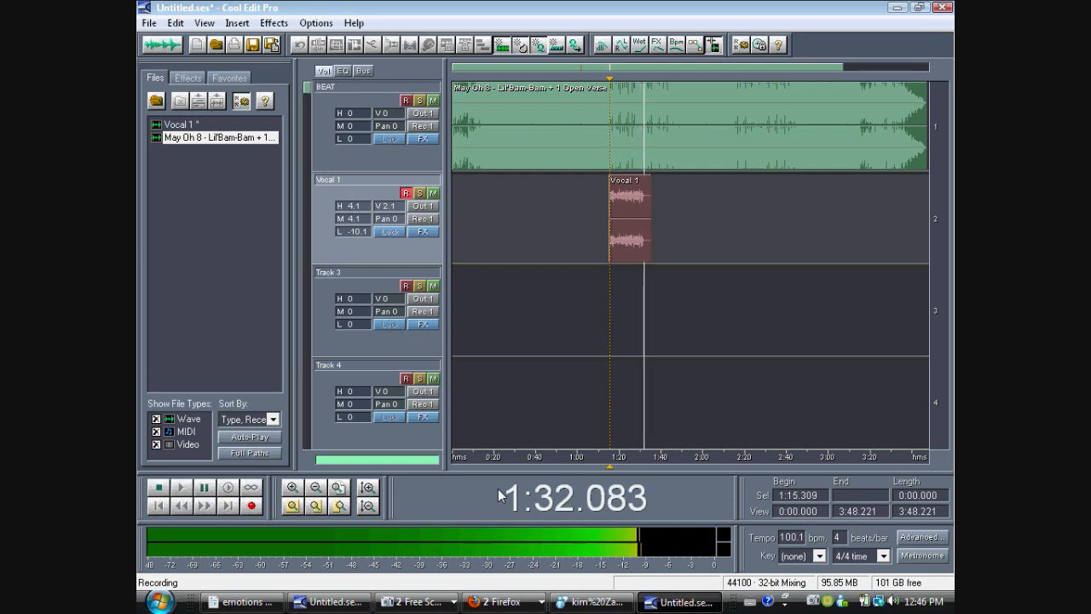
left_click(159, 486)
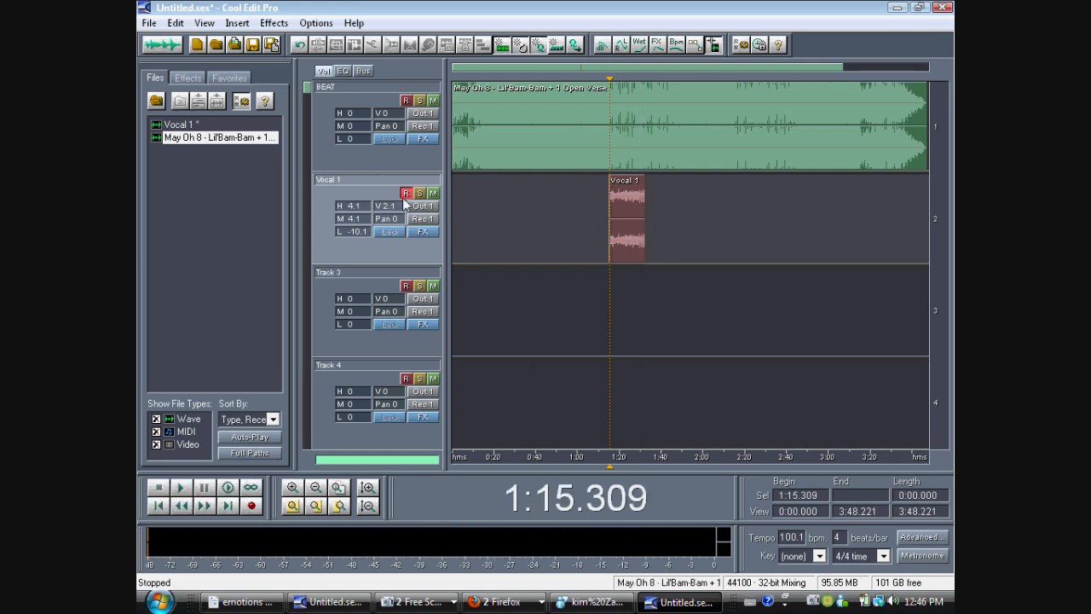
left_click(291, 487)
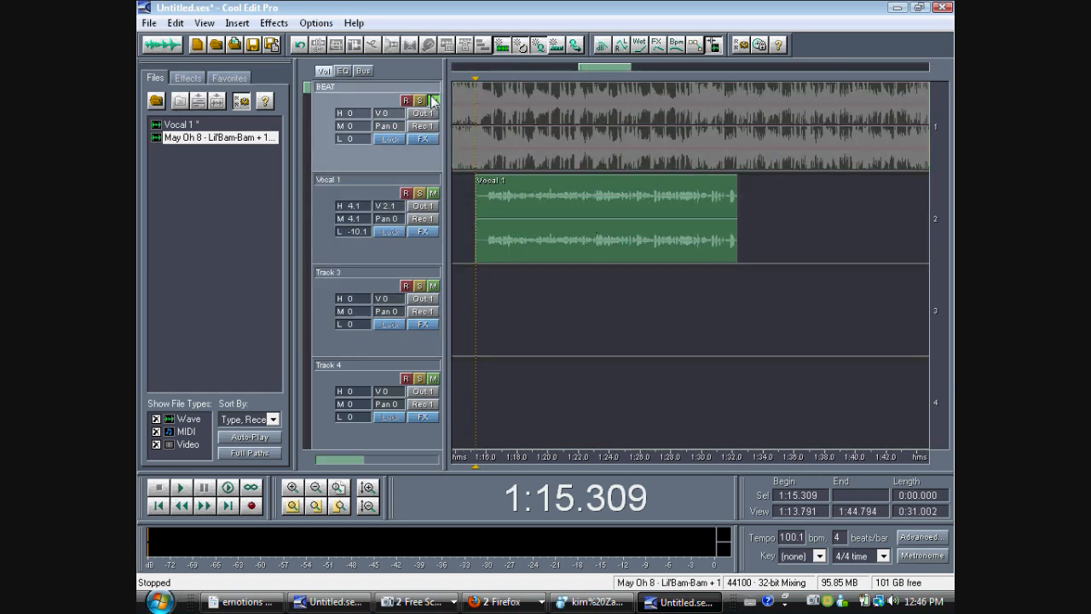
Play the new vocal take, then set Vocal 1 volume 7.0 and Track 3 volume 5.1, high EQ 4.1.
left_click(180, 487)
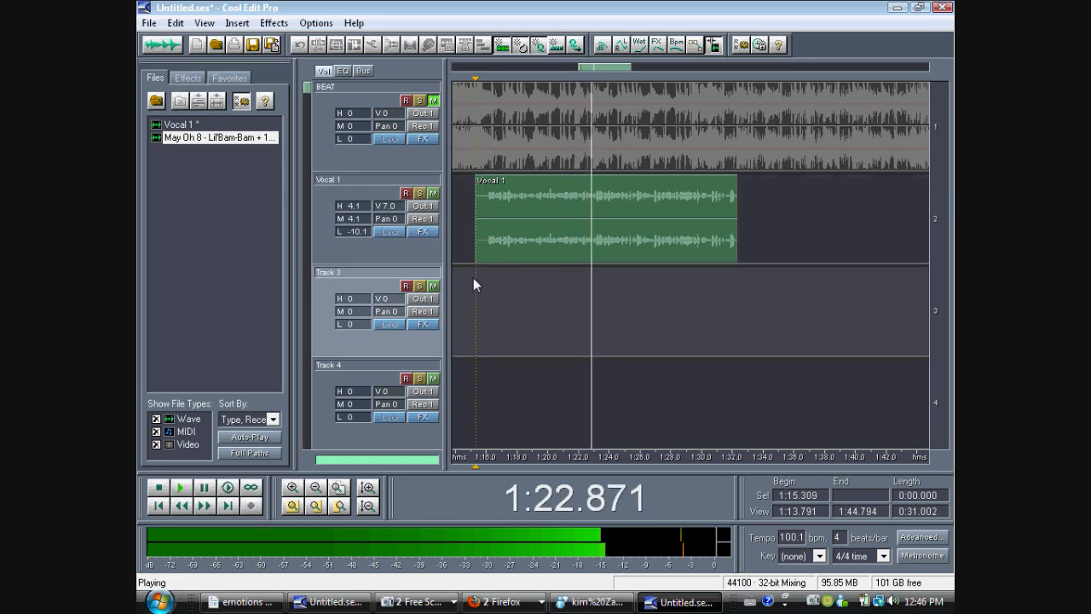
left_click(159, 487)
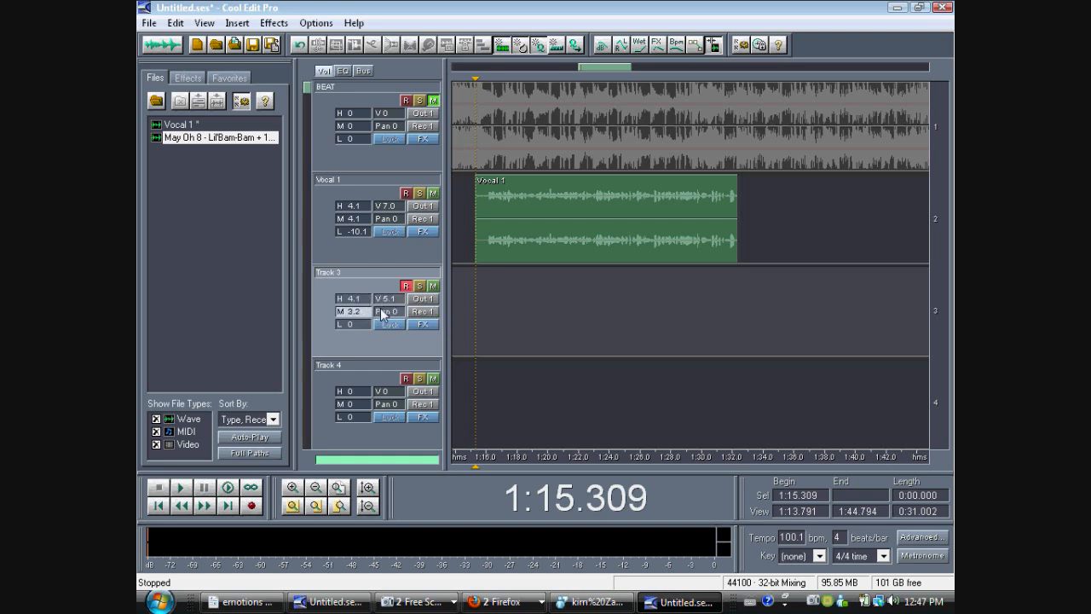
left_click(352, 311)
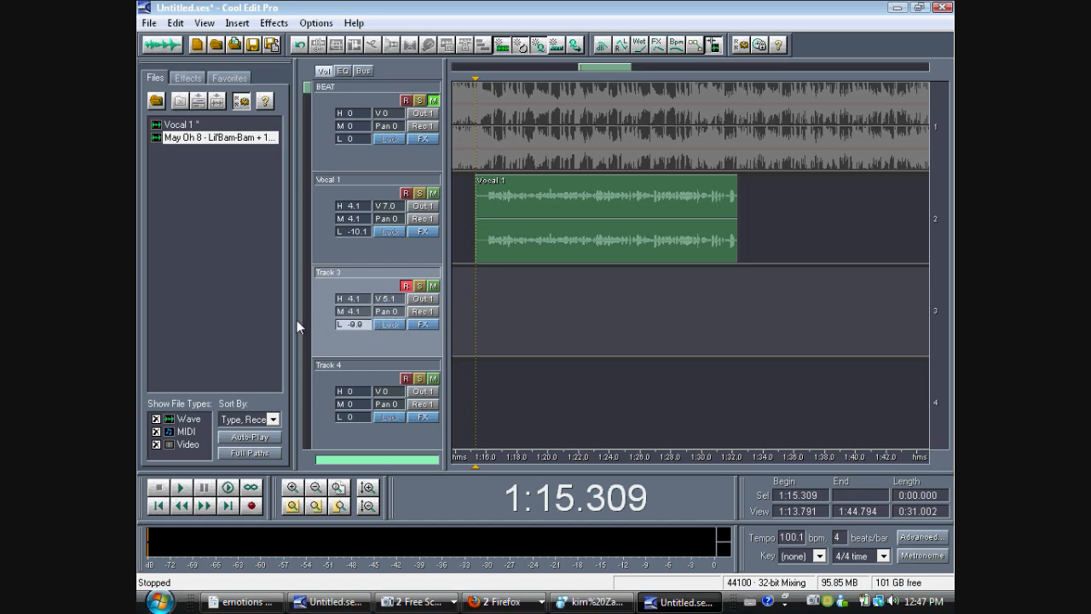
Give Track 3 mid EQ 4.1 and low -9.9, and record a five-second take at 1:15.
left_click(251, 502)
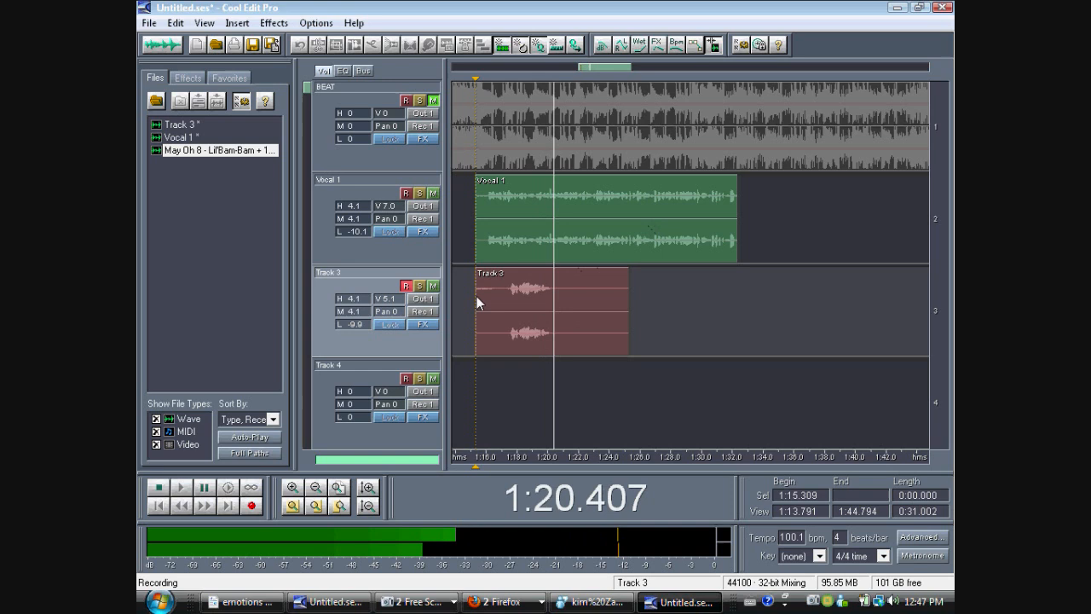
left_click(159, 486)
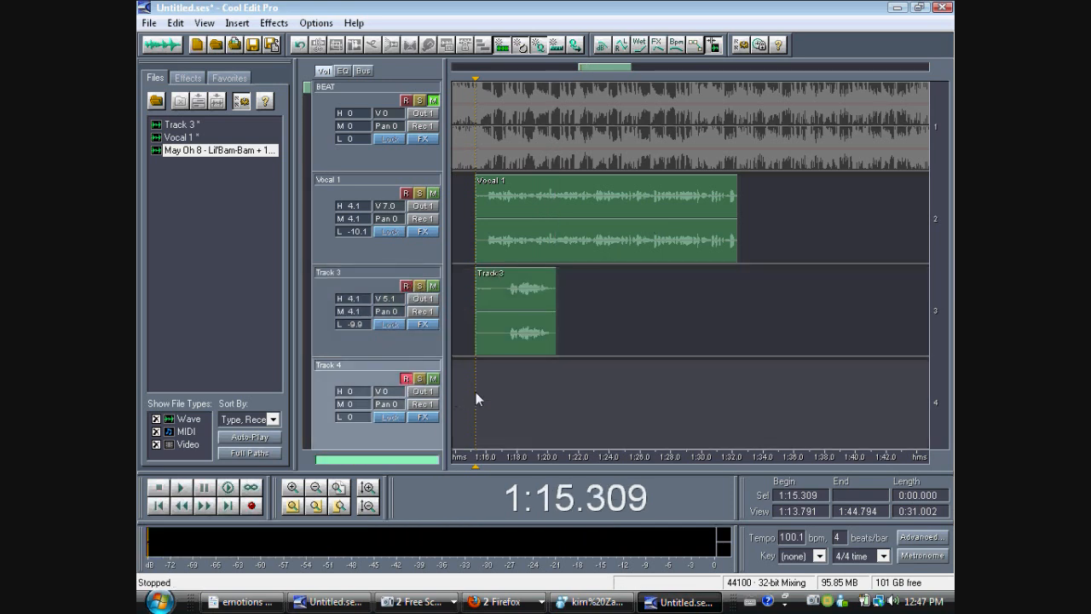
mouse_move(468, 398)
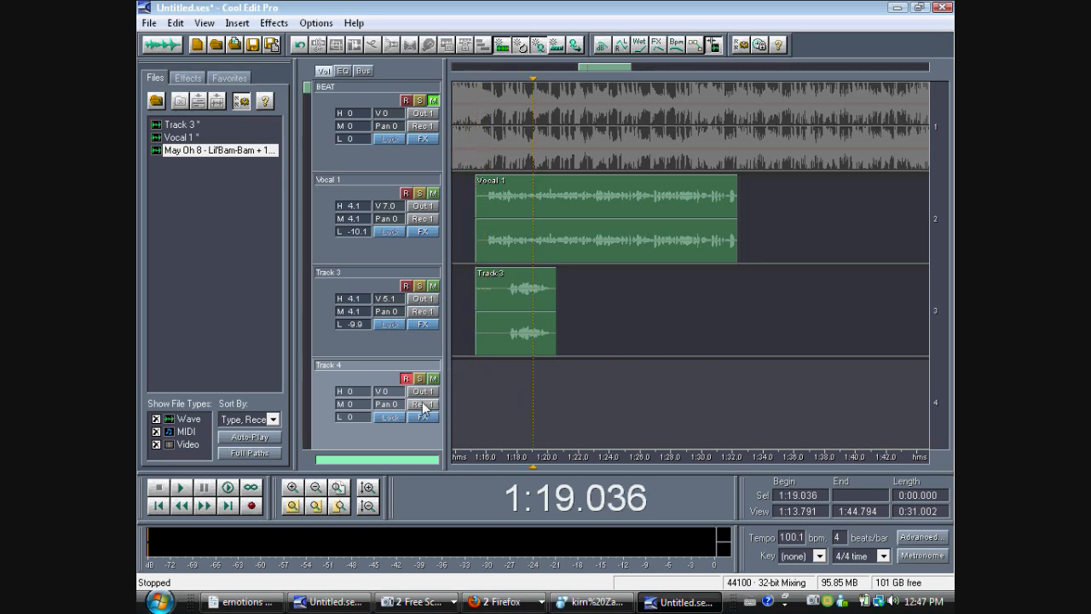
left_click(475, 384)
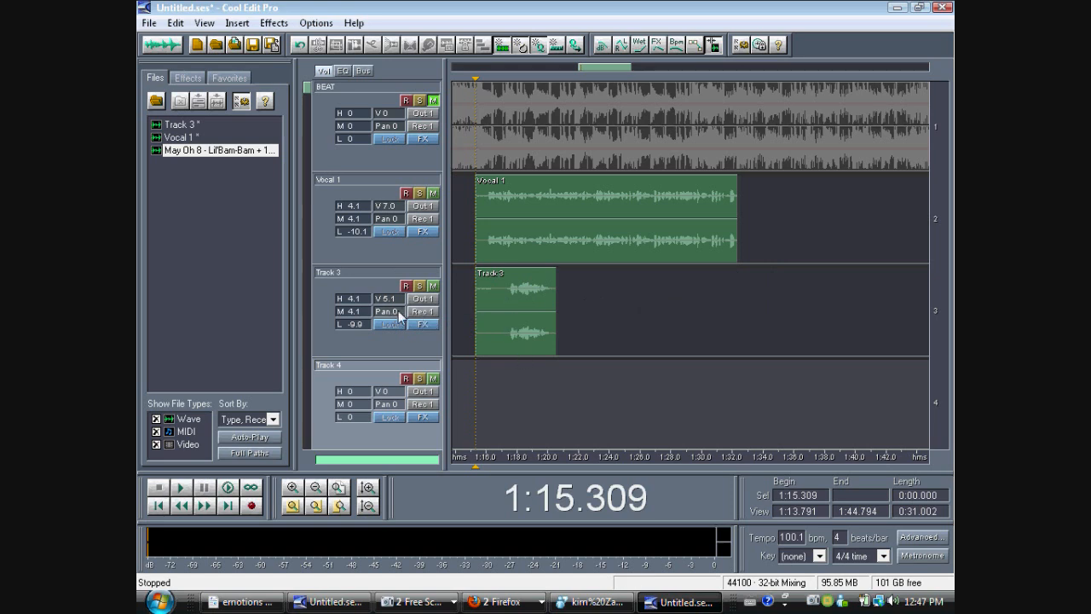
Pan Track 3 30 left and Track 4 30 right, then select the 1:15.309–1:32.369 vocal range.
left_click(386, 311)
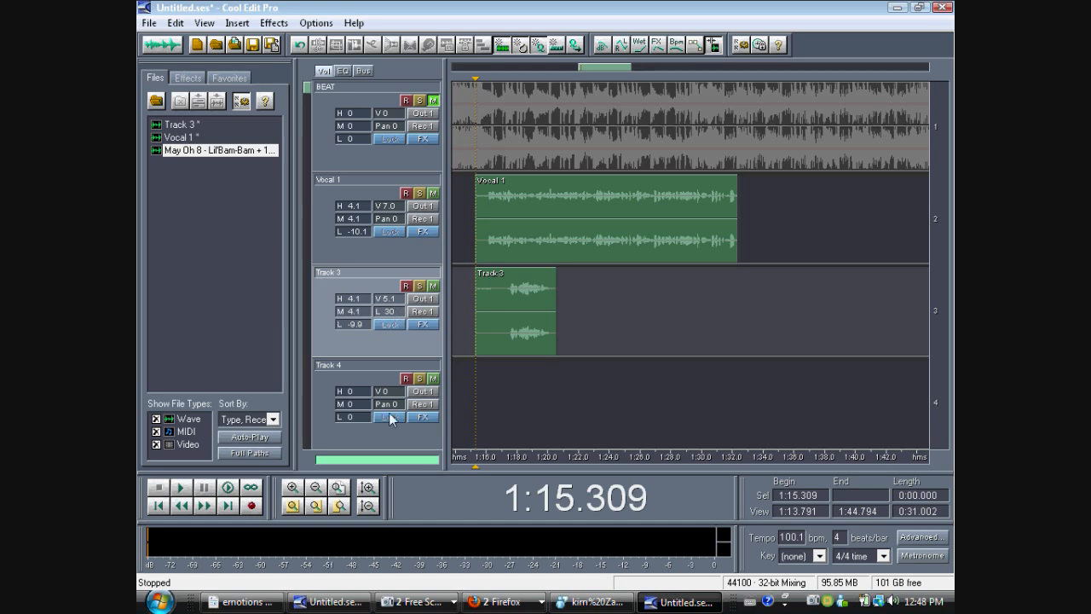
left_click(386, 403)
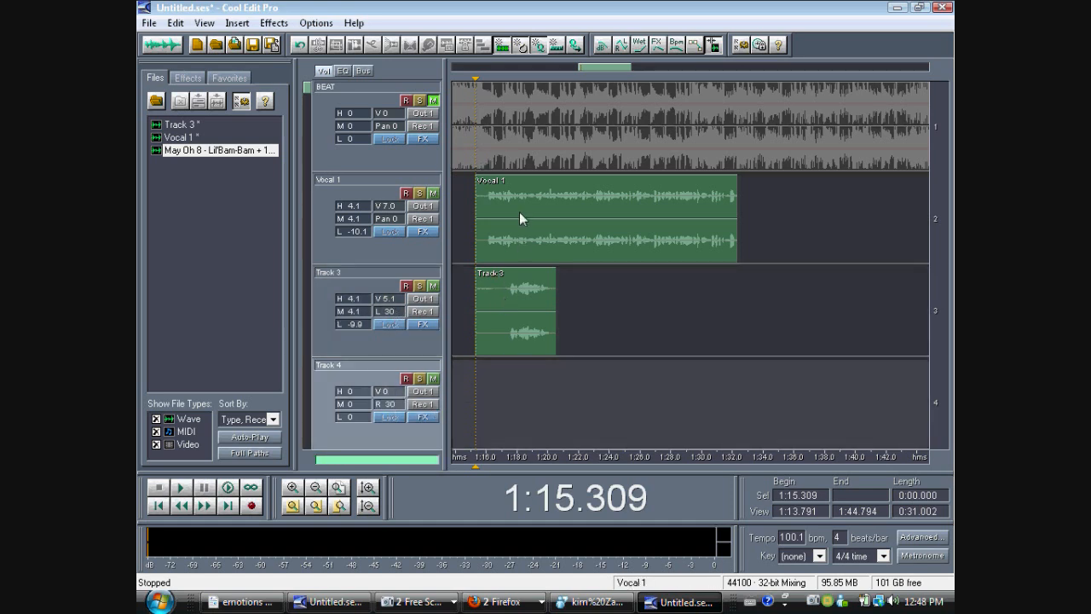
left_click(610, 358)
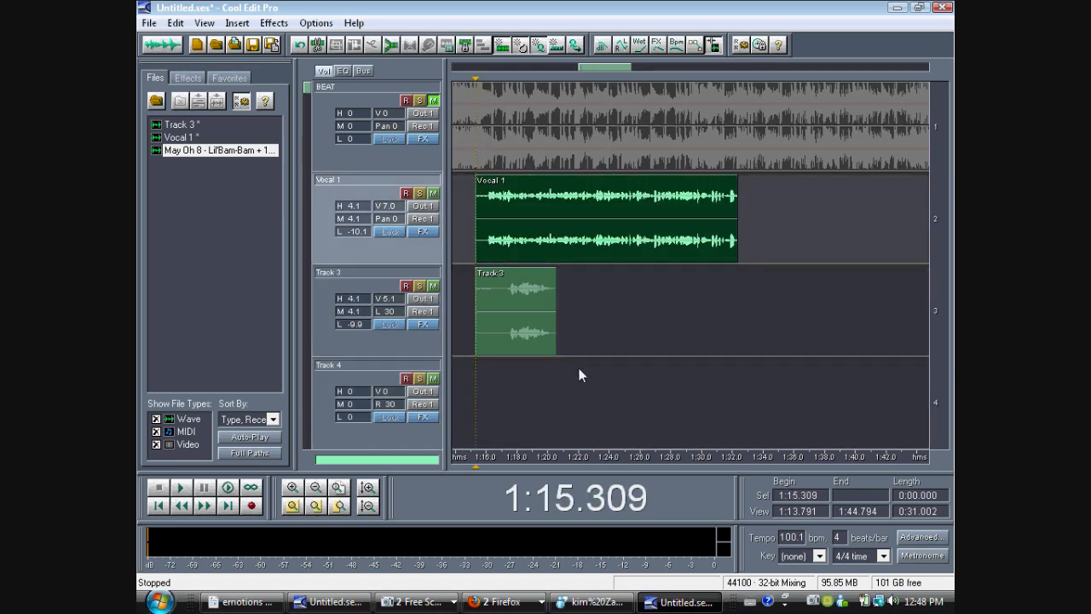
mouse_move(479, 231)
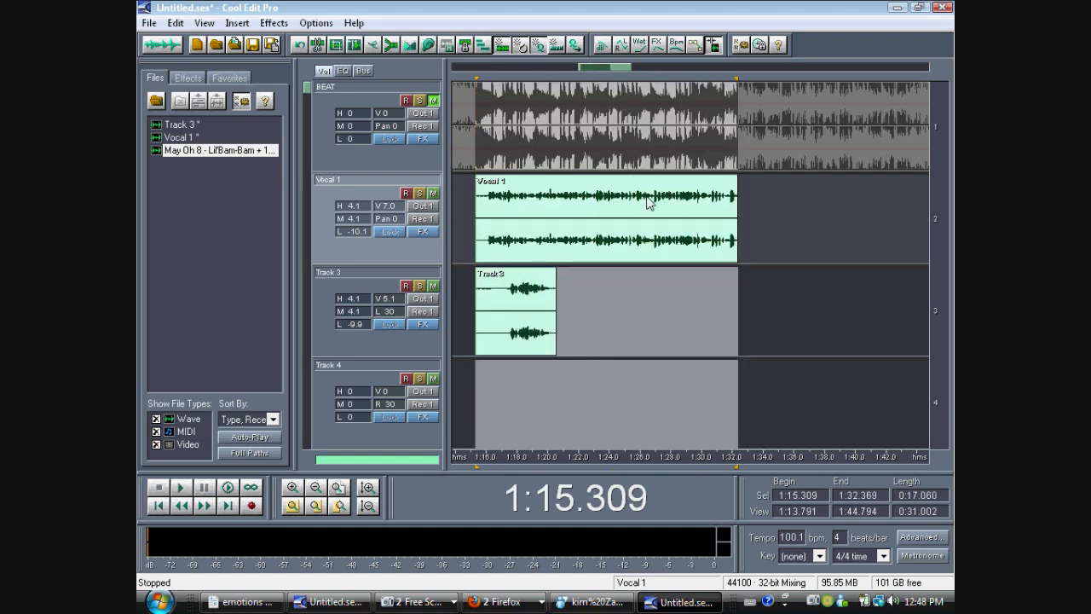
Mix the 1:15–1:32 selection down to a new Mixdown file and return to Multitrack View.
right_click(647, 205)
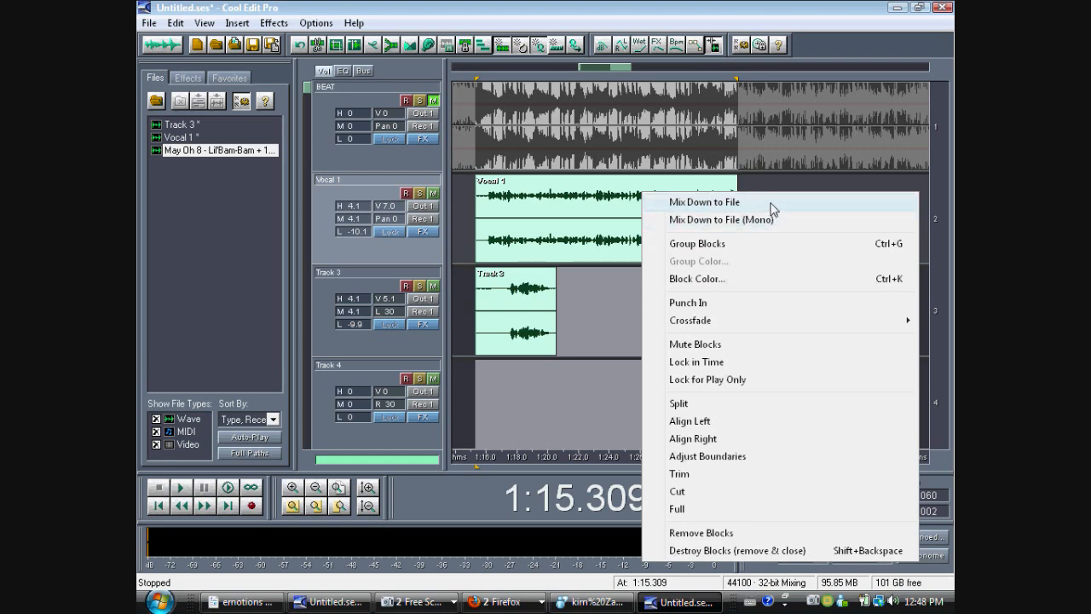
left_click(704, 202)
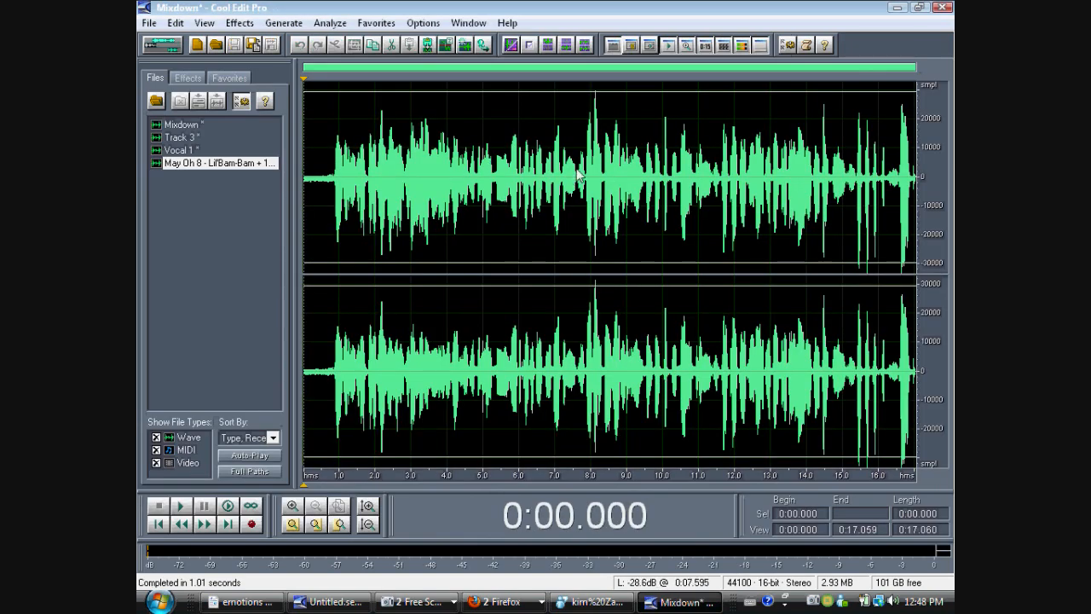
left_click(323, 179)
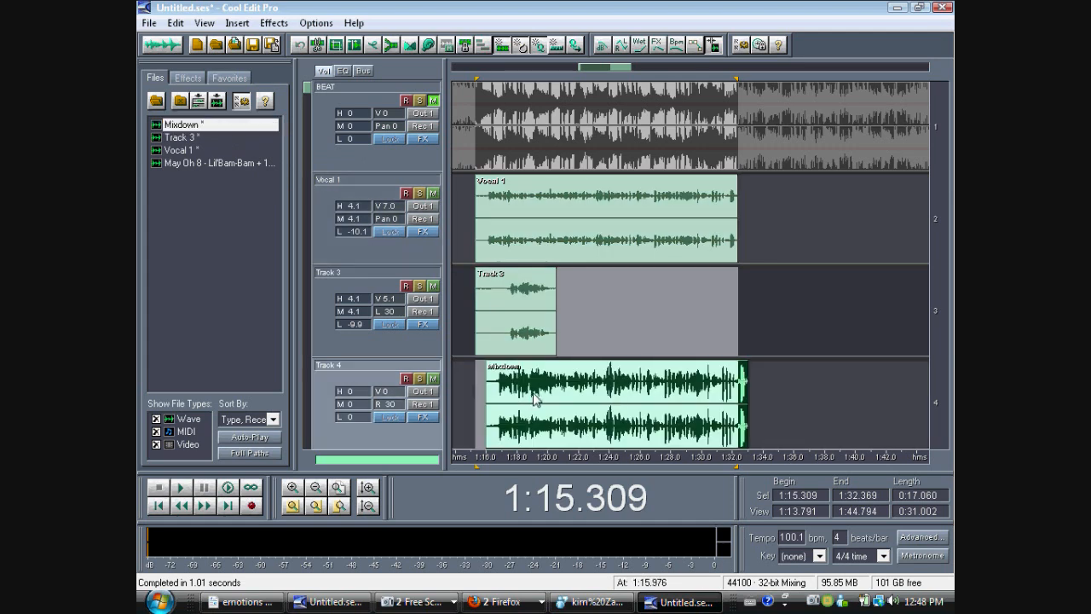
Destroy the Vocal 1 and Track 3 blocks, removing them and closing their files.
right_click(533, 399)
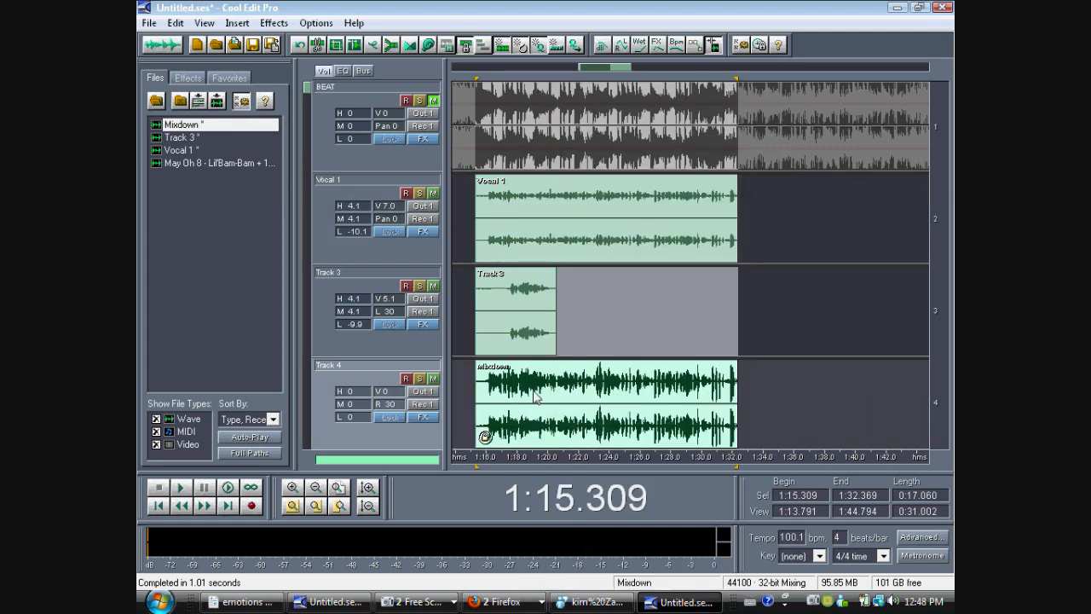
right_click(537, 396)
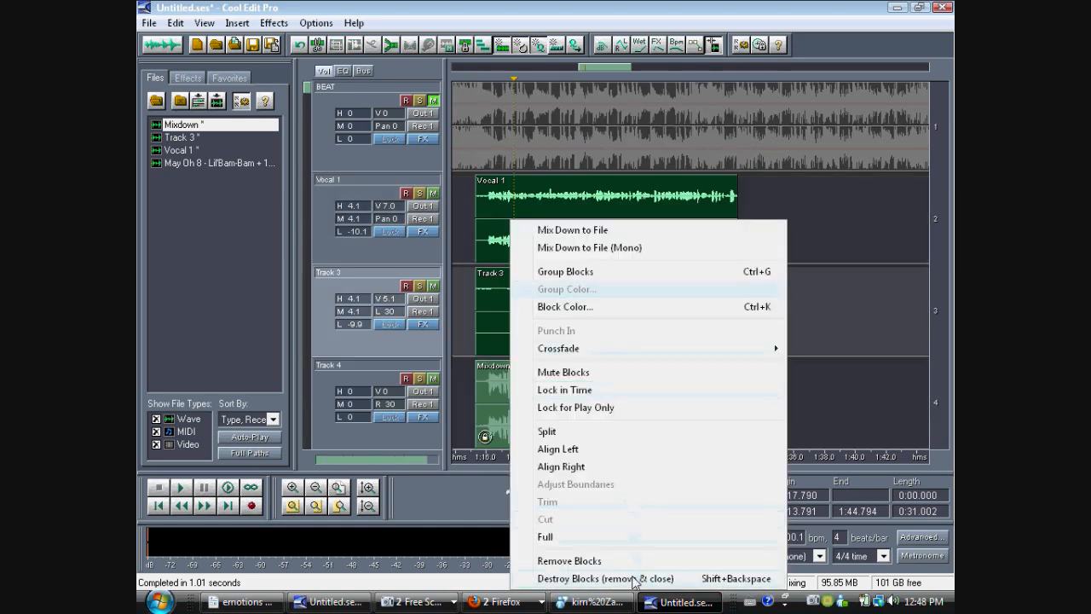
left_click(606, 578)
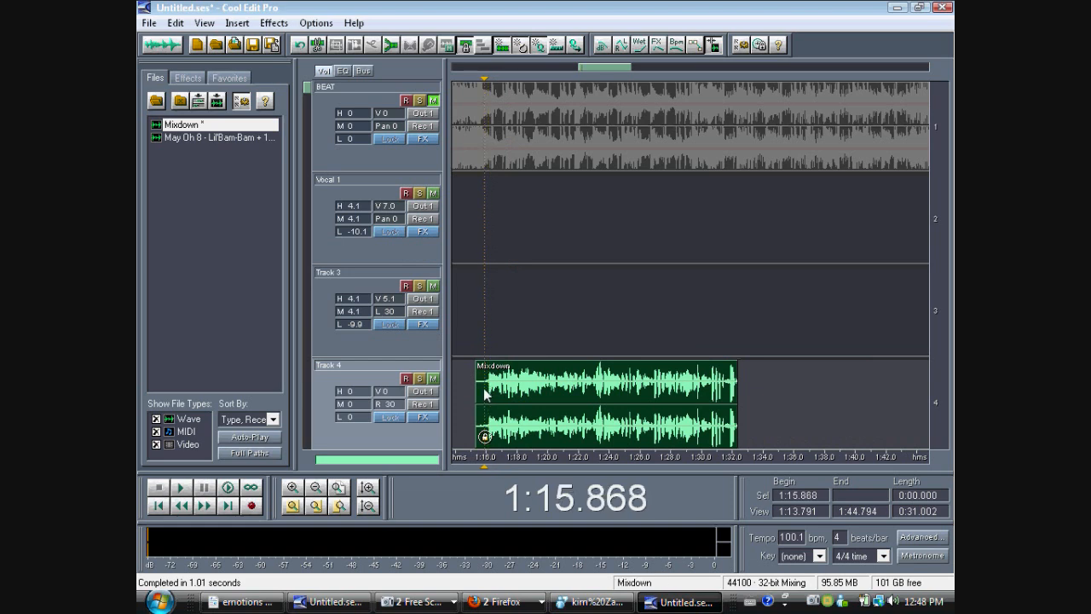
Play the beat with the Mixdown twice to check the mix.
left_click(181, 486)
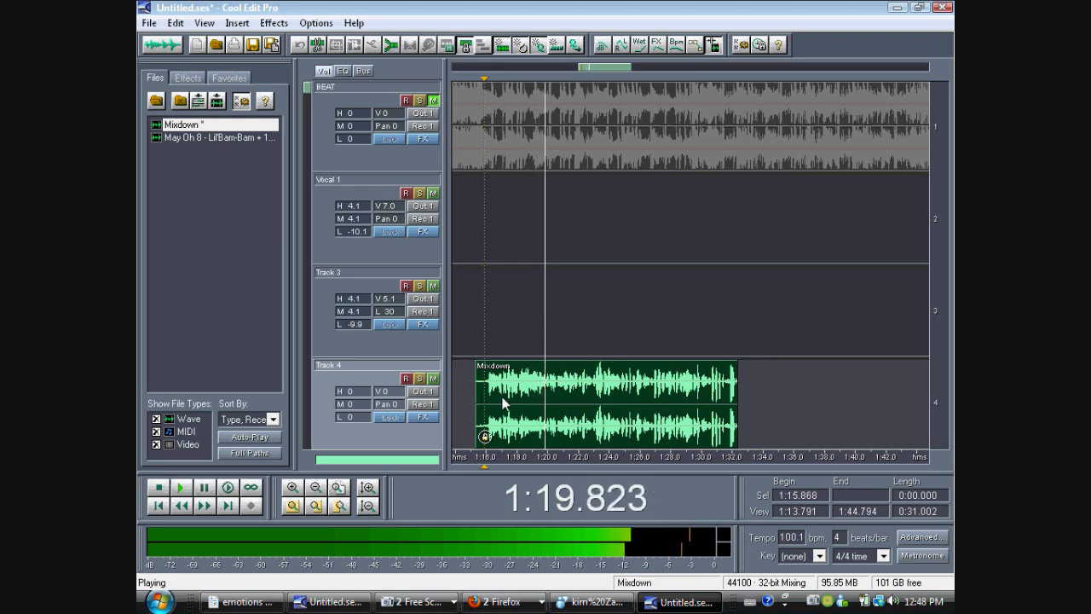
left_click(159, 487)
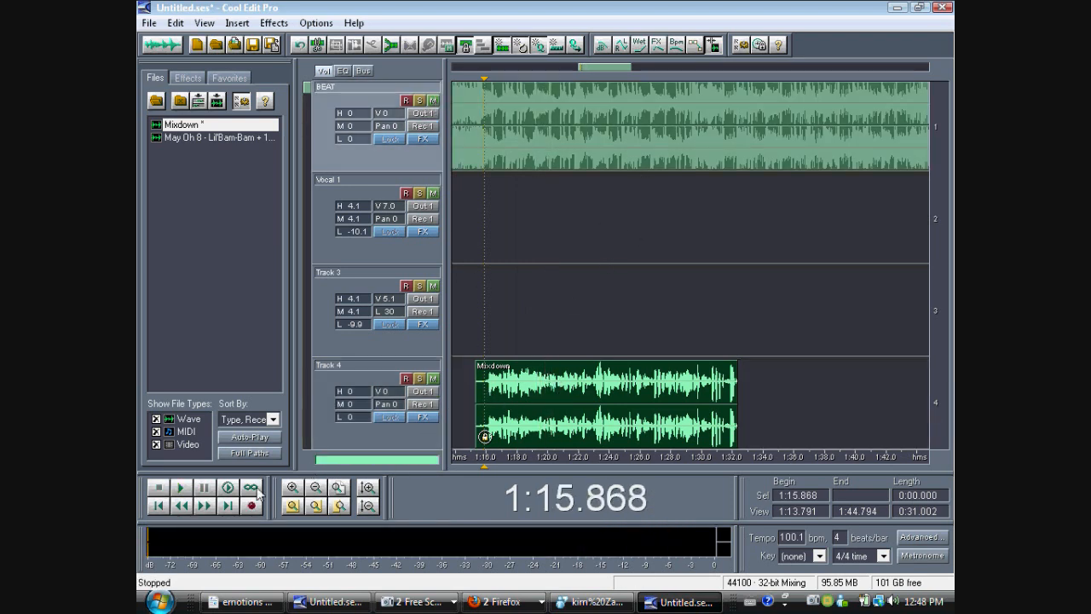
left_click(181, 487)
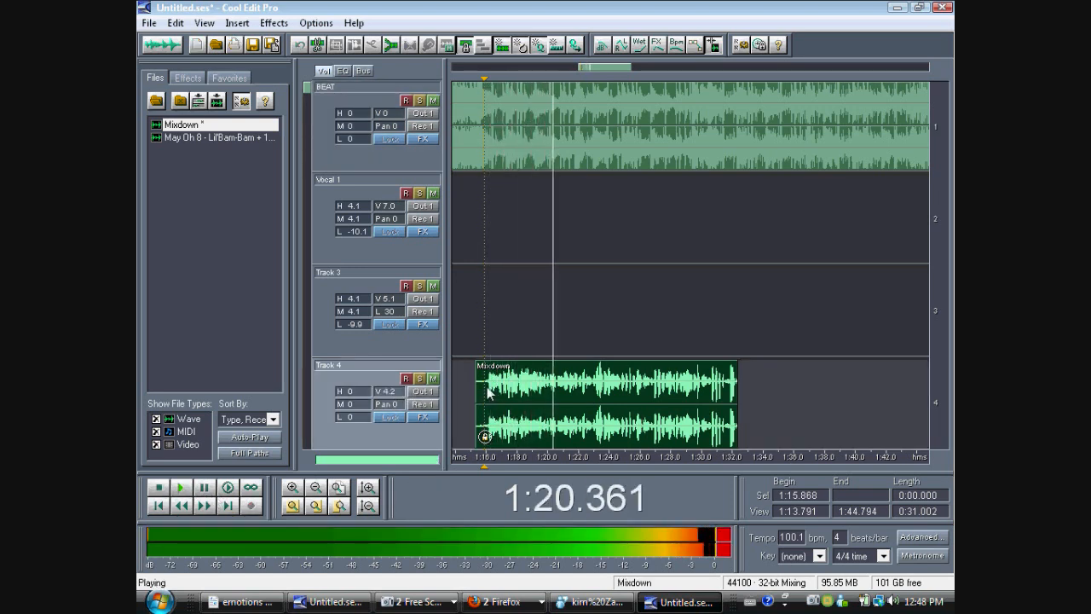
left_click(158, 486)
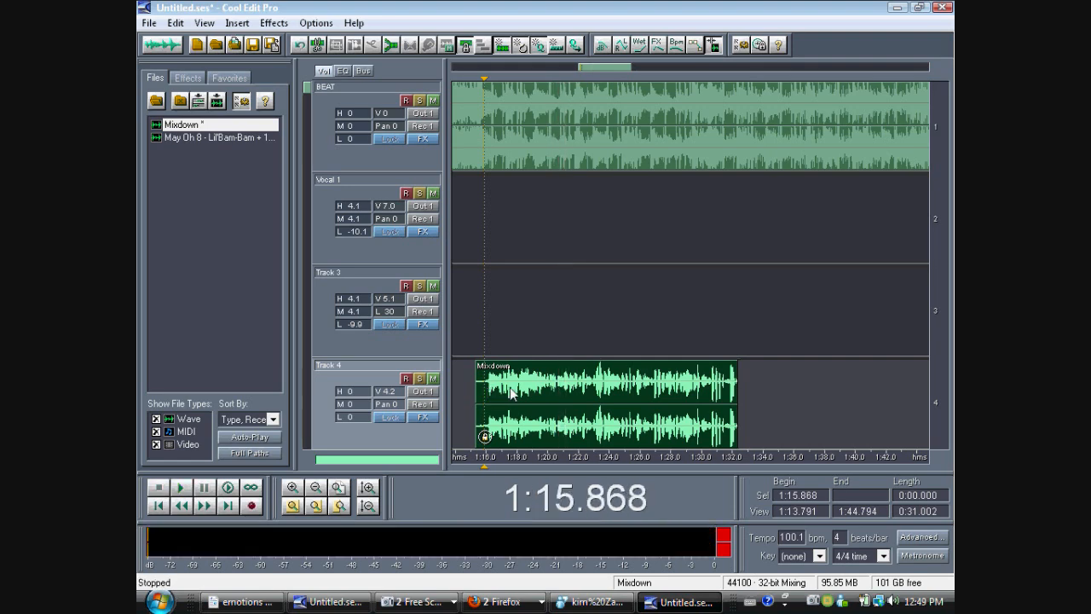
Open the Mixdown in Edit View, select its quiet opening portion, and listen to it.
double_click(605, 404)
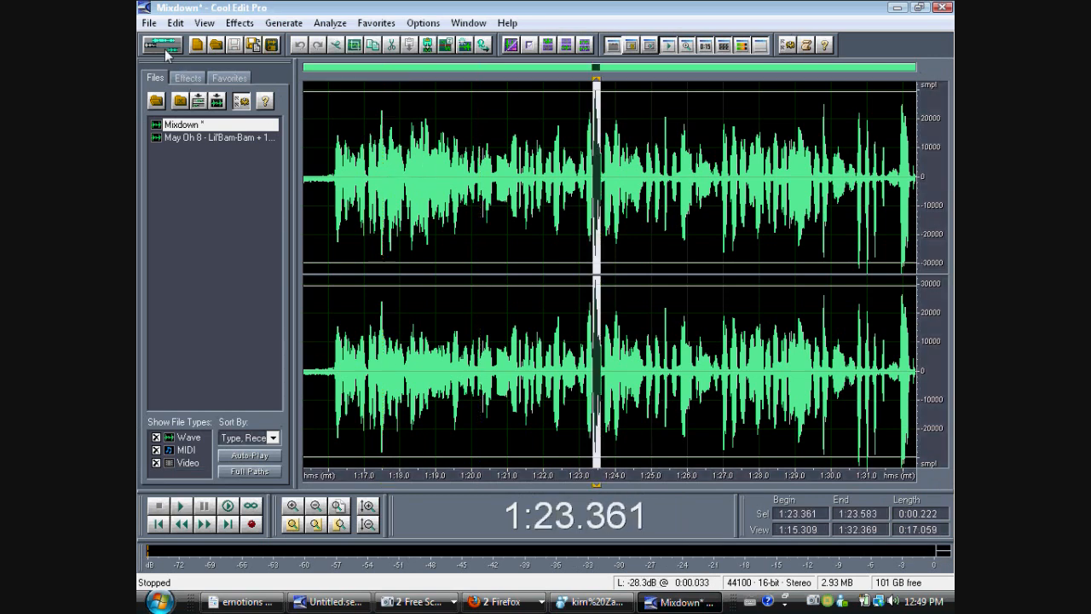
left_click(162, 45)
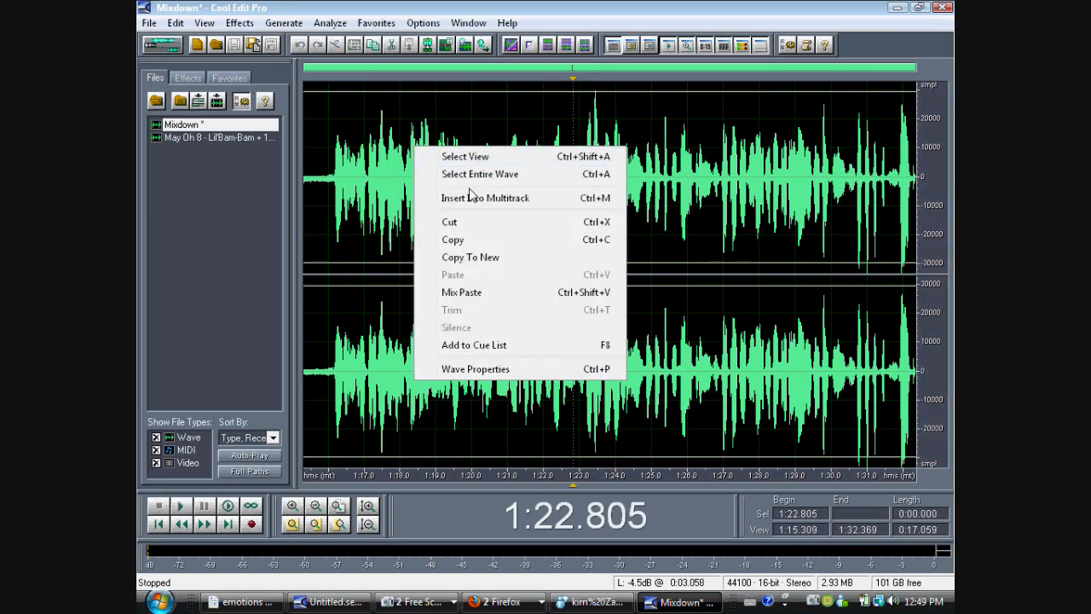
left_click(464, 156)
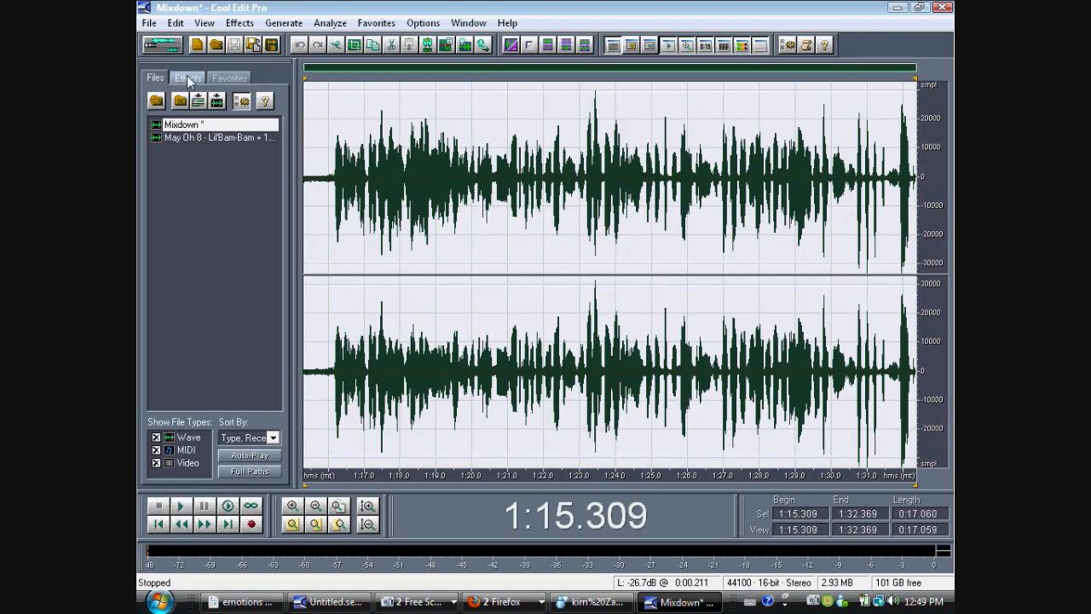
left_click(187, 77)
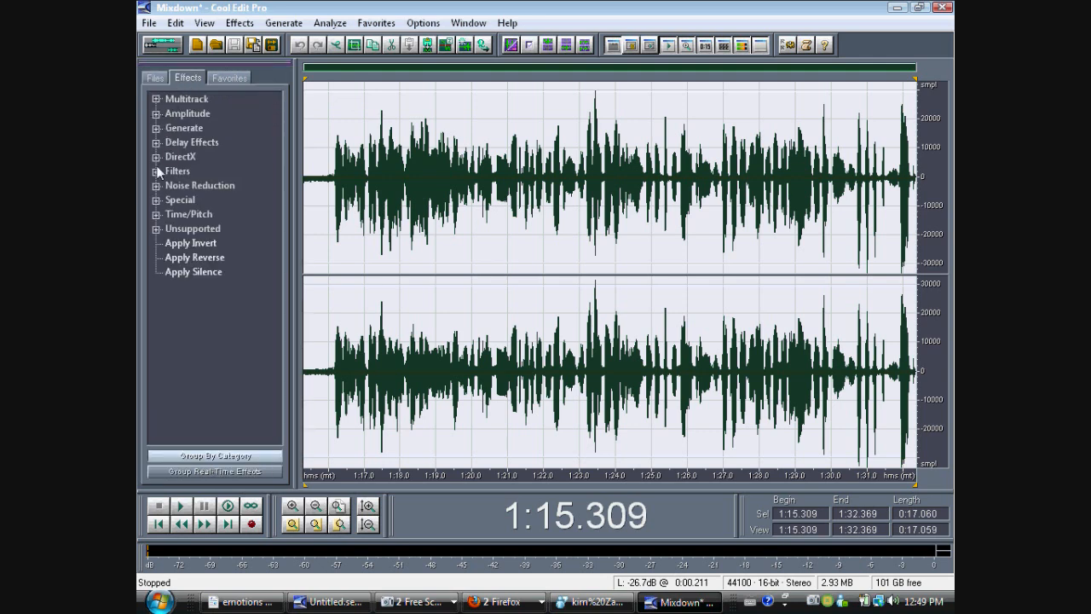
mouse_move(157, 188)
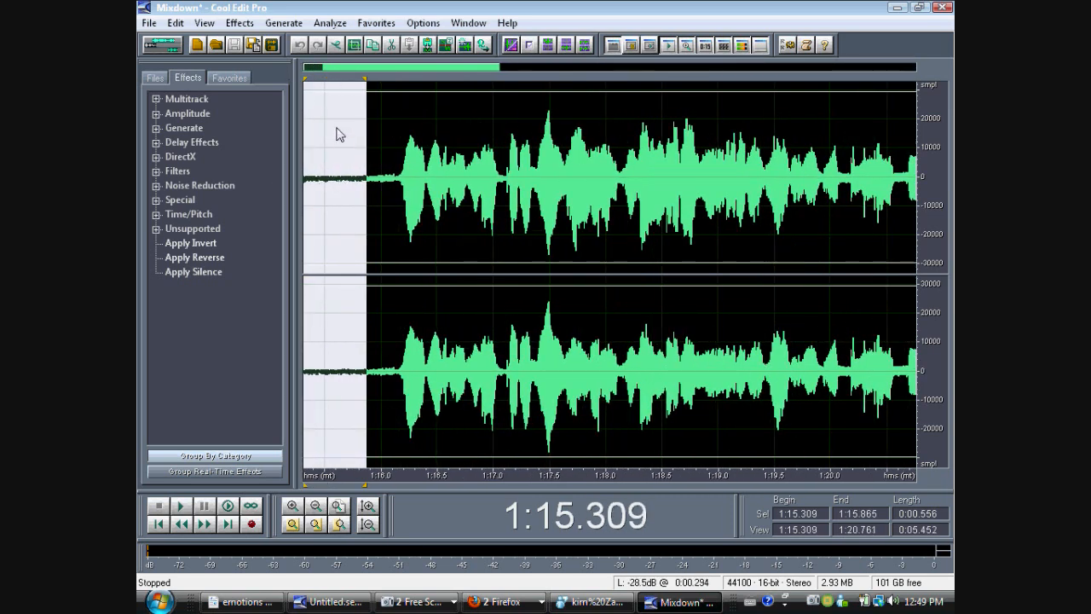
left_click(181, 505)
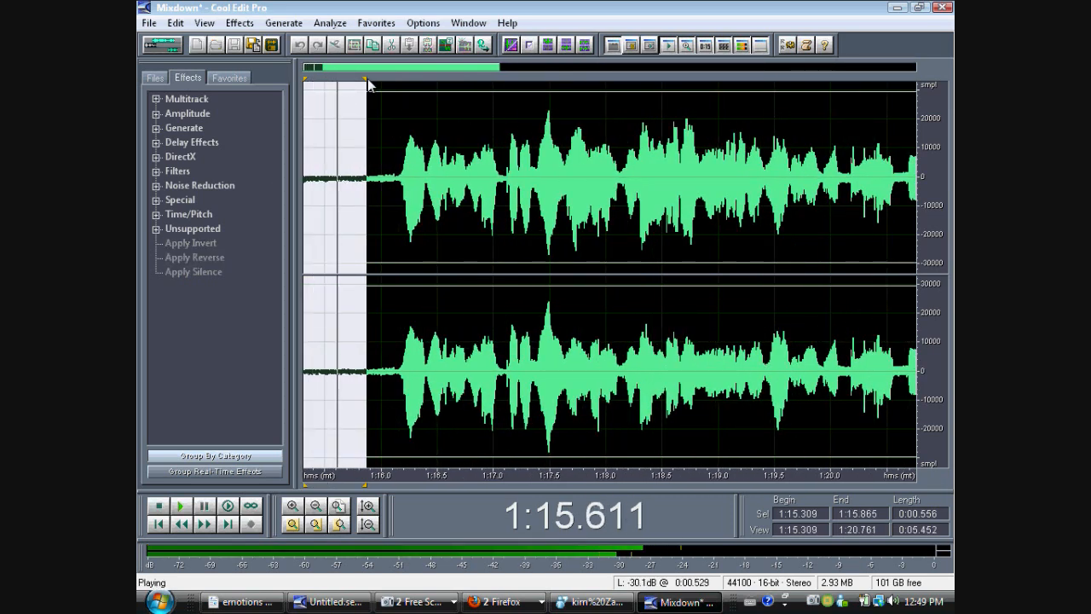
Capture the lead-in noise floor in Hiss Reduction, then apply it to the entire Mixdown waveform.
left_click(157, 185)
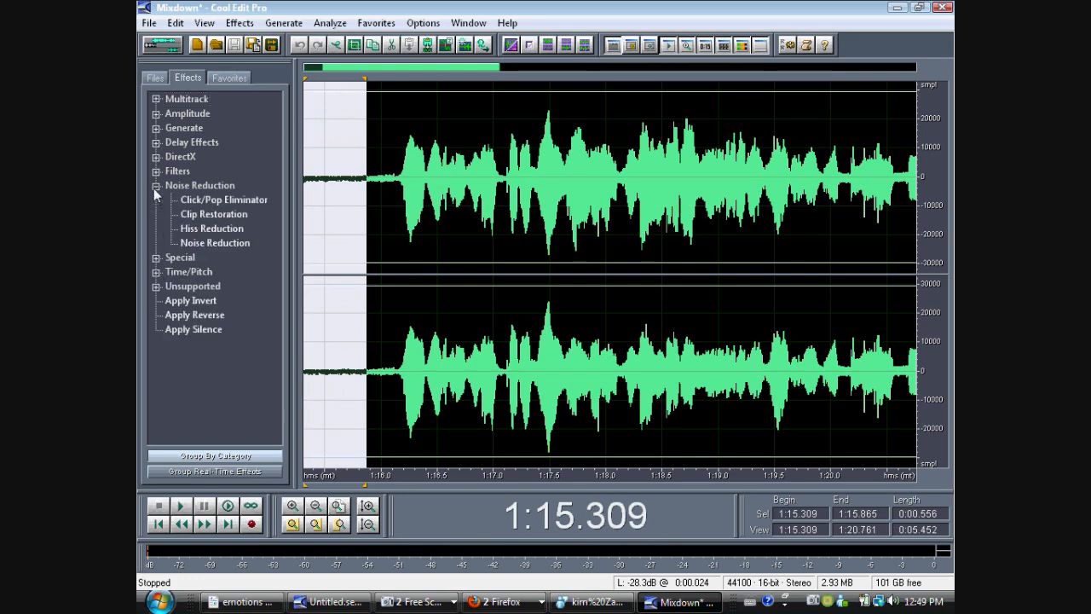
left_click(211, 228)
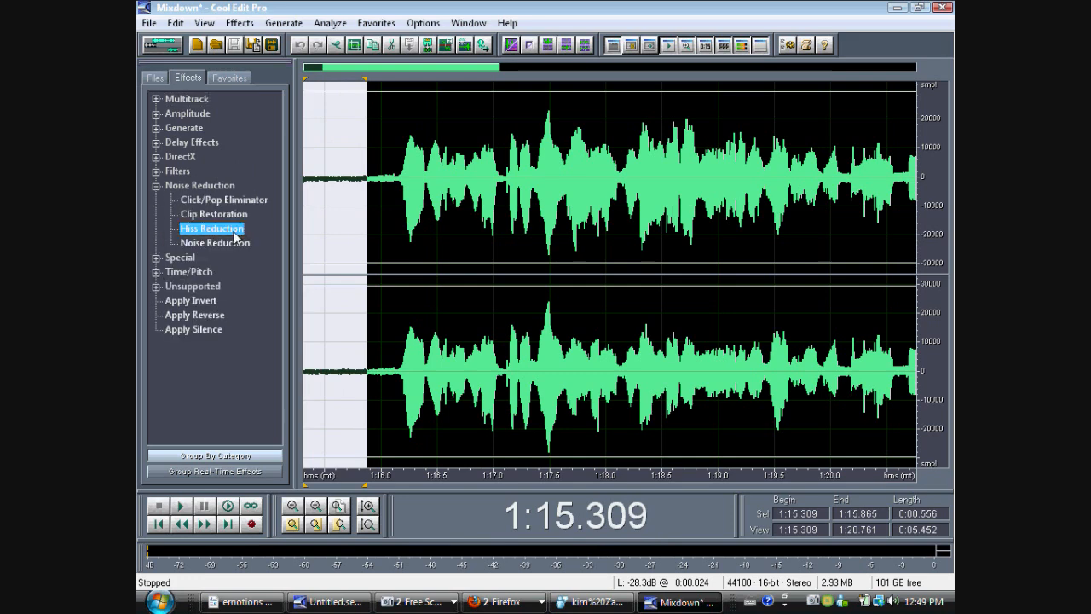
double_click(211, 229)
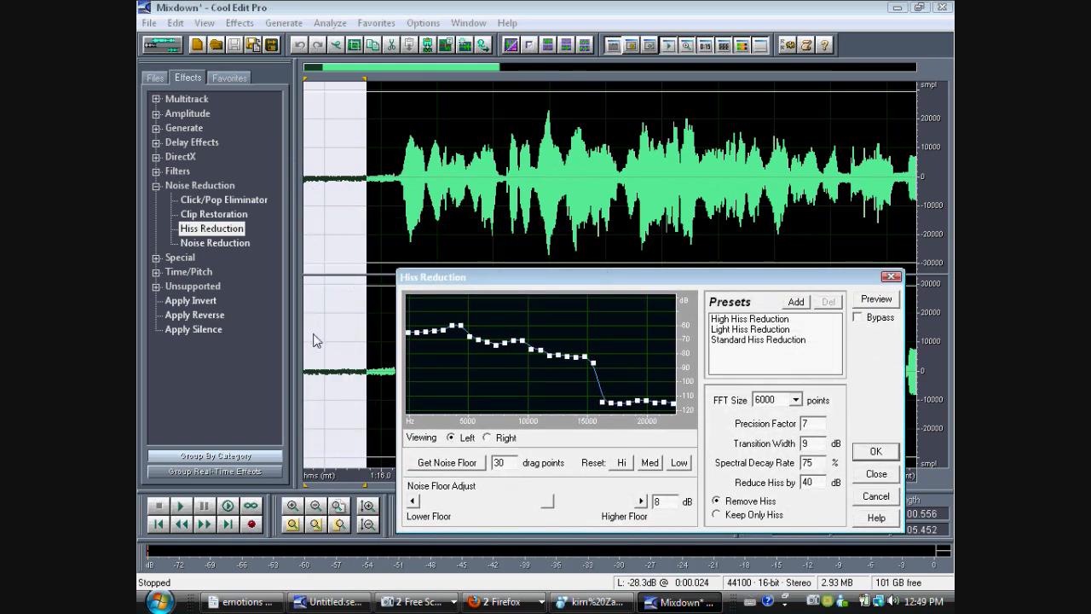
mouse_move(353, 397)
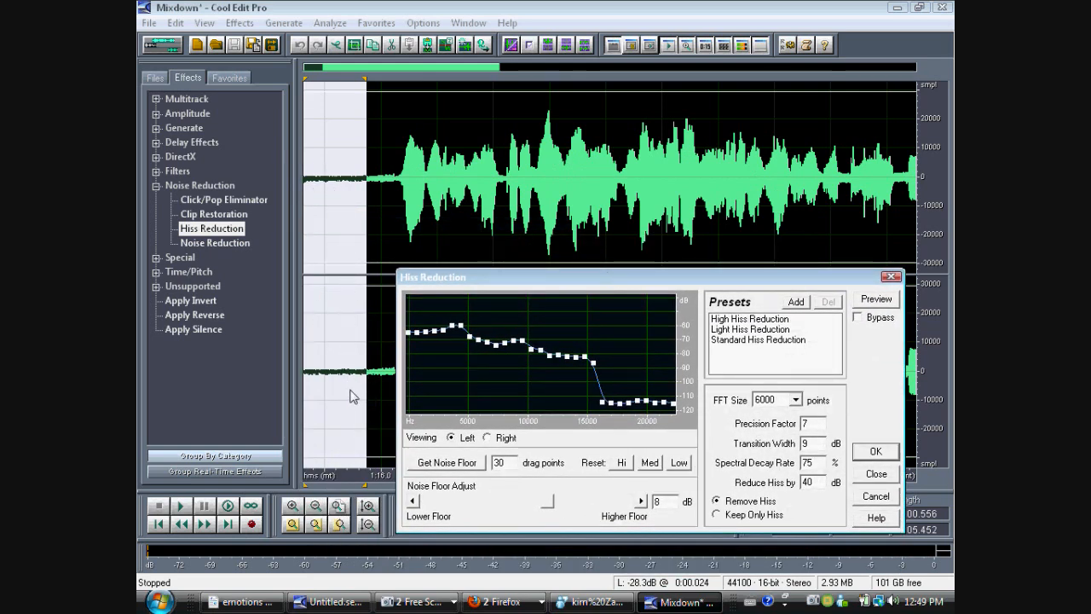
mouse_move(402, 507)
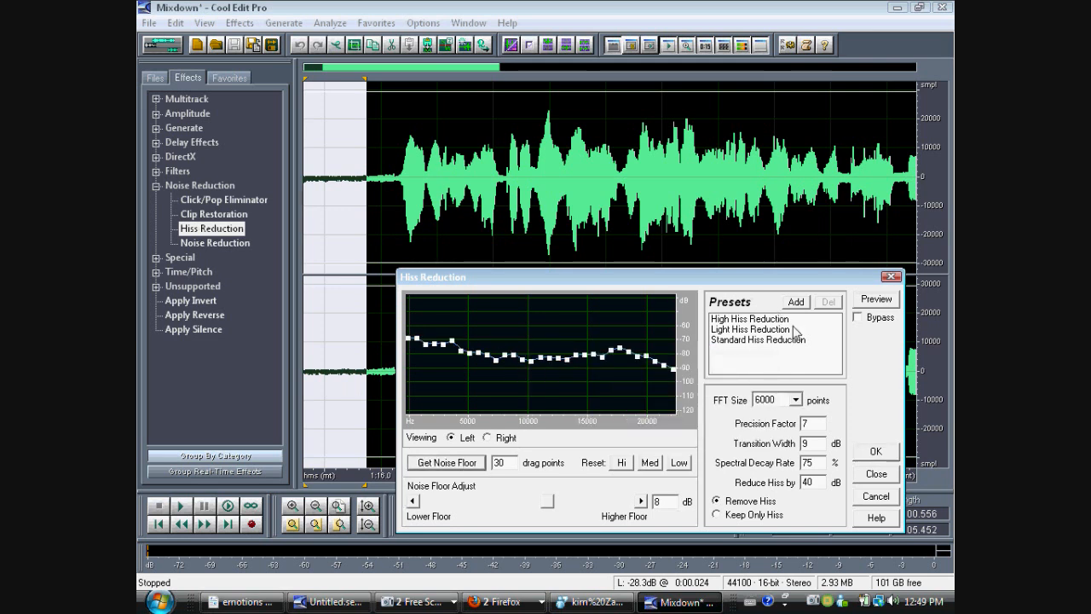
left_click(875, 298)
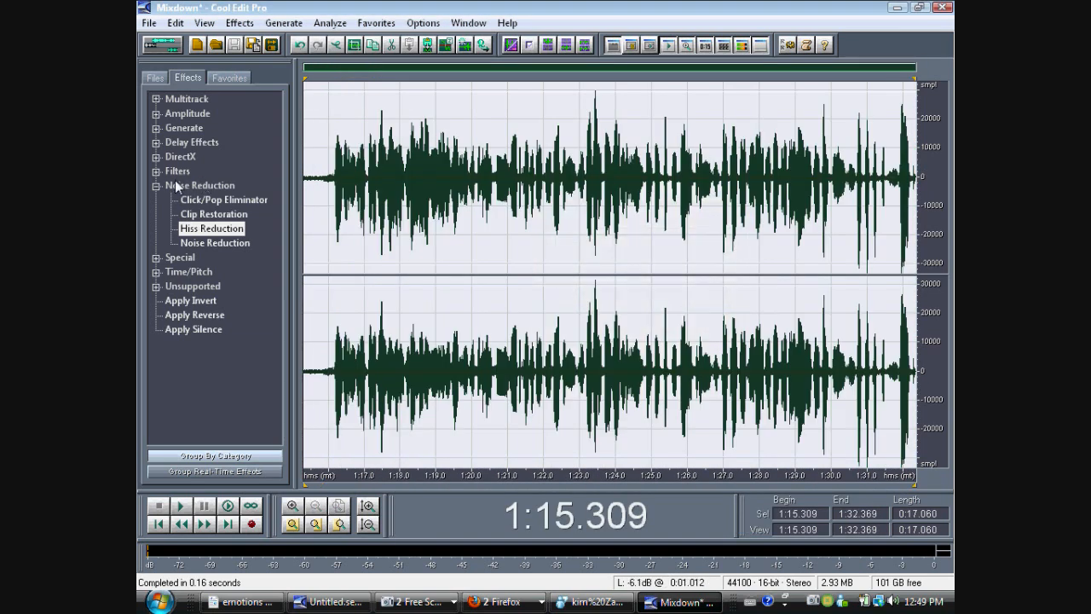
double_click(211, 227)
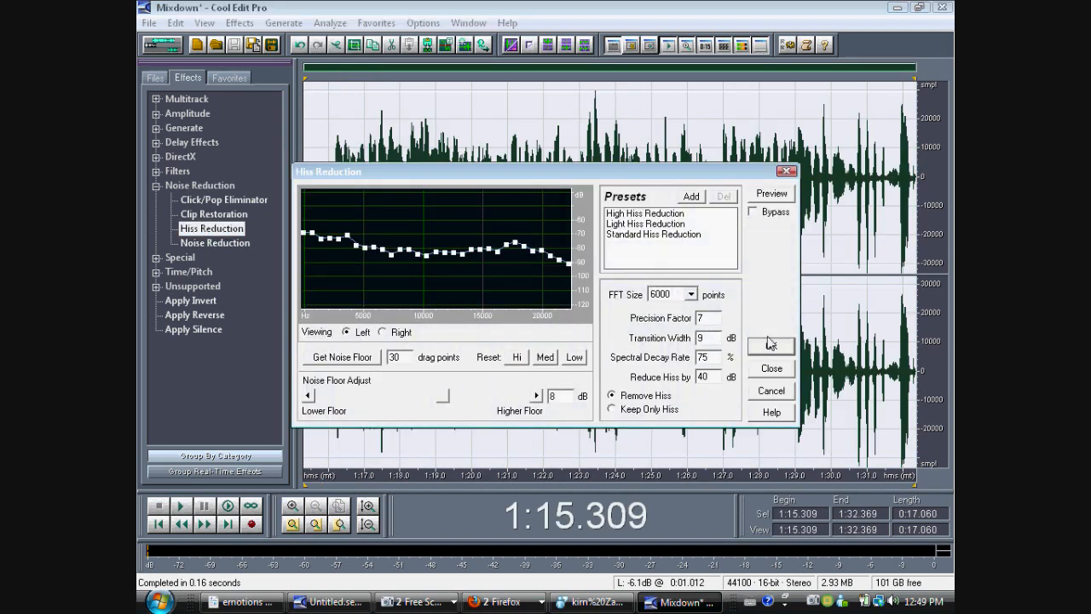
left_click(769, 346)
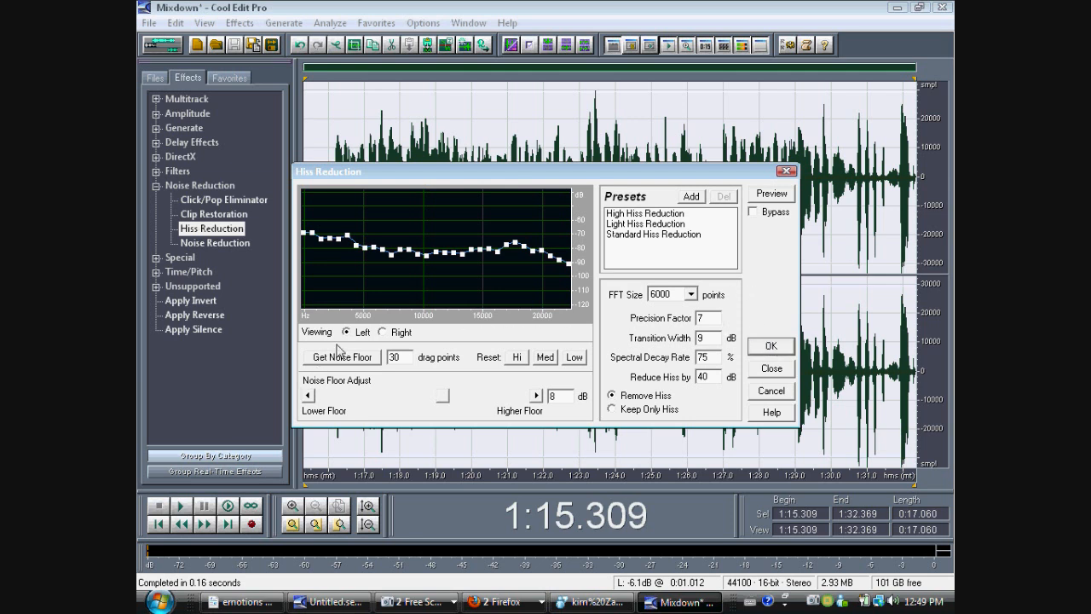
mouse_move(775, 350)
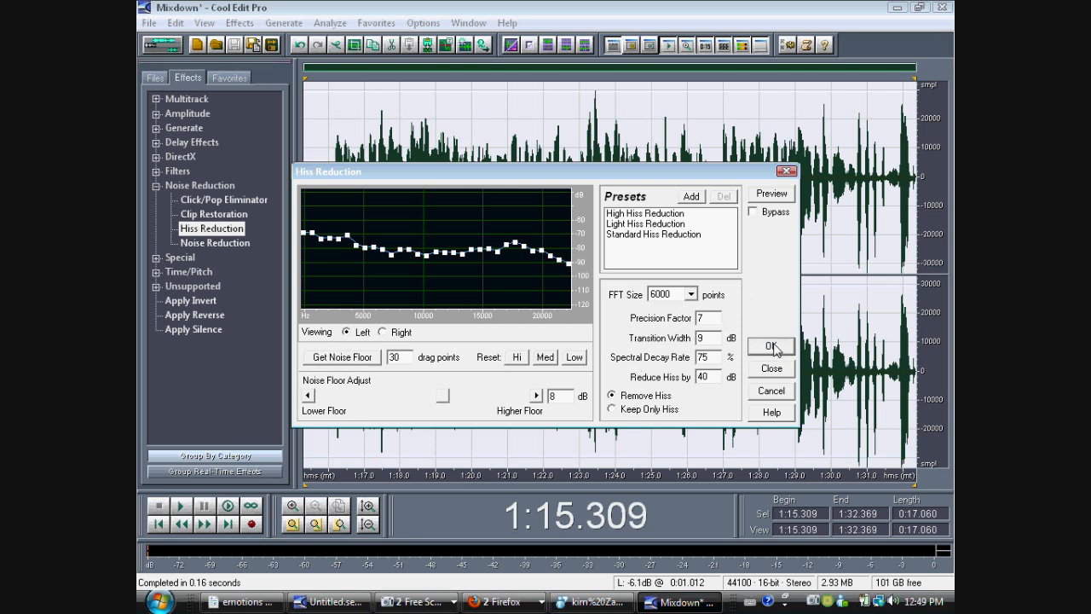
left_click(769, 346)
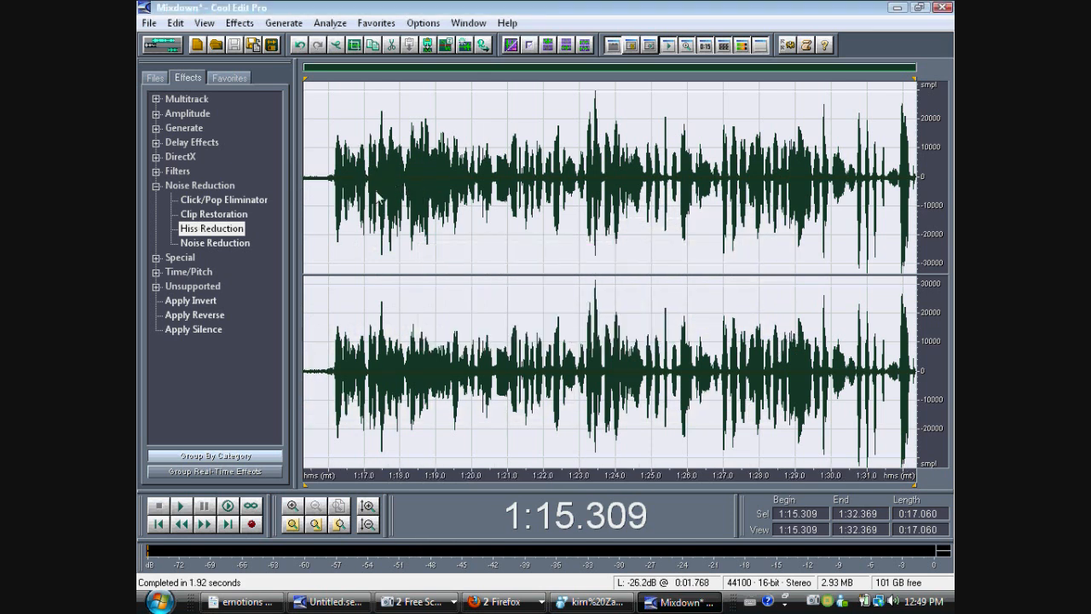
left_click(157, 186)
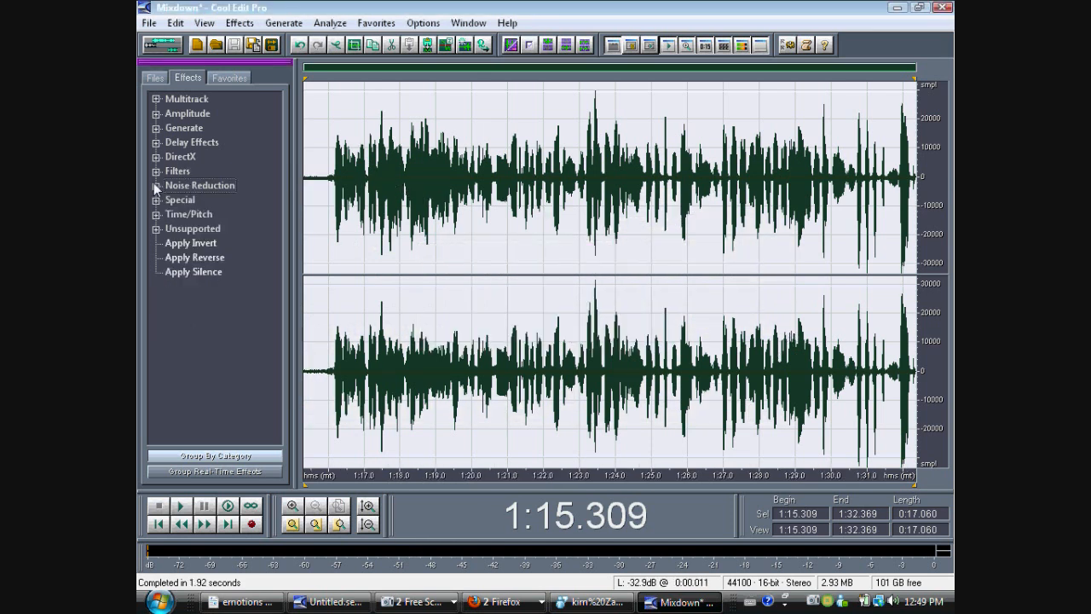
Apply the Dynamics Processing 4:1, -24 dB Very Fast Attack preset to the Mixdown.
left_click(156, 114)
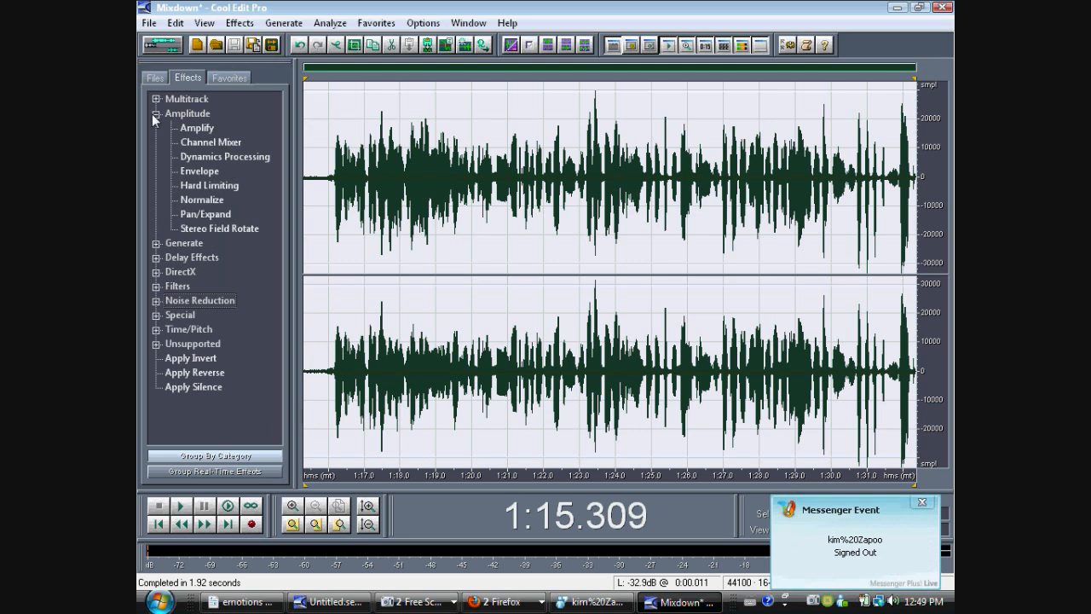
mouse_move(216, 183)
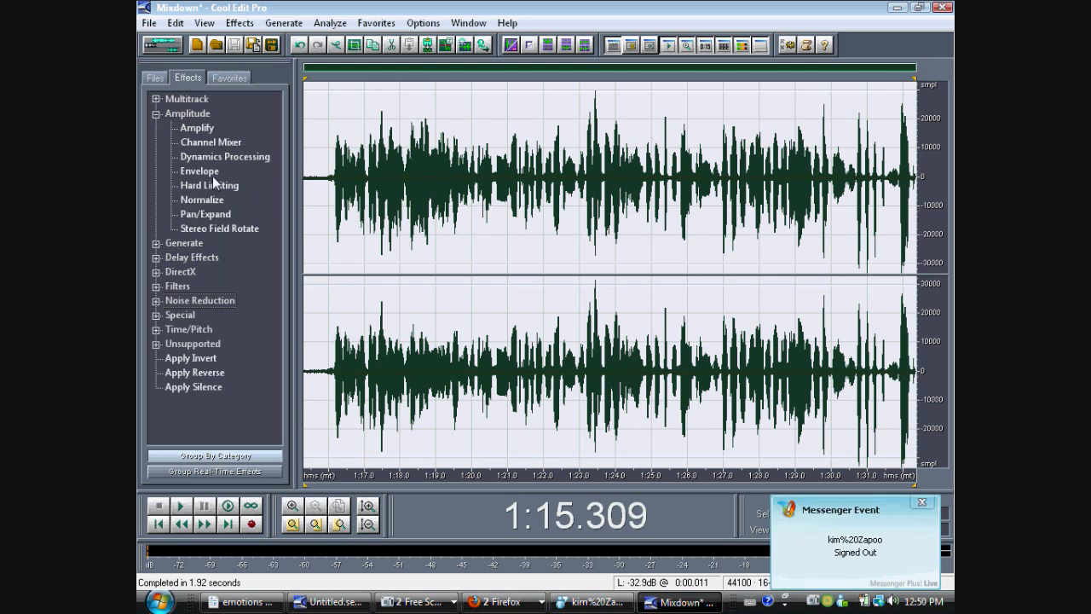
double_click(225, 156)
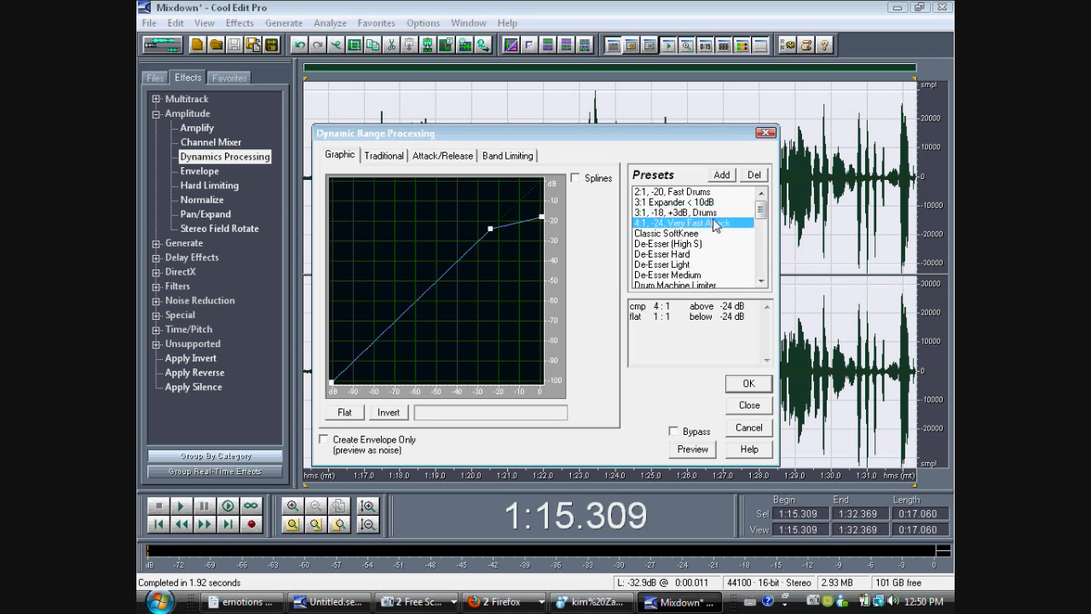
left_click(747, 383)
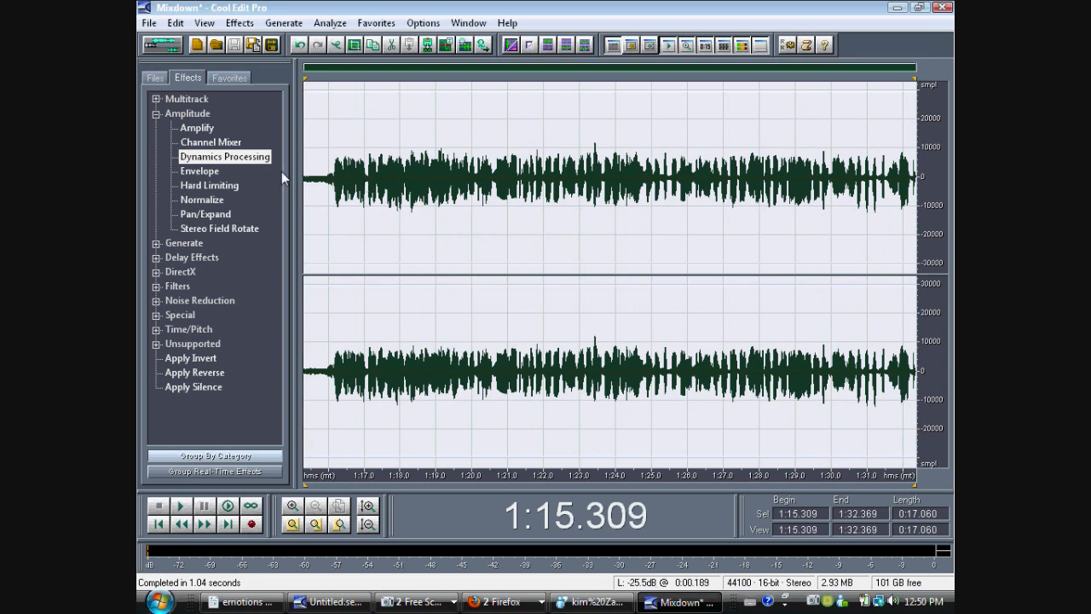
left_click(157, 113)
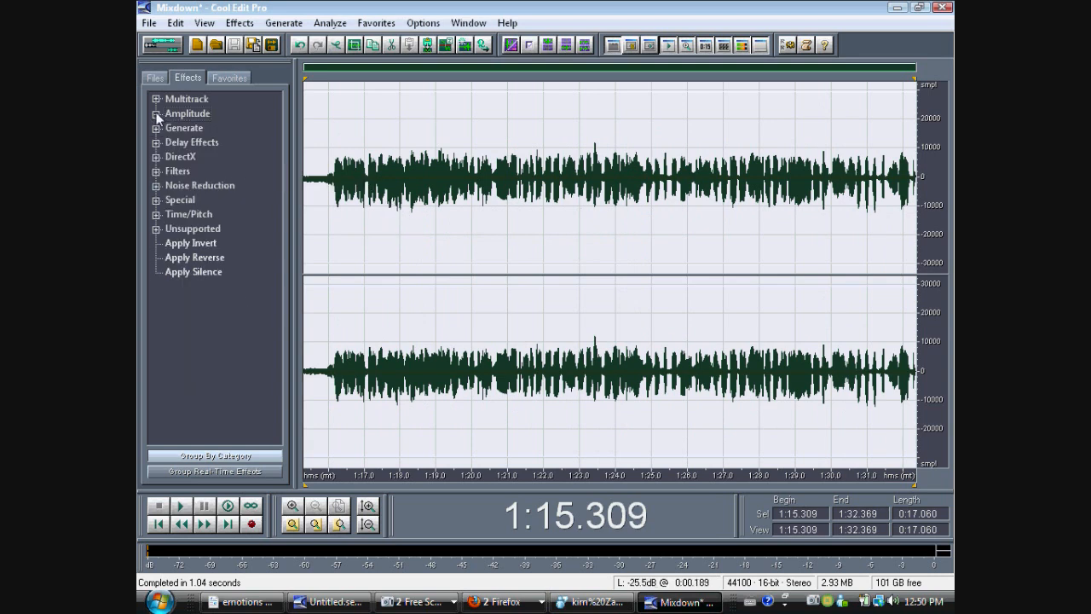
Apply the Amplify 6dB Boost preset to the compressed Mixdown waveform.
left_click(157, 114)
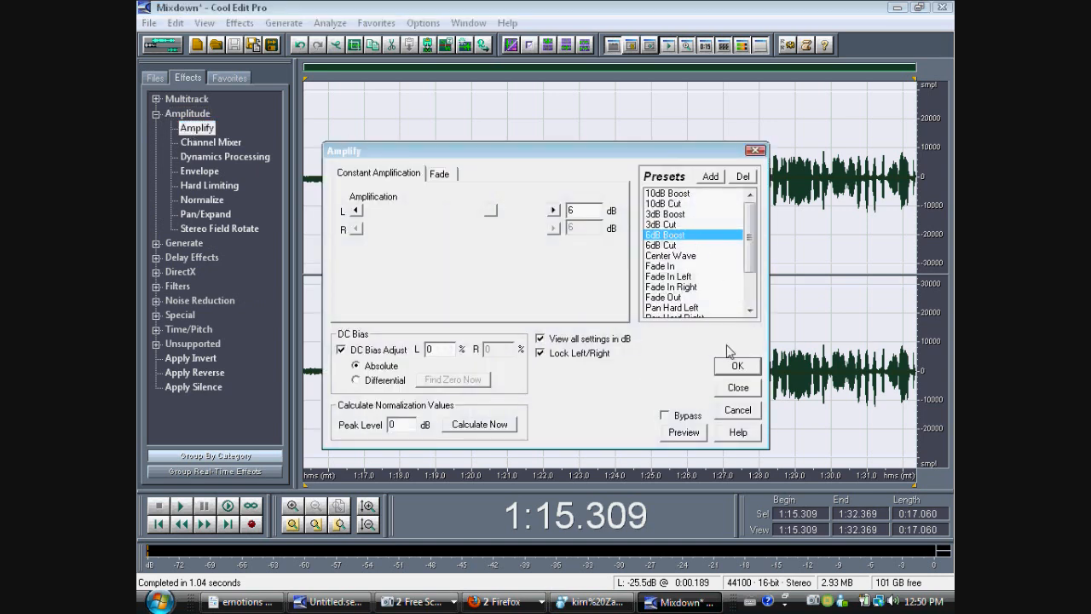
left_click(736, 366)
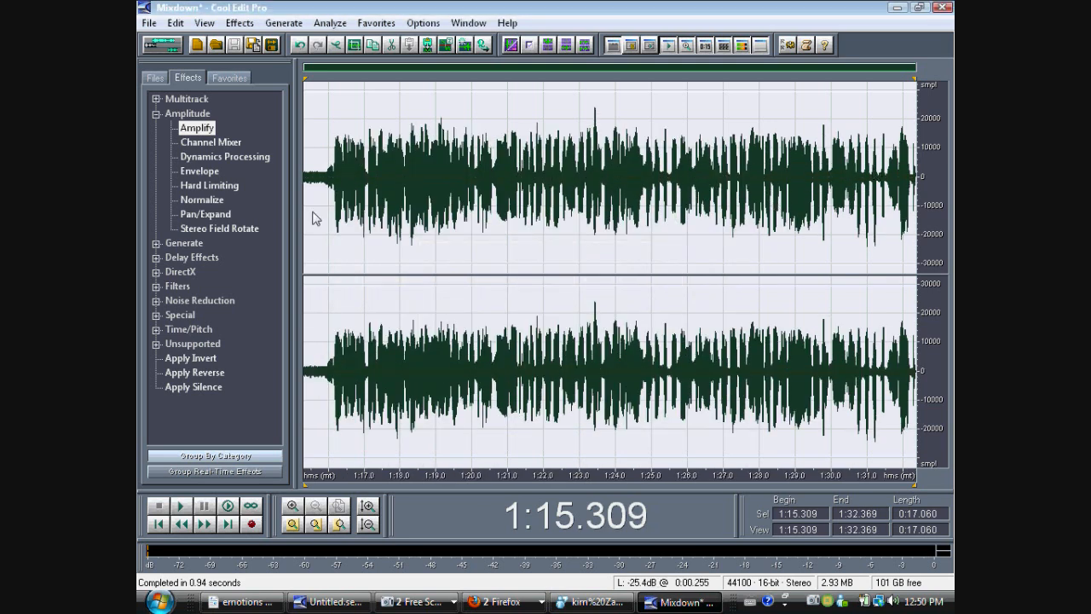
left_click(157, 113)
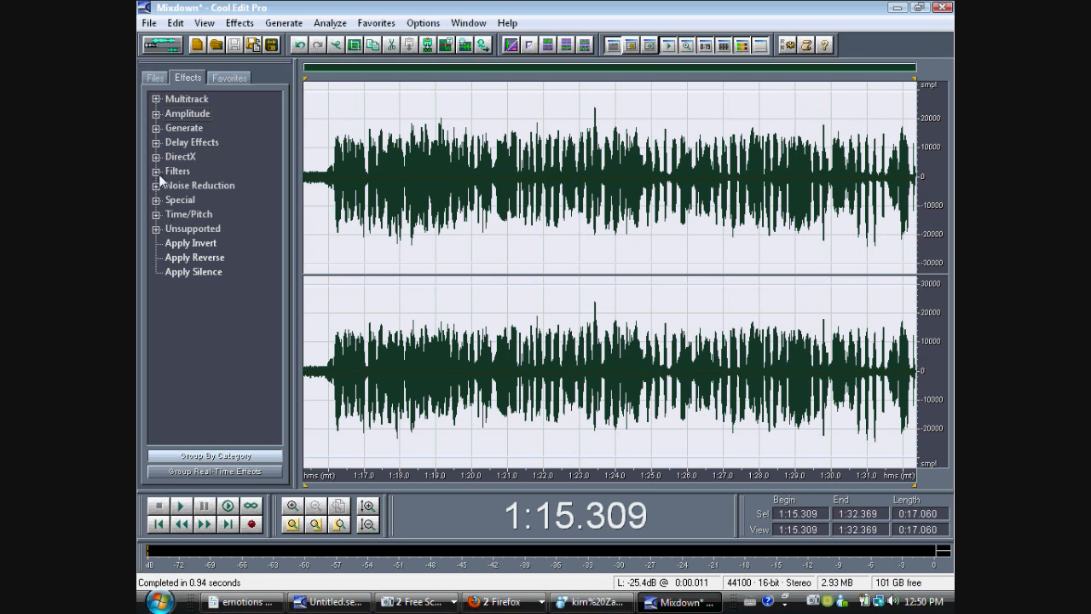
Apply the FFT Filter 'Mastering - Heavy & Narrow' preset to the Mixdown, then return to Multitrack View.
left_click(157, 170)
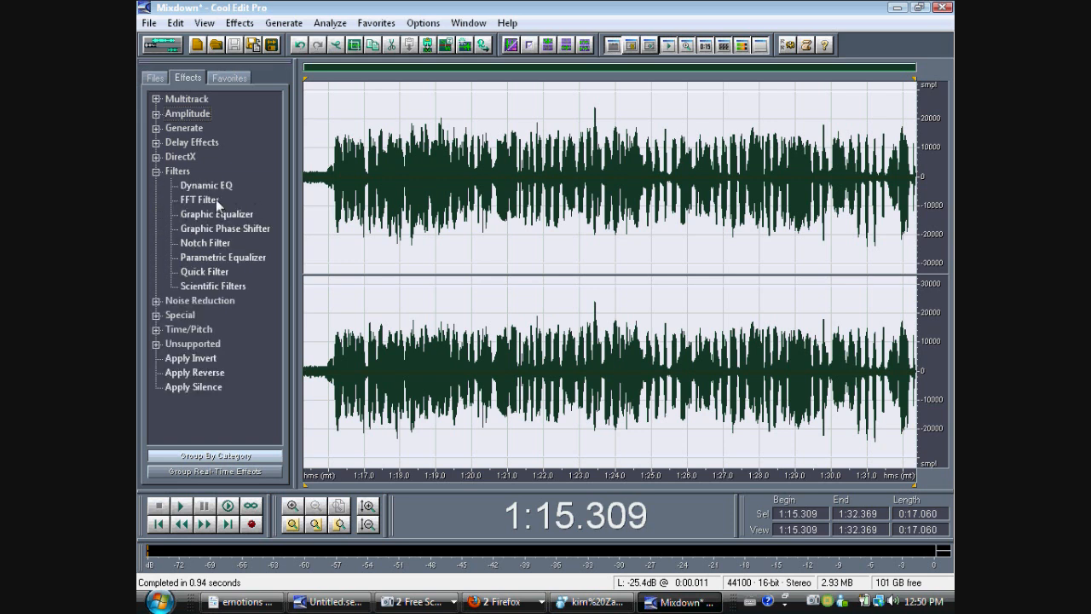
double_click(200, 199)
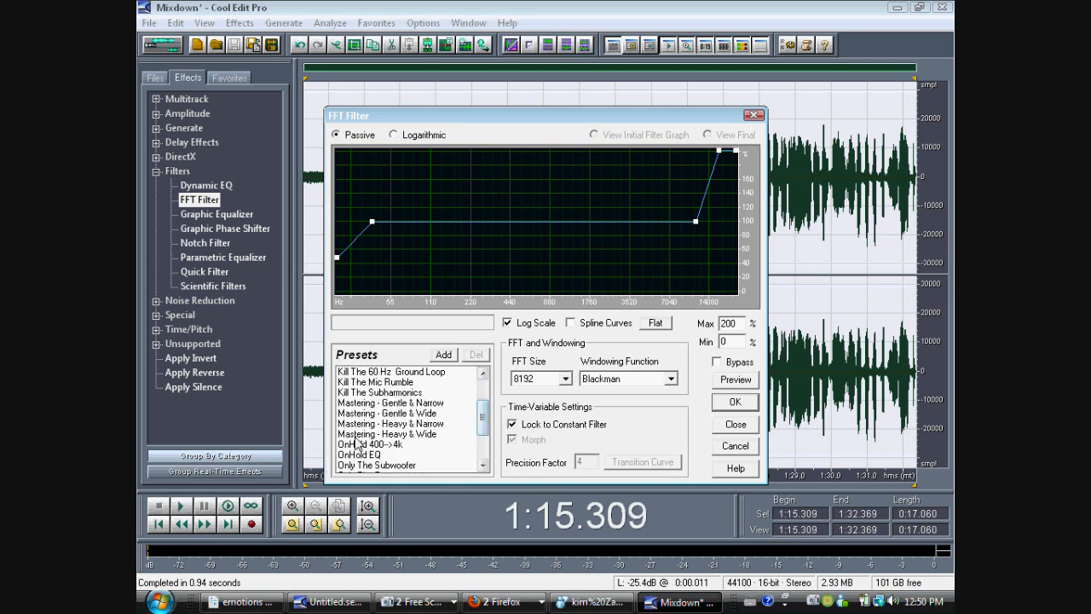
left_click(391, 423)
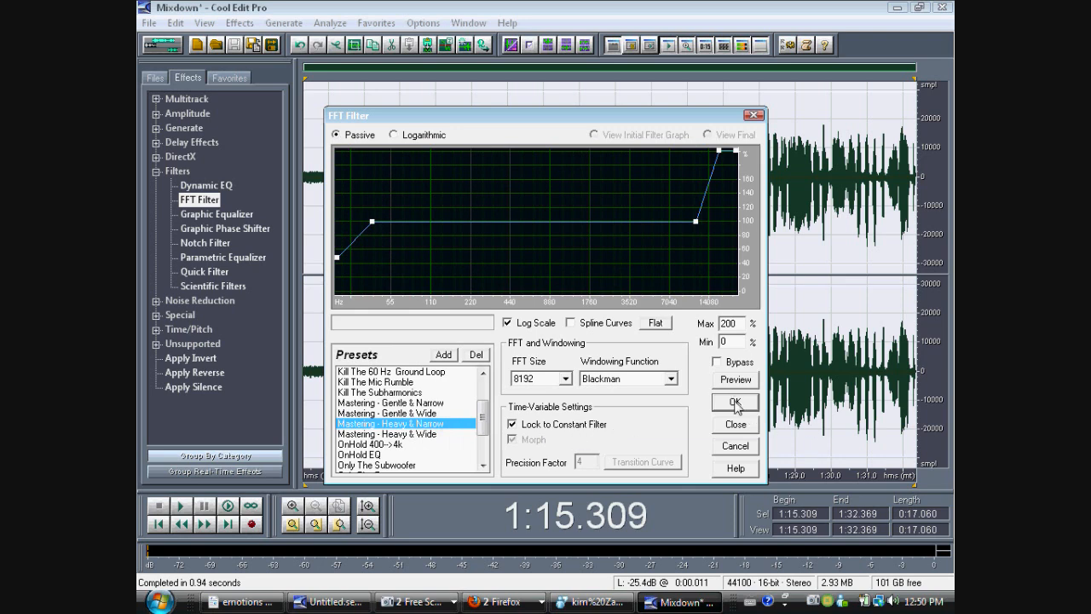
left_click(734, 401)
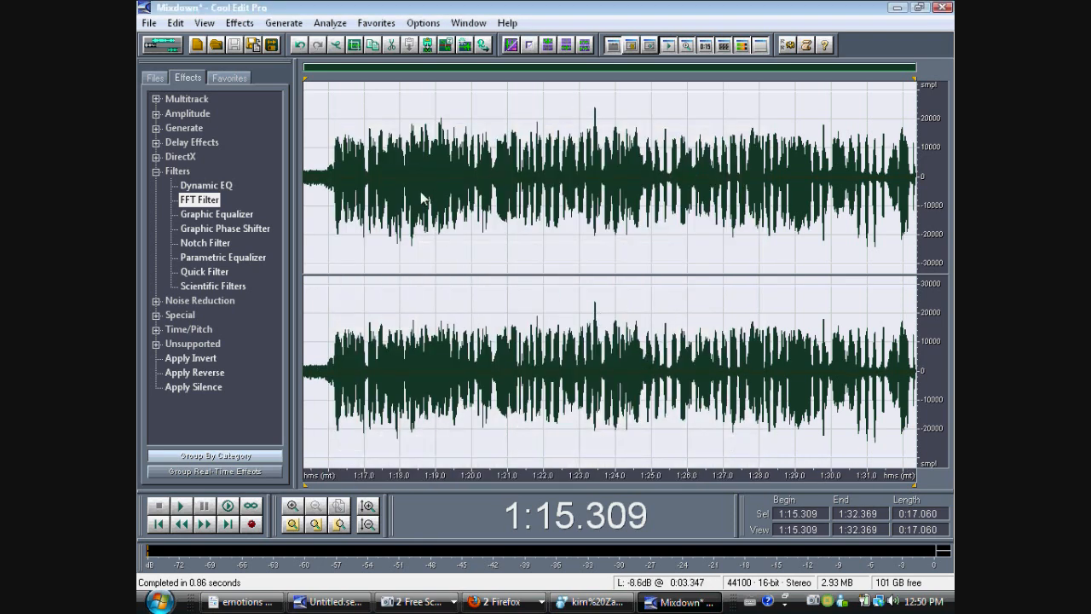
left_click(337, 175)
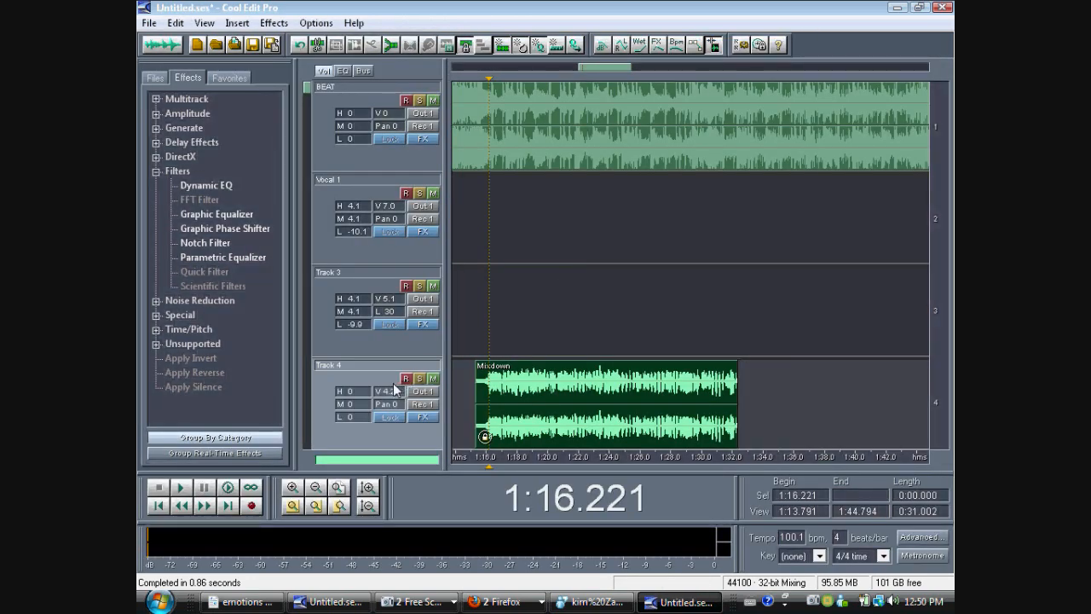
Raise Track 4's Mixdown volume to 9.8 and play the session.
left_click(181, 487)
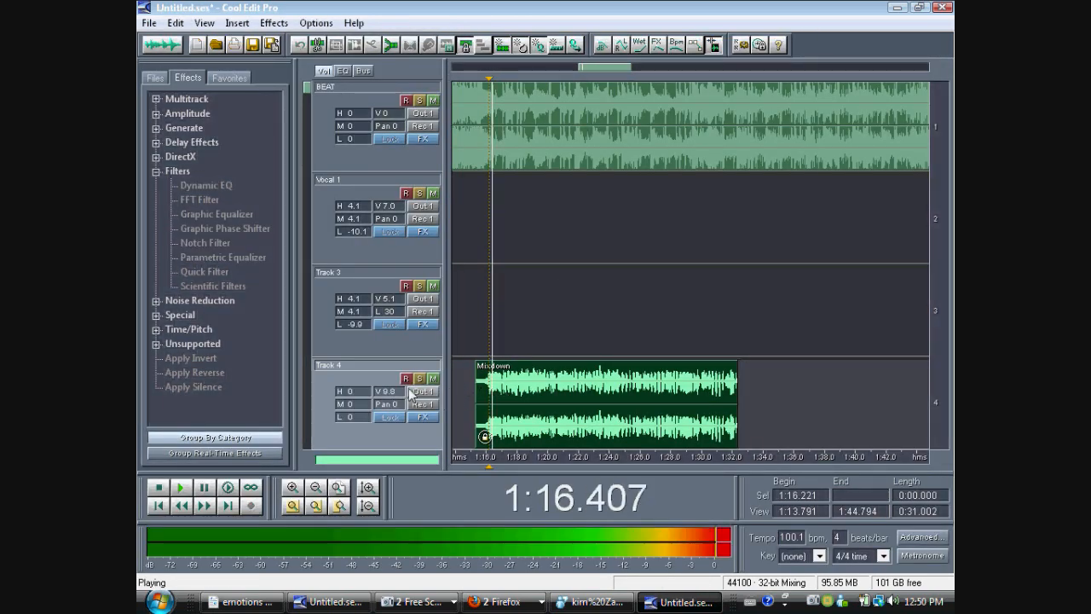
left_click(158, 487)
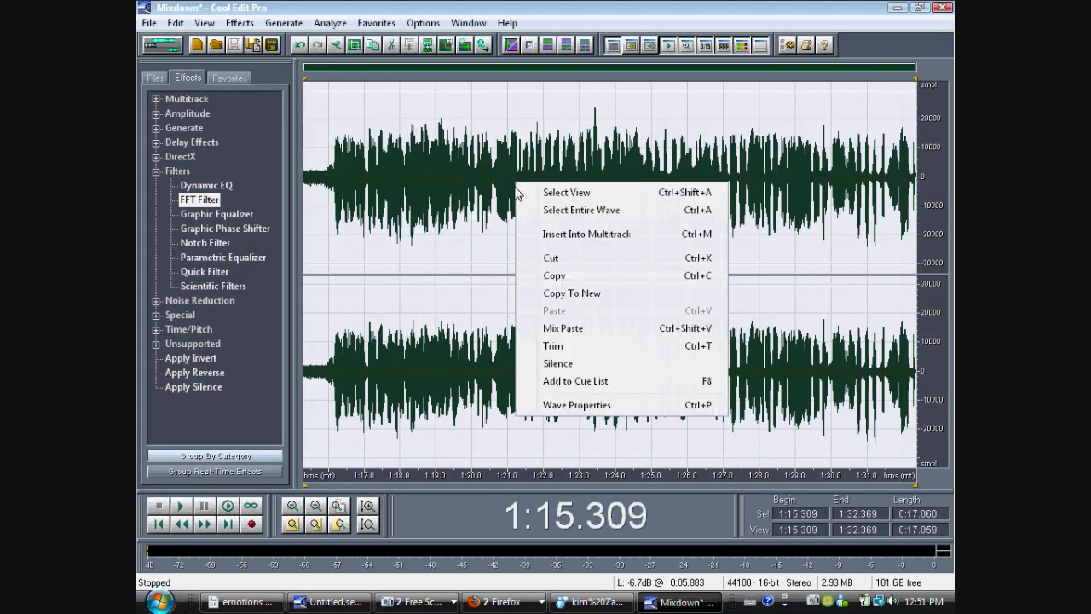
mouse_move(576, 210)
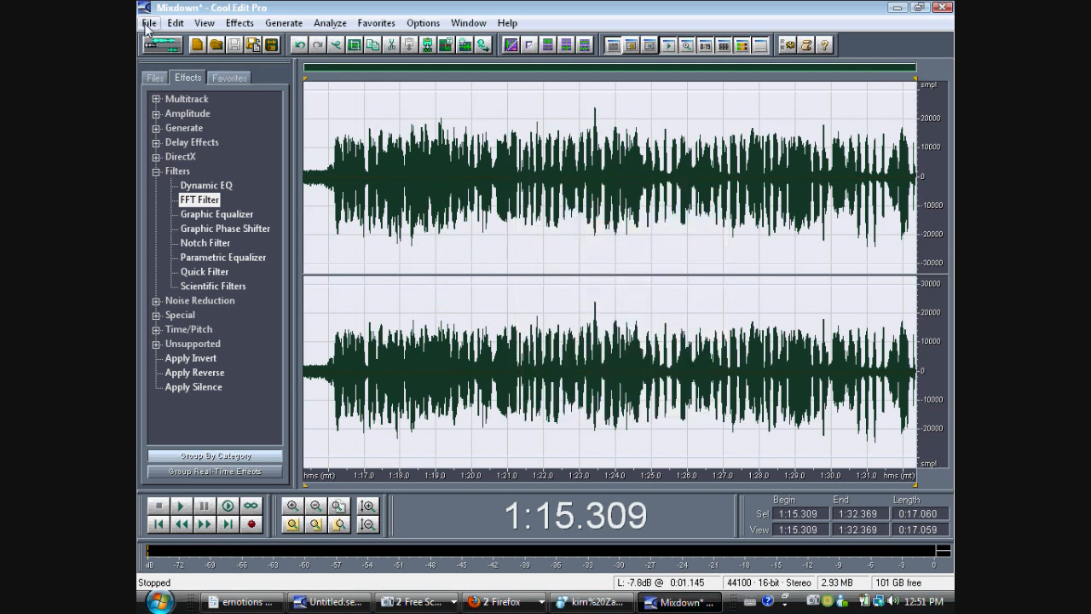
Begin Save Selection As for Mixdown with mp3PRO (FhG) format, then cancel.
left_click(148, 22)
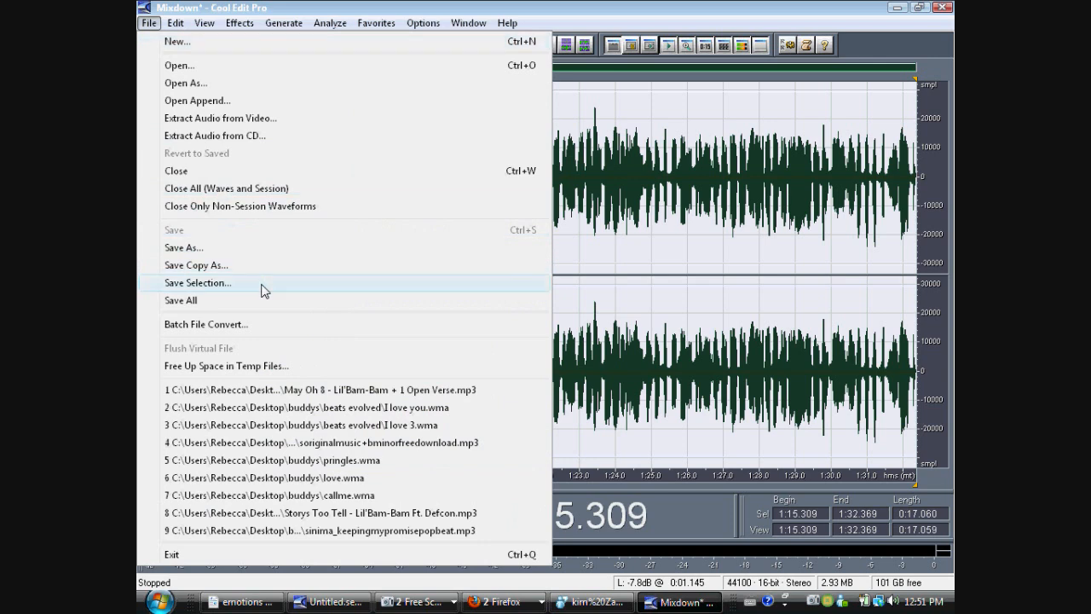
left_click(197, 282)
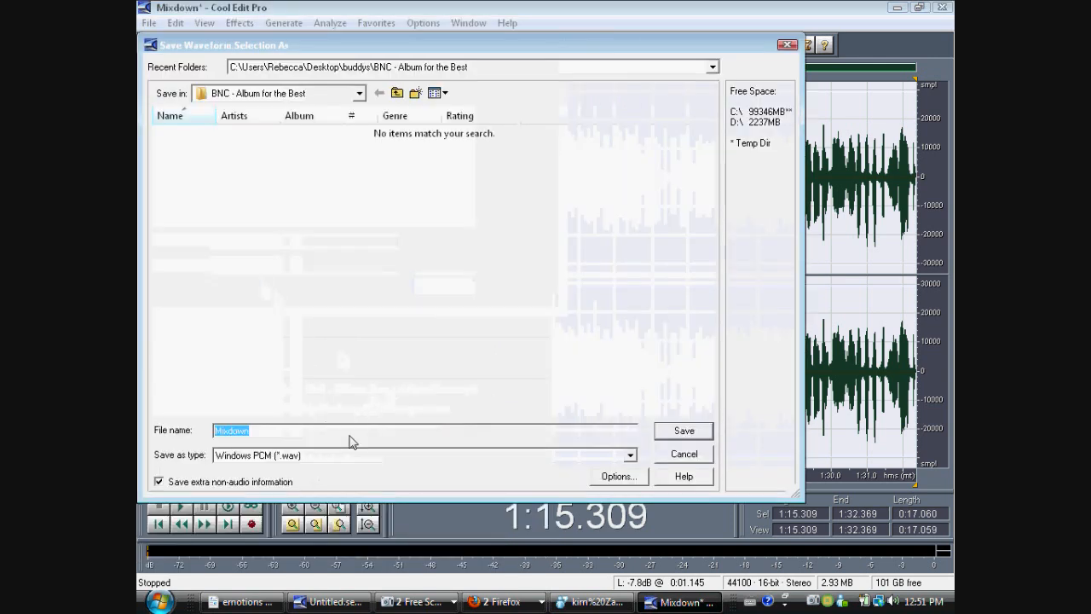
left_click(630, 454)
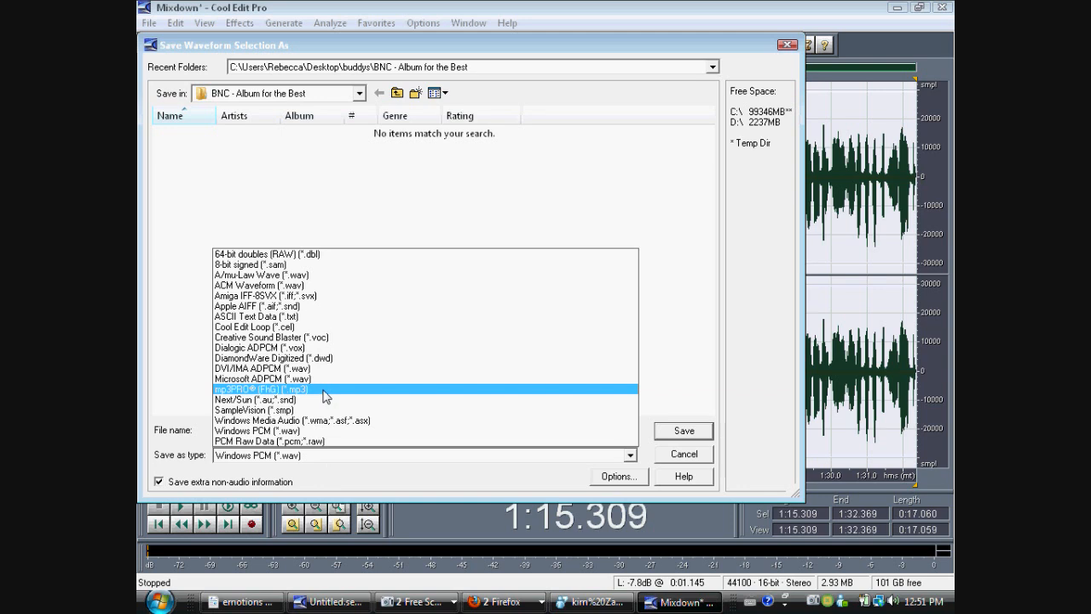
left_click(262, 389)
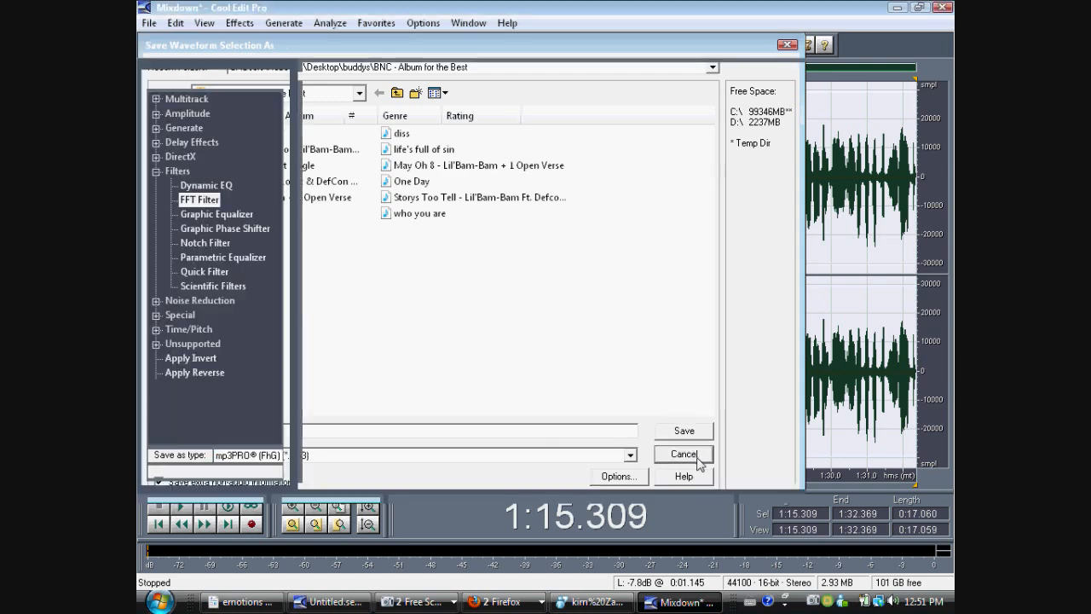
left_click(684, 453)
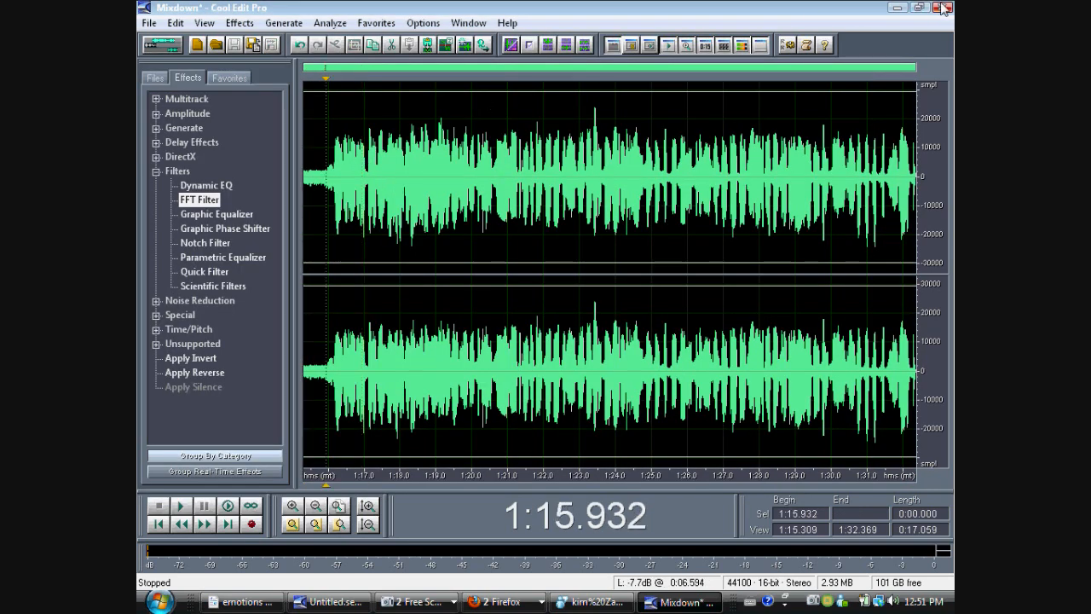
Show the Organizer's Files tab listing Mixdown and the May Oh 8 song.
left_click(154, 77)
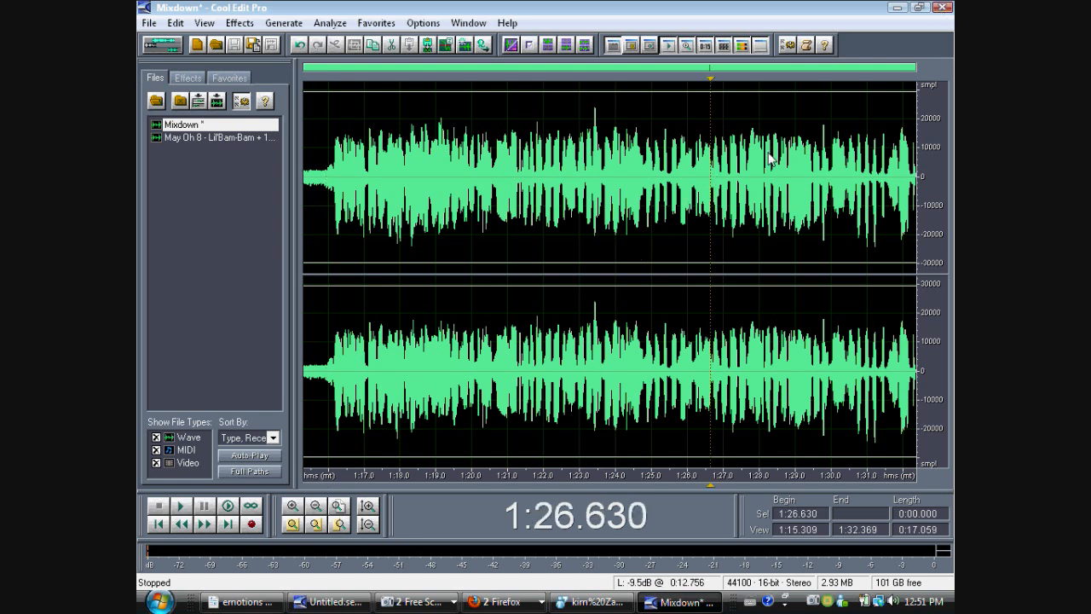
mouse_move(906, 40)
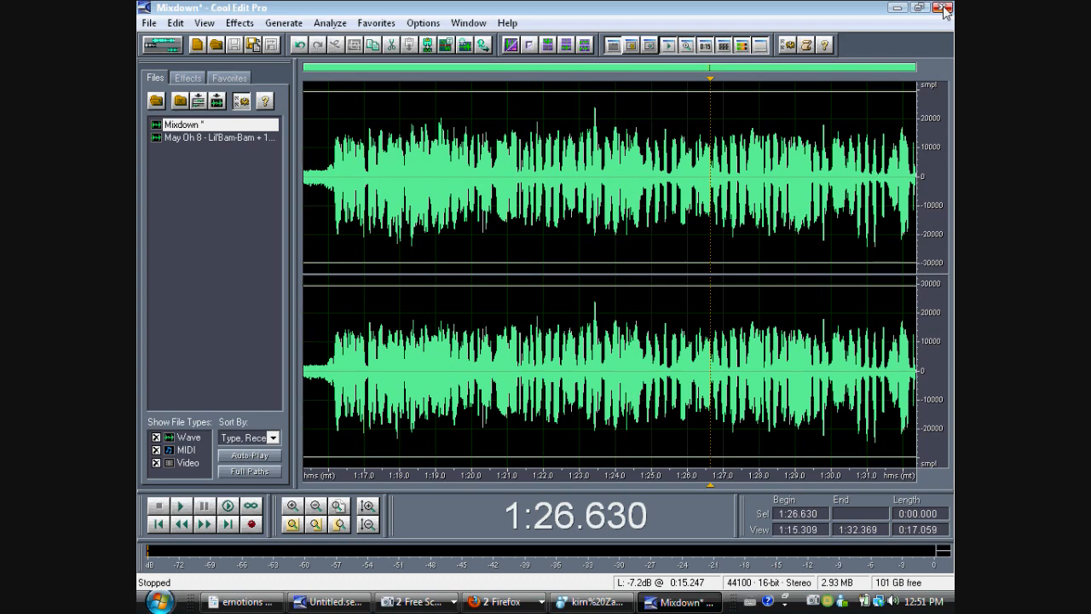
mouse_move(776, 178)
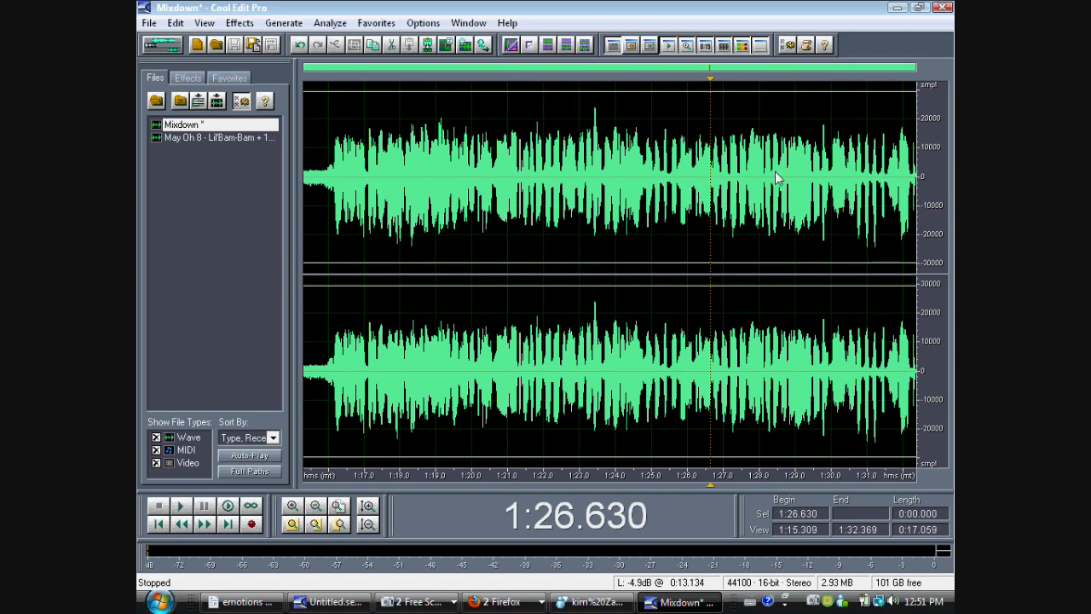
mouse_move(522, 221)
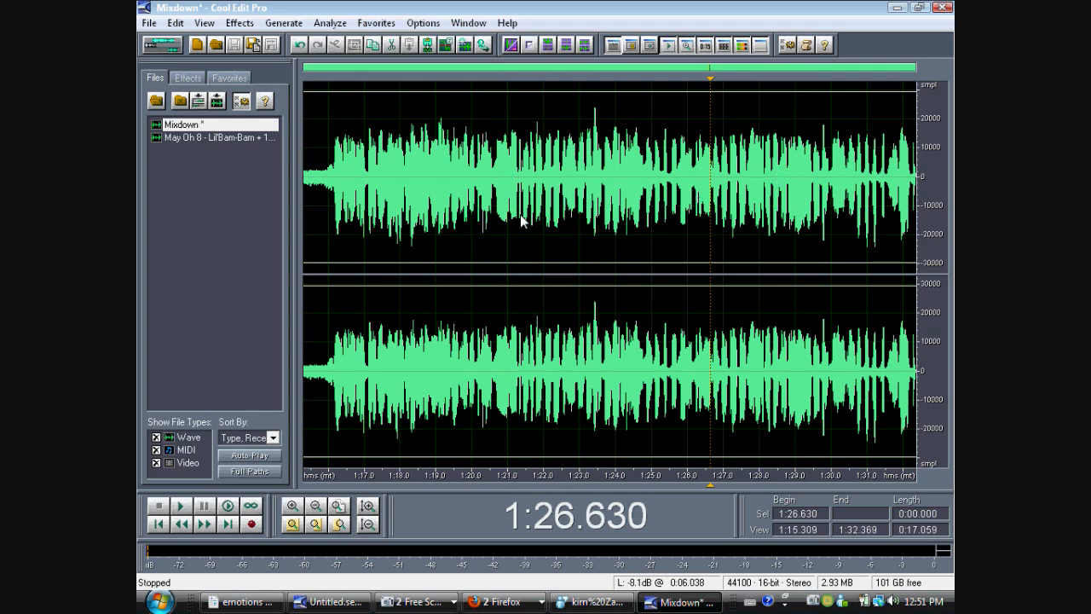